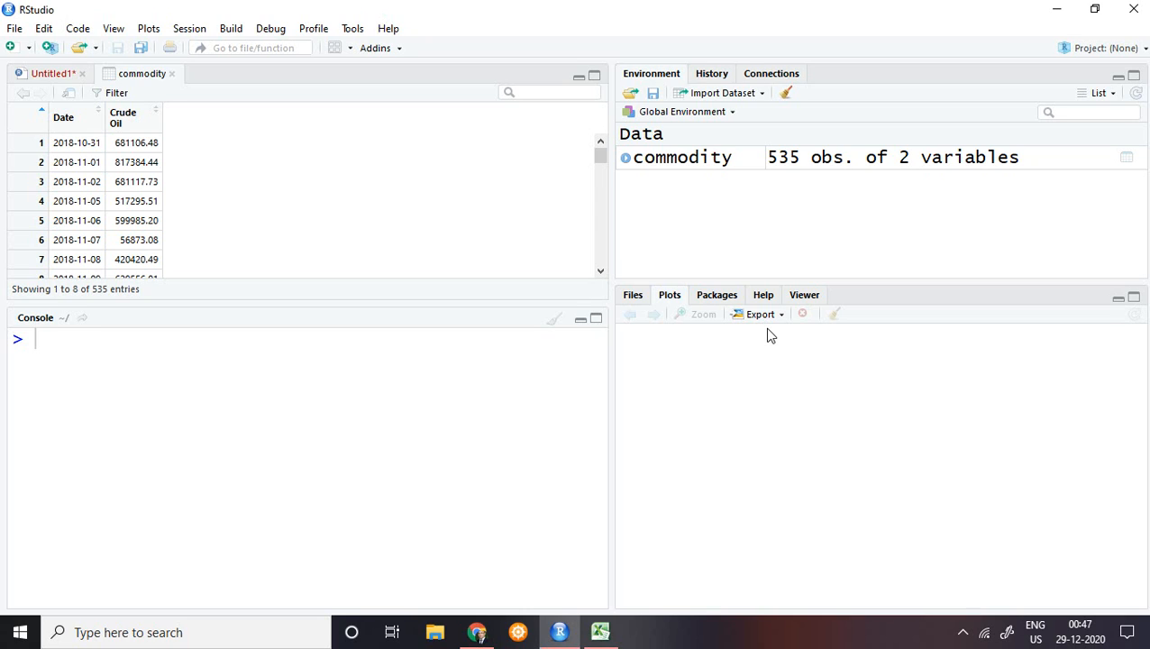
{"action": "mouse_move", "coordinate": [763, 379]}
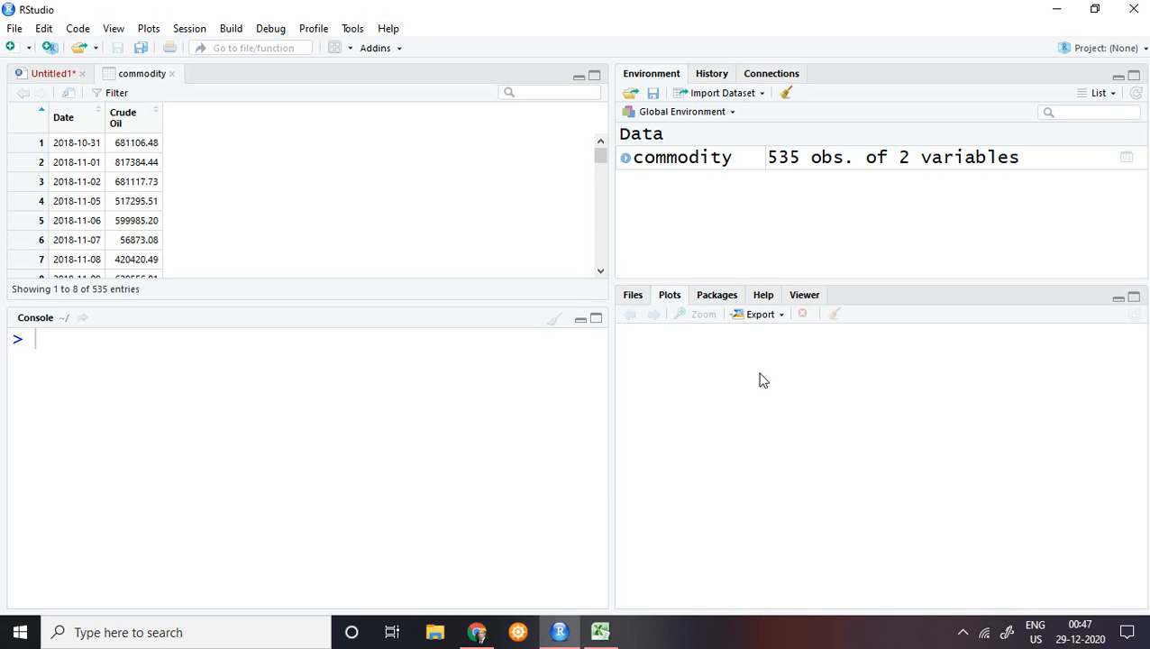
{"action": "mouse_move", "coordinate": [404, 214]}
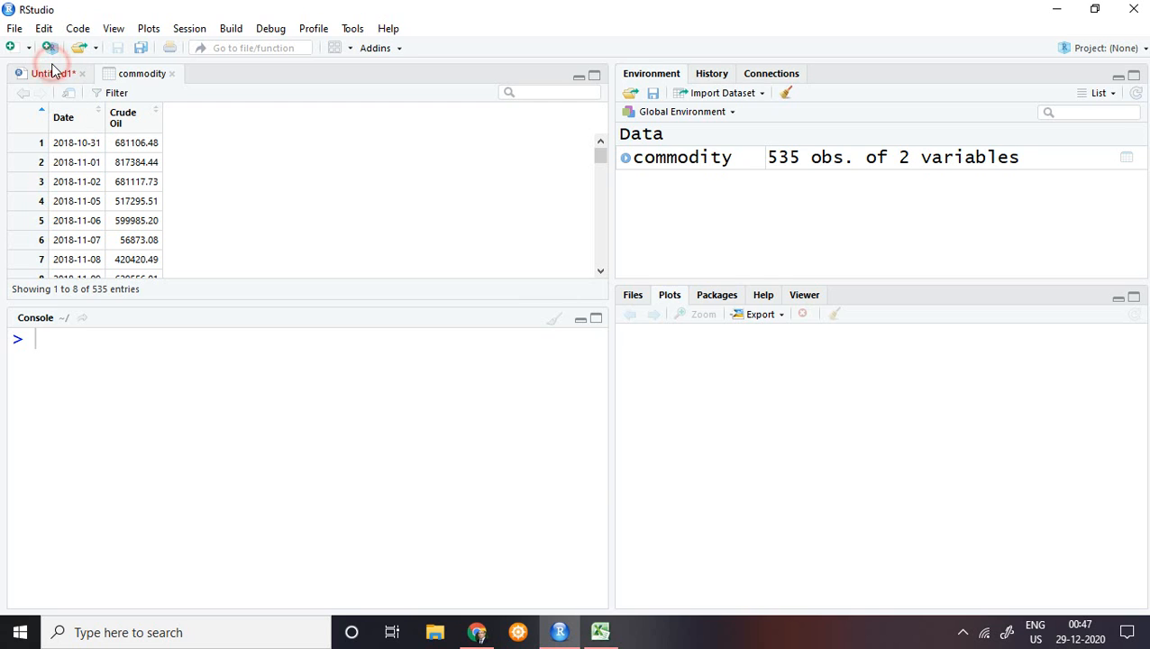
- From the Untitled1 script, enter library(CausalImpact) in the console using autocomplete
{"action": "left_click", "coordinate": [52, 73]}
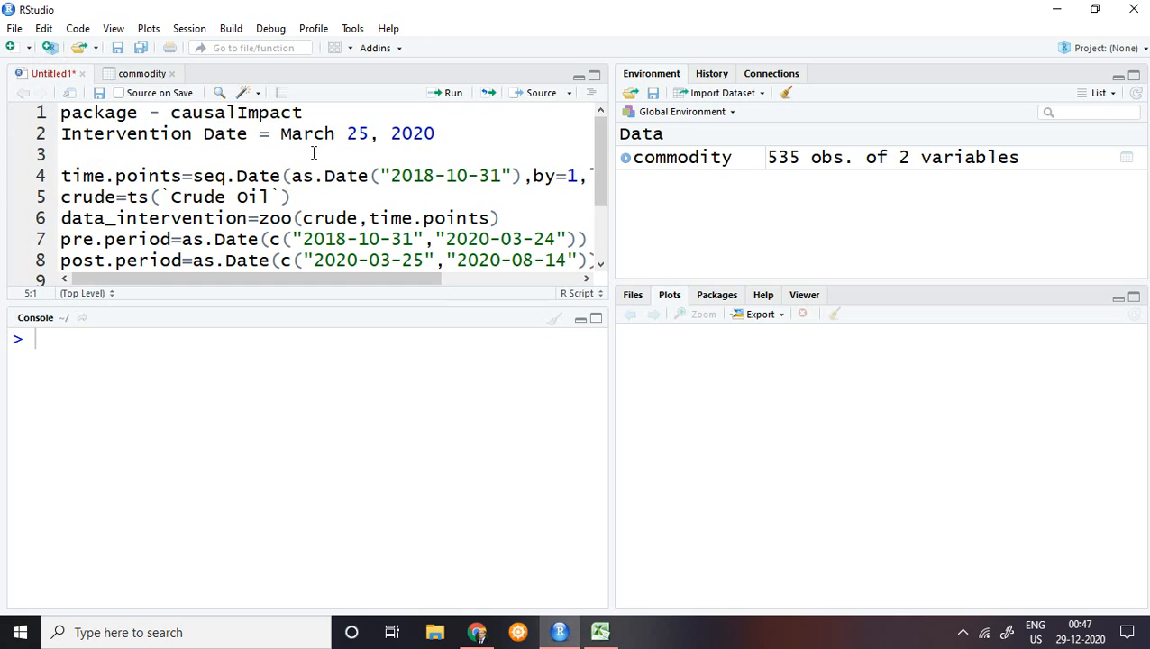
{"action": "mouse_move", "coordinate": [528, 189]}
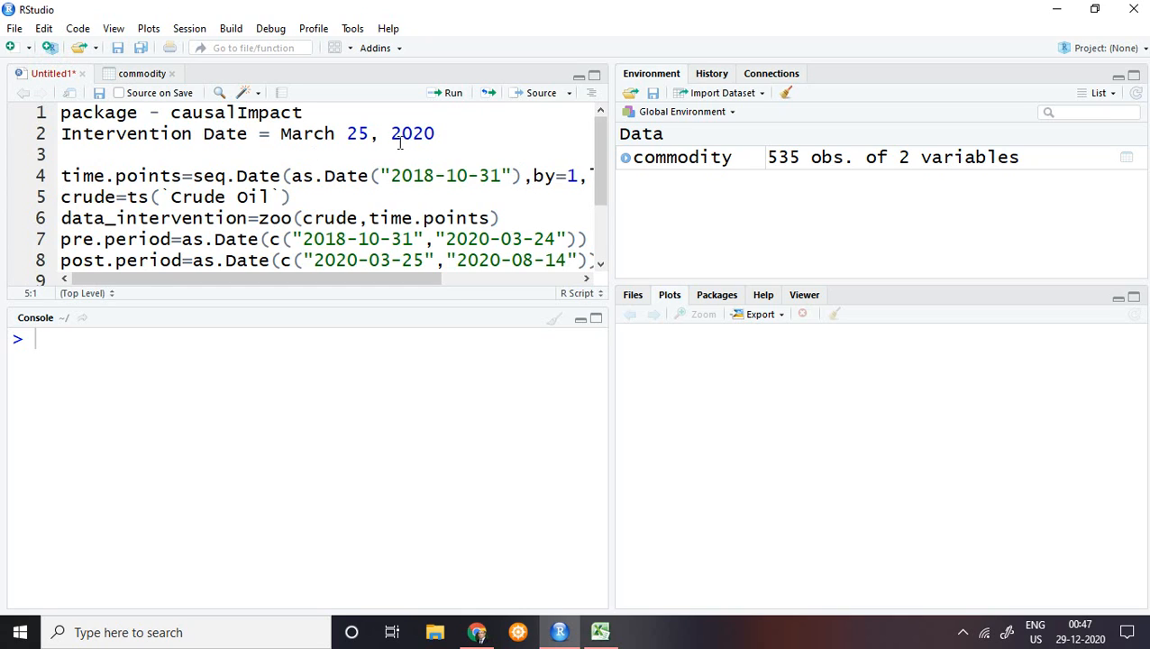
{"action": "mouse_move", "coordinate": [331, 108]}
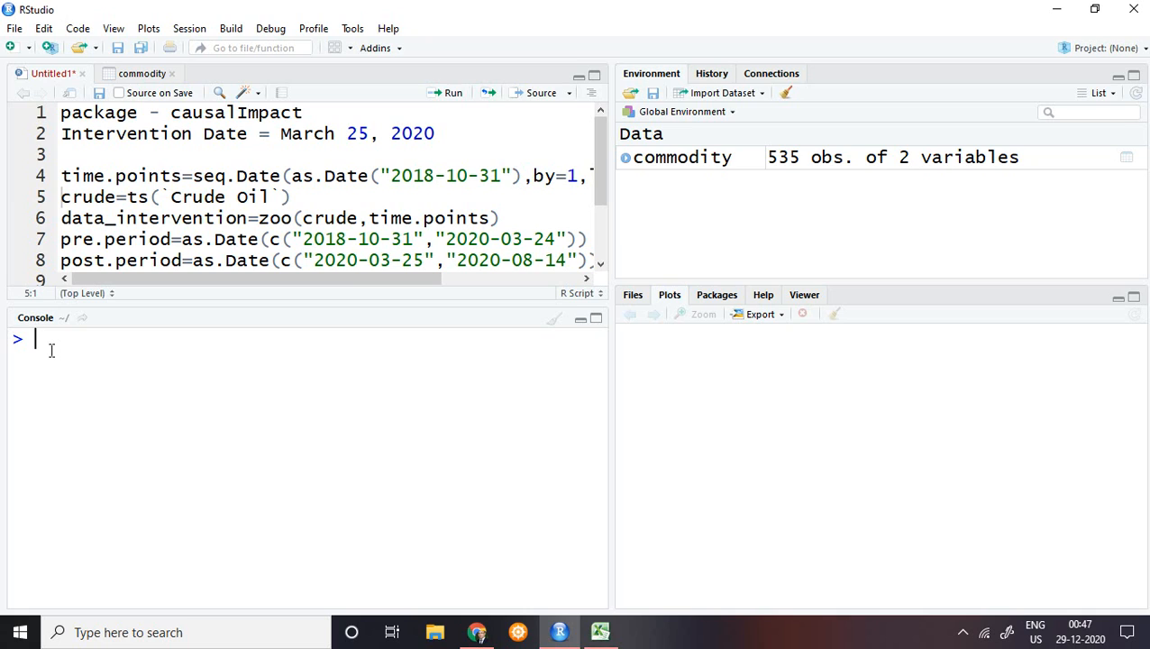
{"action": "type", "text": "lib"}
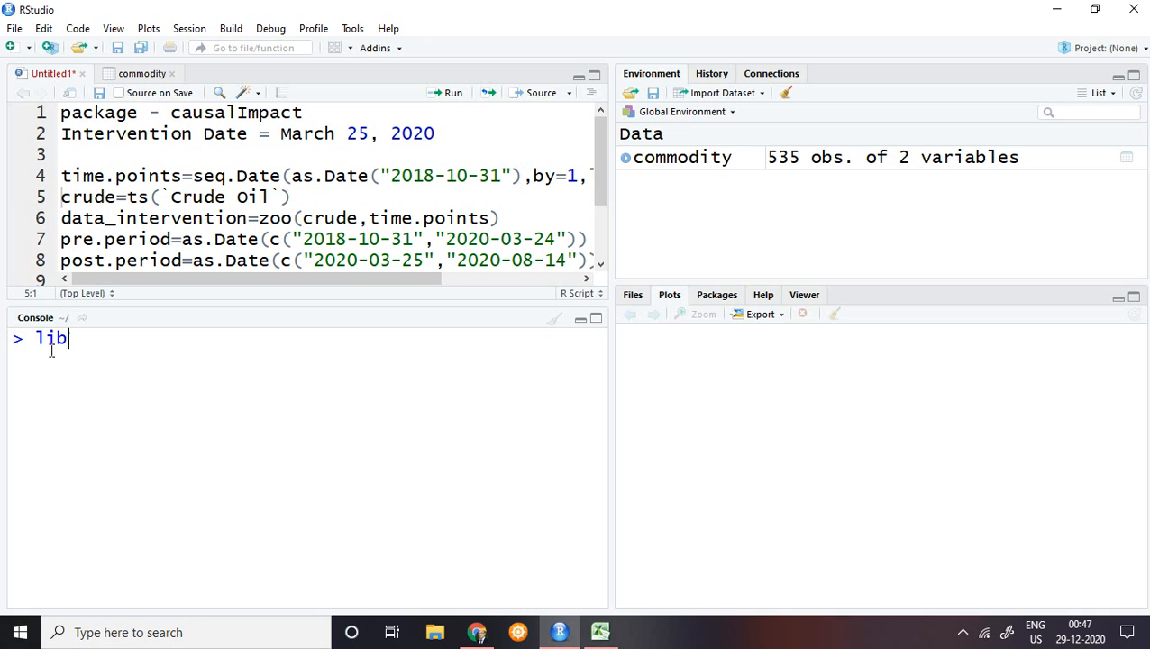
{"action": "type", "text": "rary()"}
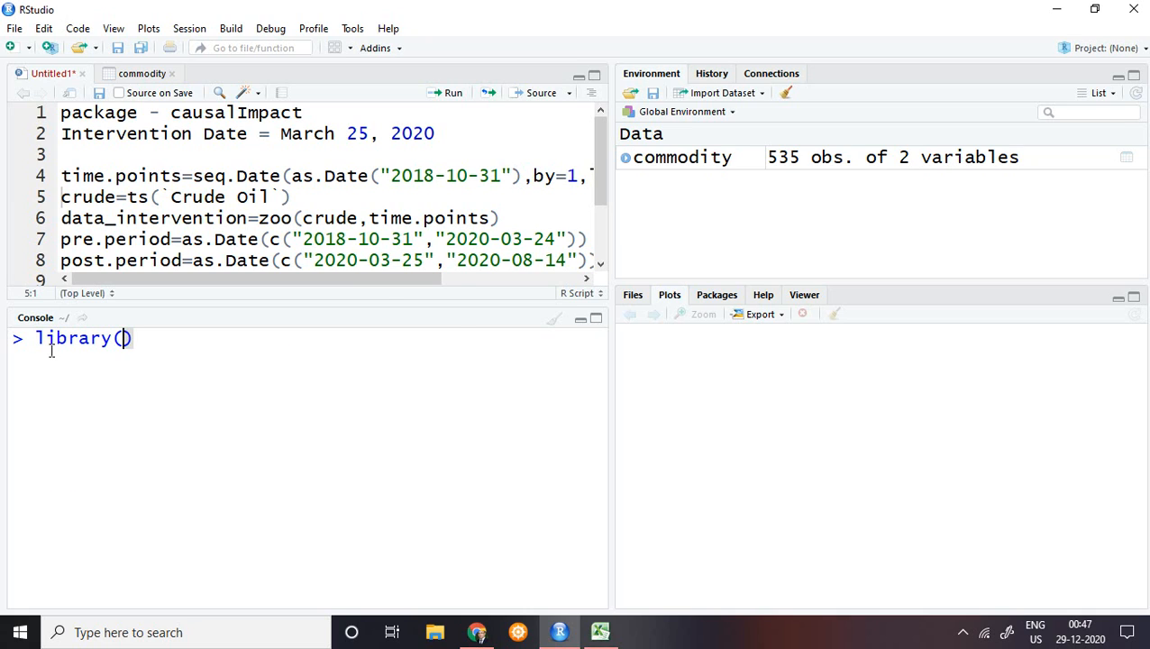
{"action": "type", "text": "c"}
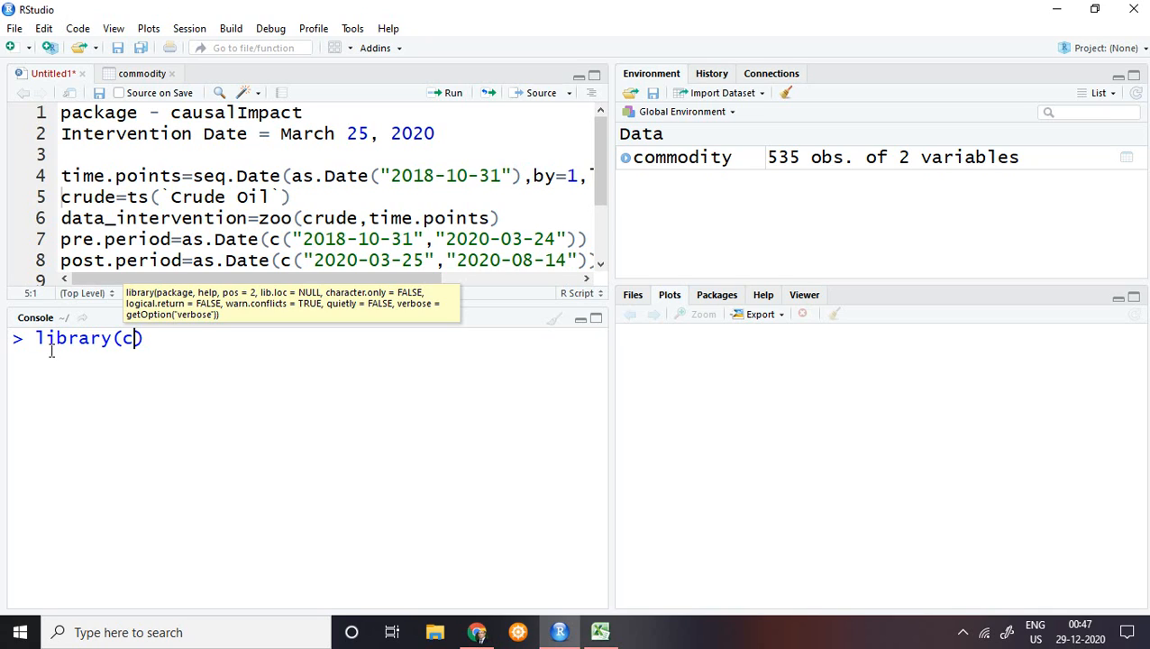
{"action": "type", "text": "ausa"}
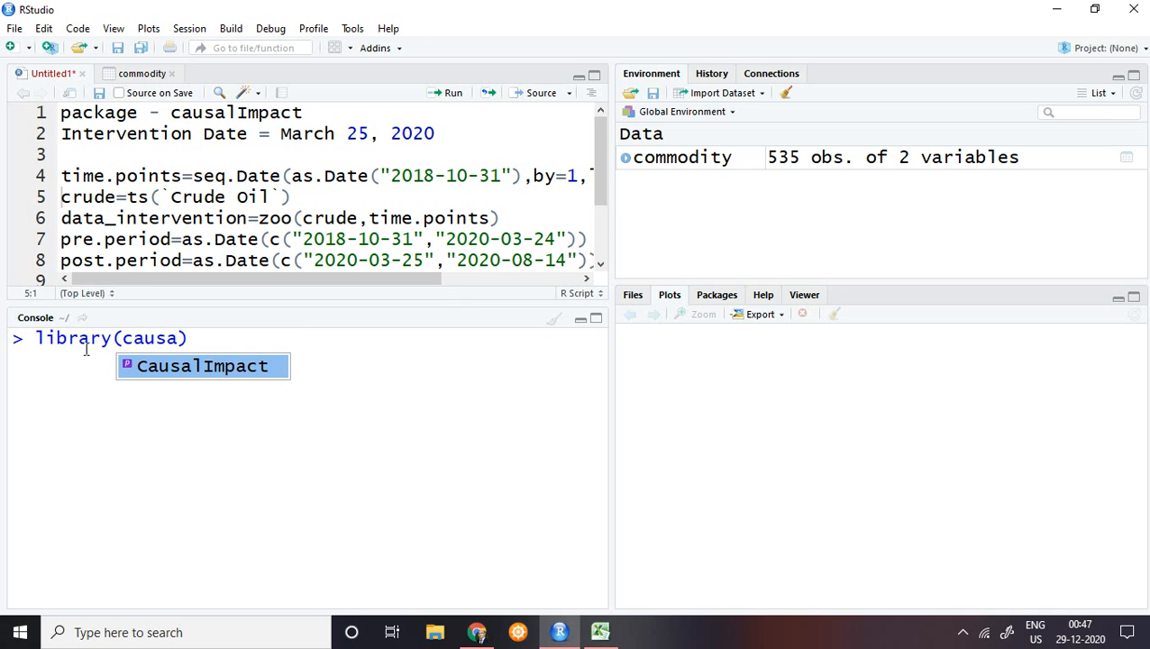
{"action": "left_click", "coordinate": [202, 365]}
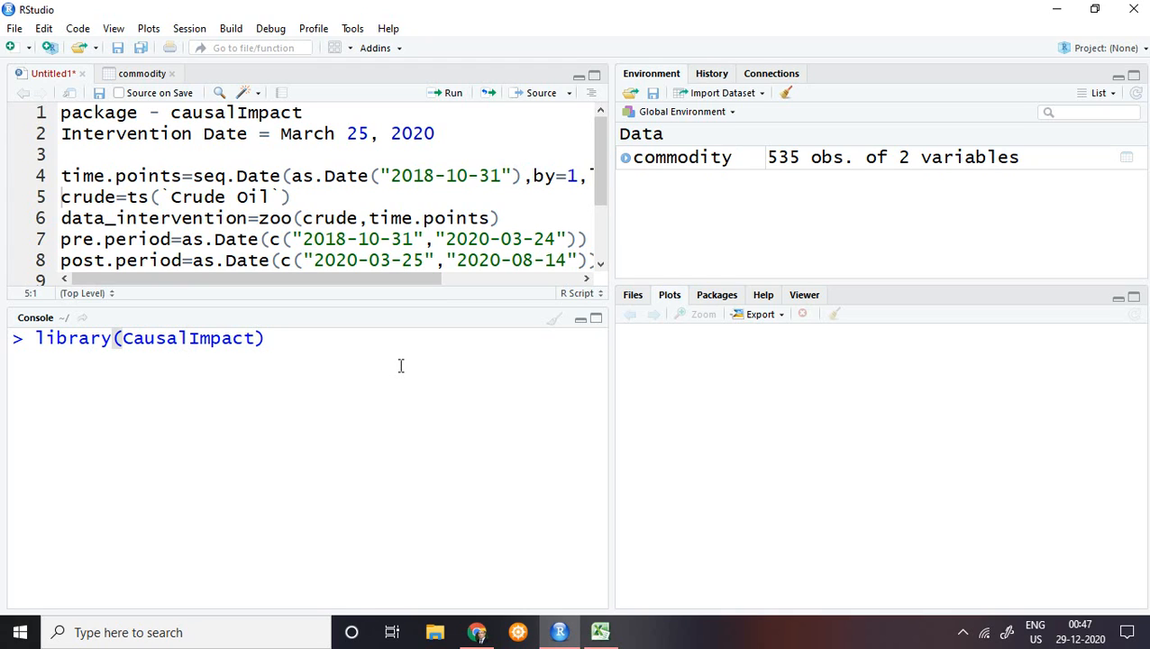
- Run library(CausalImpact) in the console
{"action": "key", "text": "Return"}
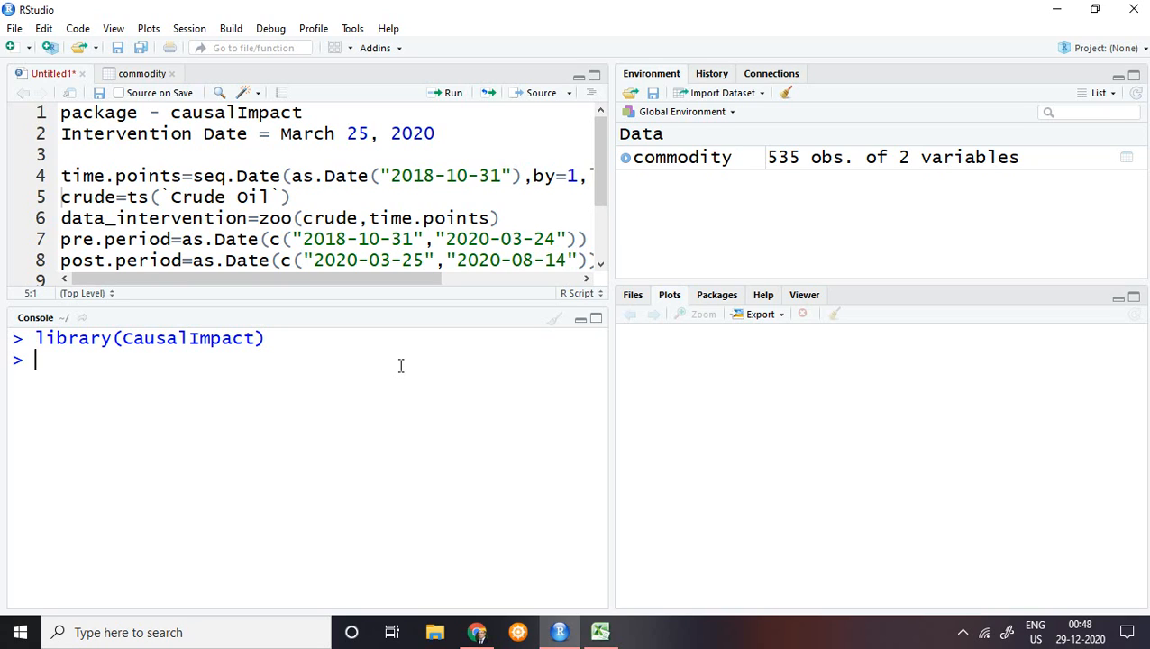
{"action": "mouse_move", "coordinate": [305, 211]}
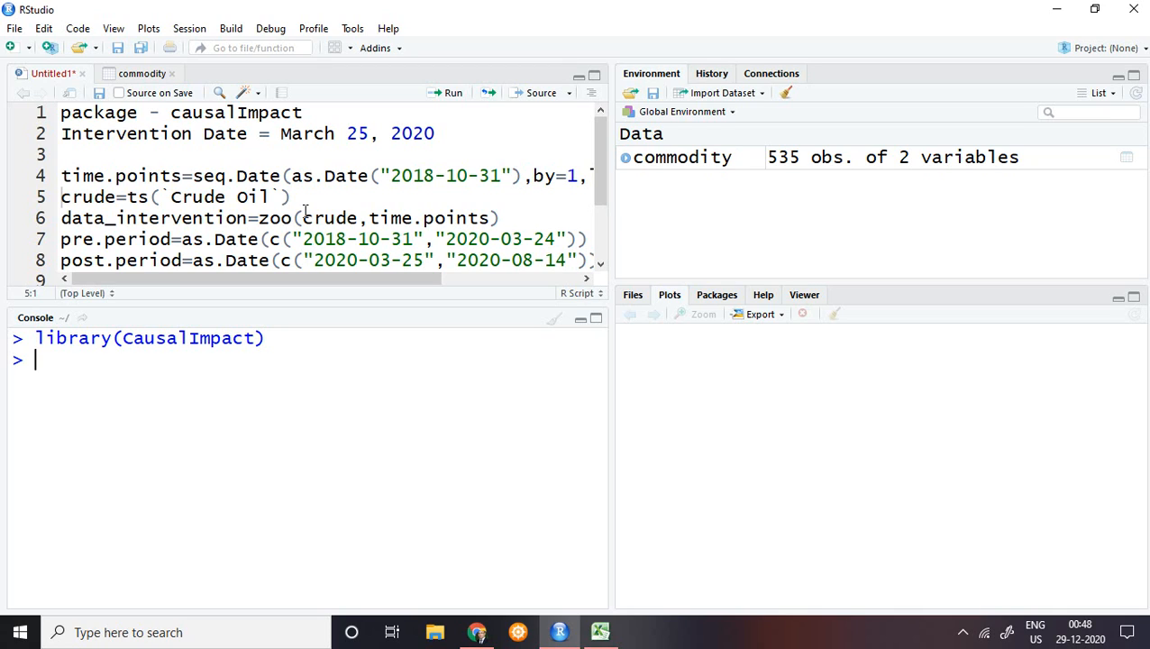
{"action": "mouse_move", "coordinate": [361, 170]}
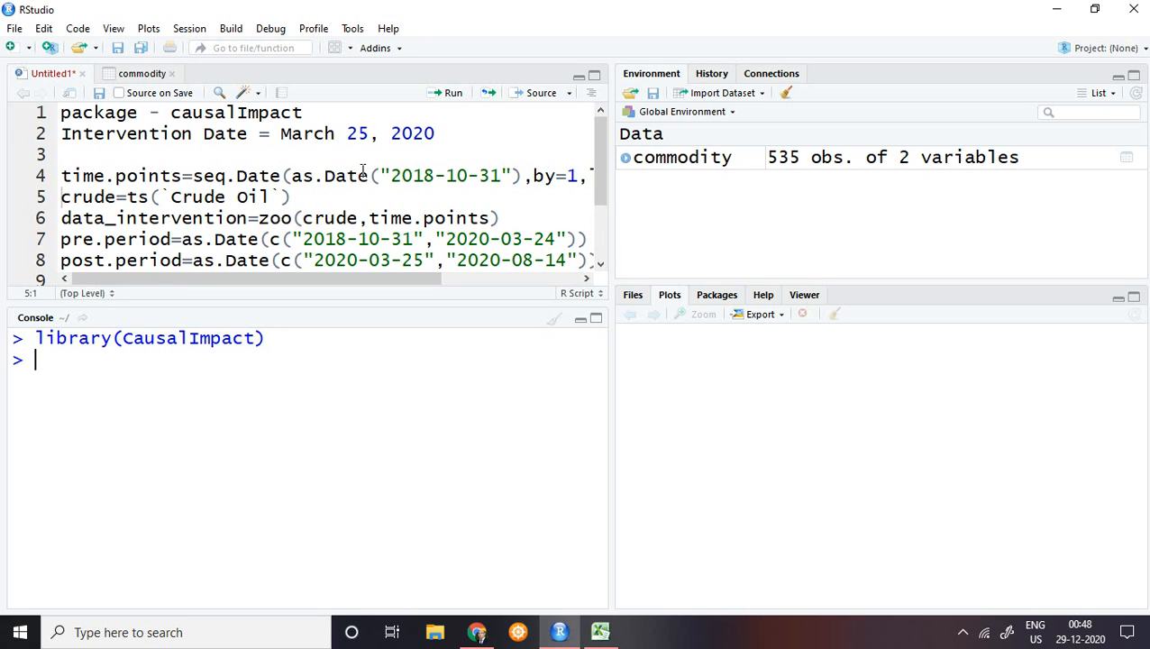
{"action": "mouse_move", "coordinate": [61, 203]}
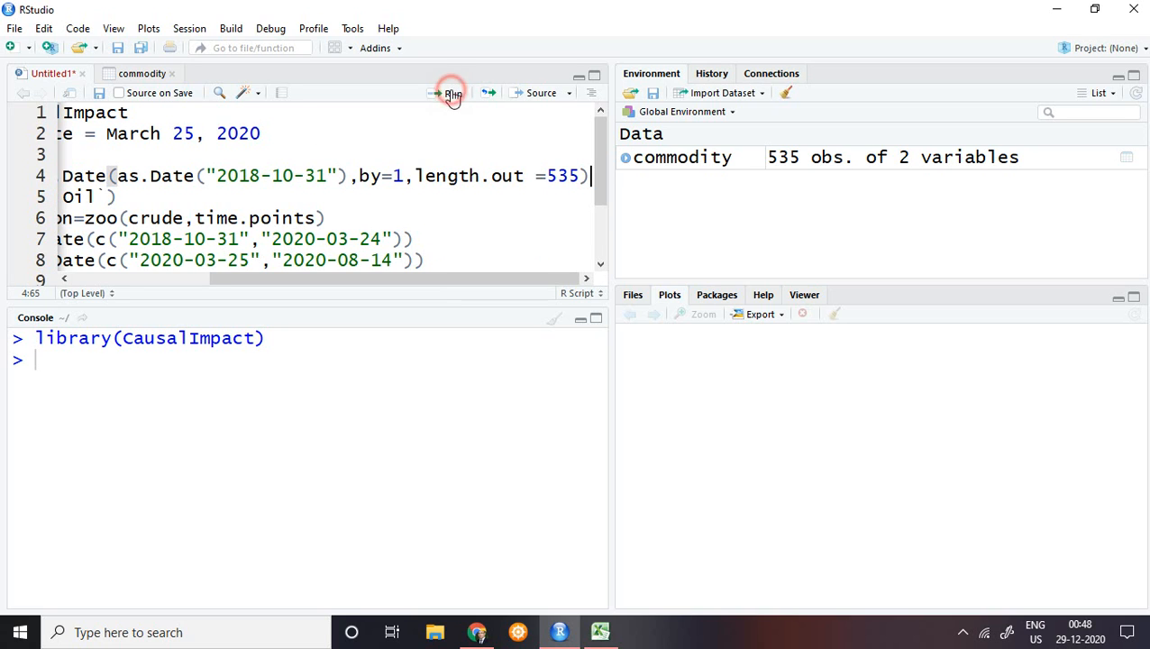
- Run script line 4 to create time.points, 535 daily dates from 2018-10-31
{"action": "left_click", "coordinate": [452, 92]}
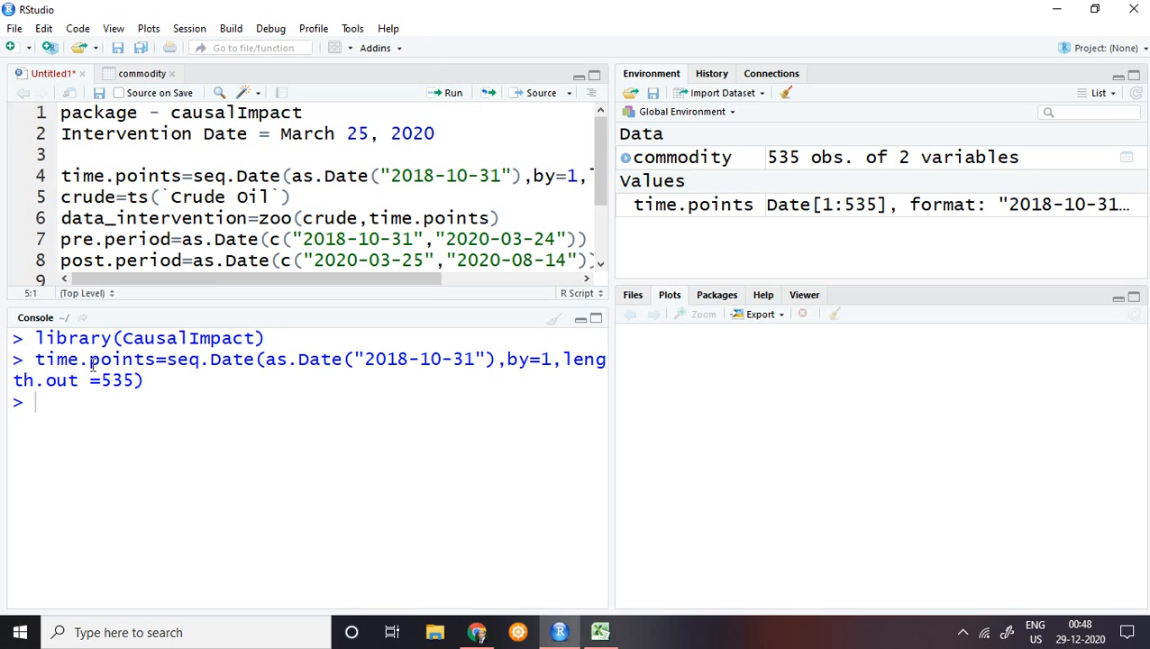
{"action": "mouse_move", "coordinate": [89, 367]}
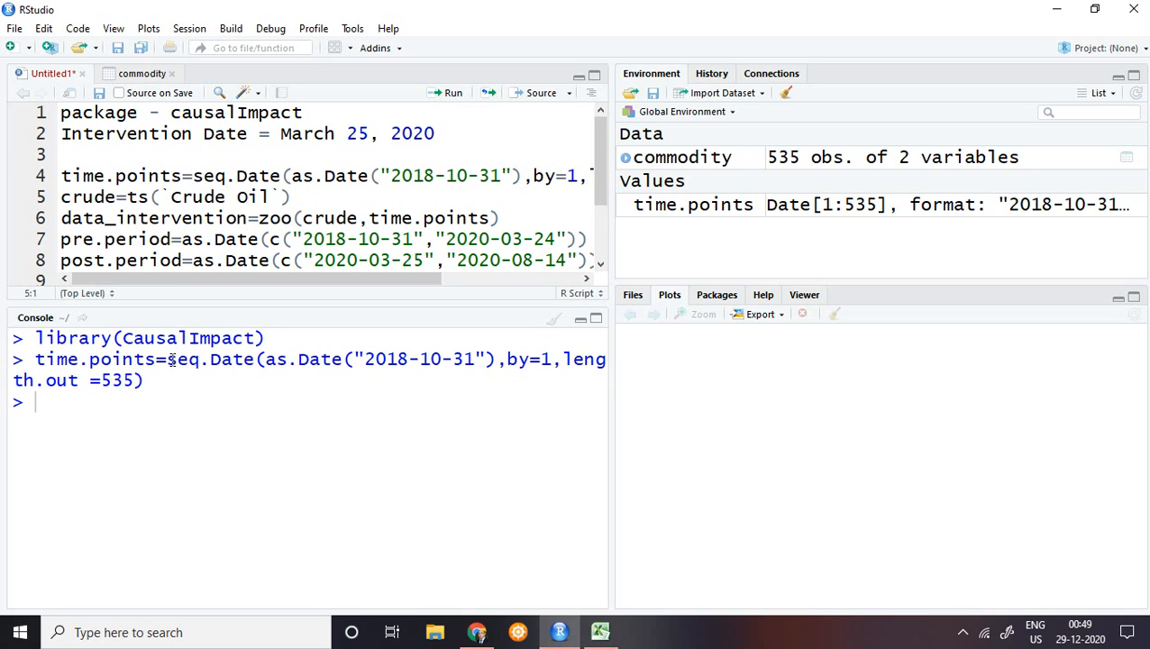
{"action": "mouse_move", "coordinate": [315, 370]}
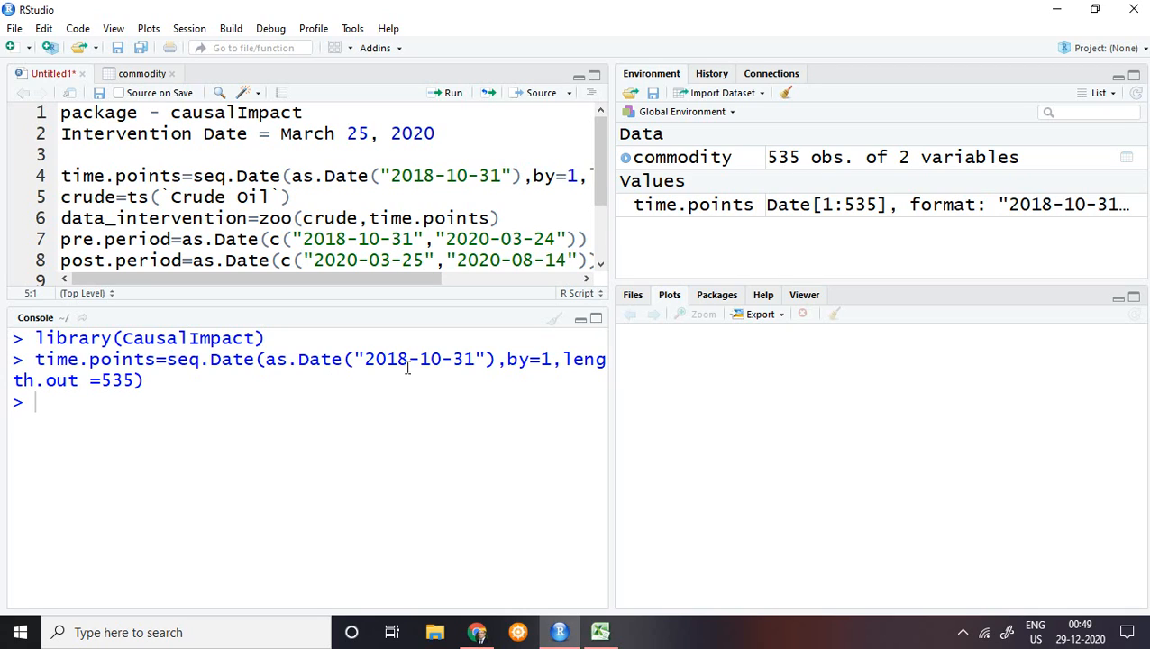
{"action": "mouse_move", "coordinate": [472, 376]}
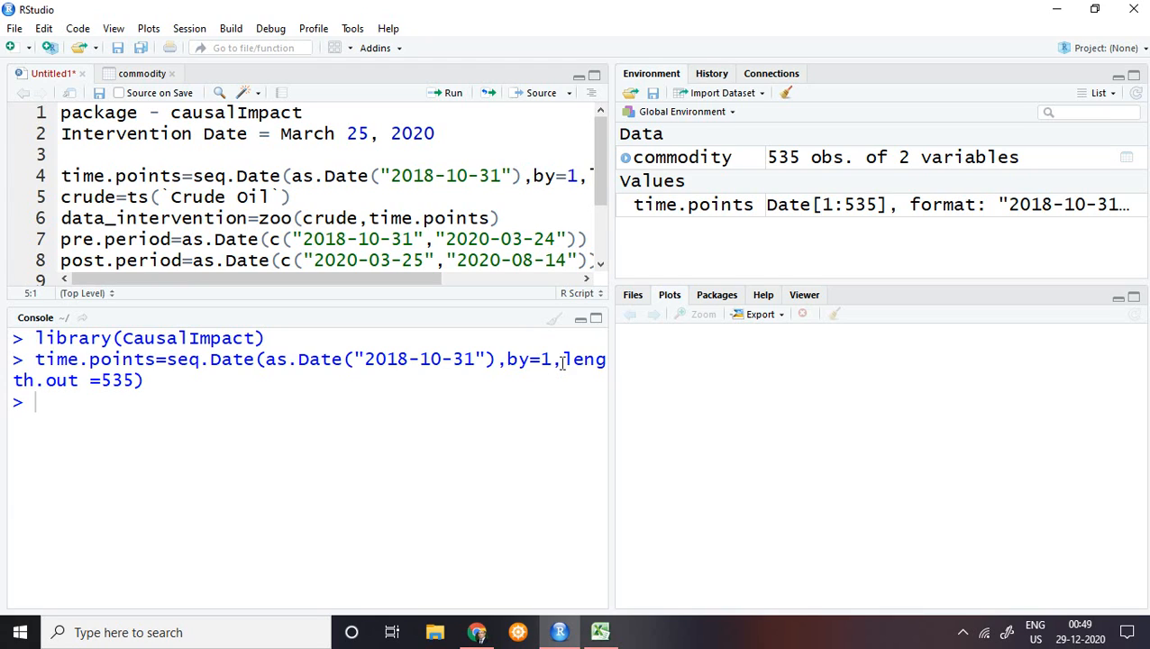
{"action": "mouse_move", "coordinate": [554, 378]}
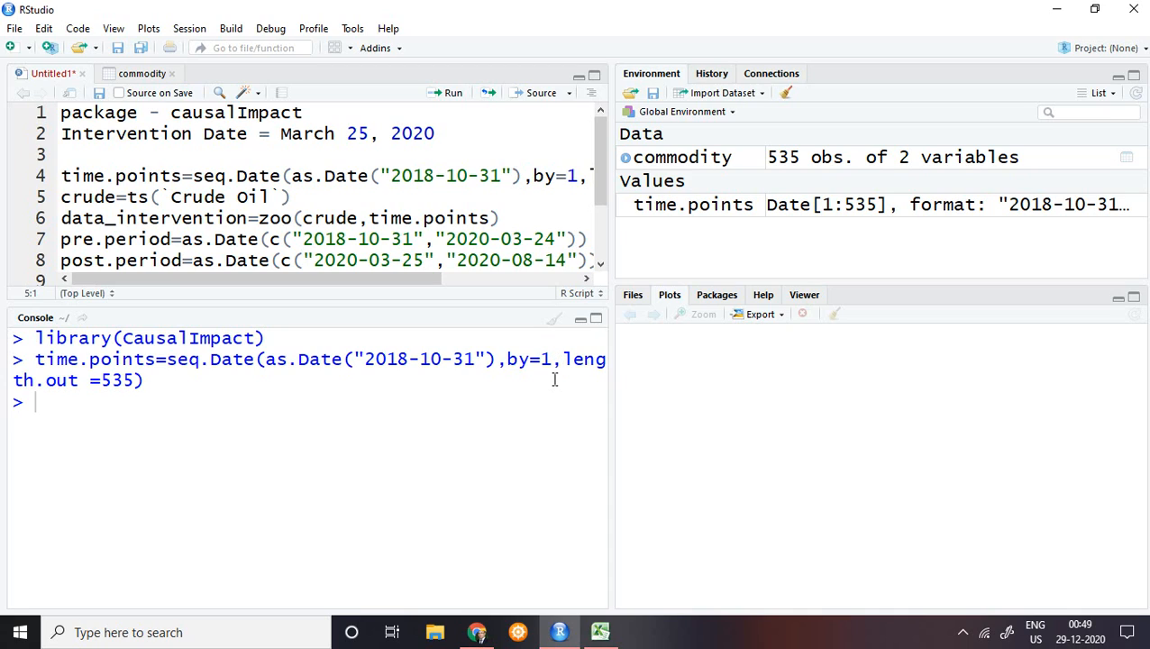
{"action": "mouse_move", "coordinate": [183, 416]}
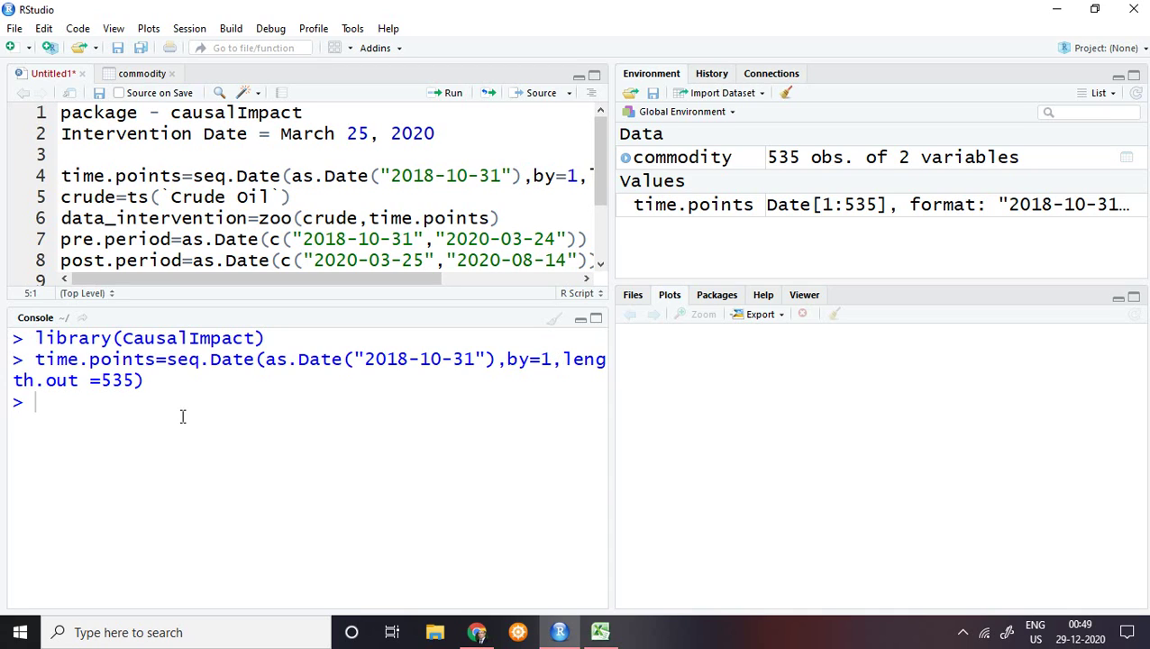
{"action": "mouse_move", "coordinate": [159, 387]}
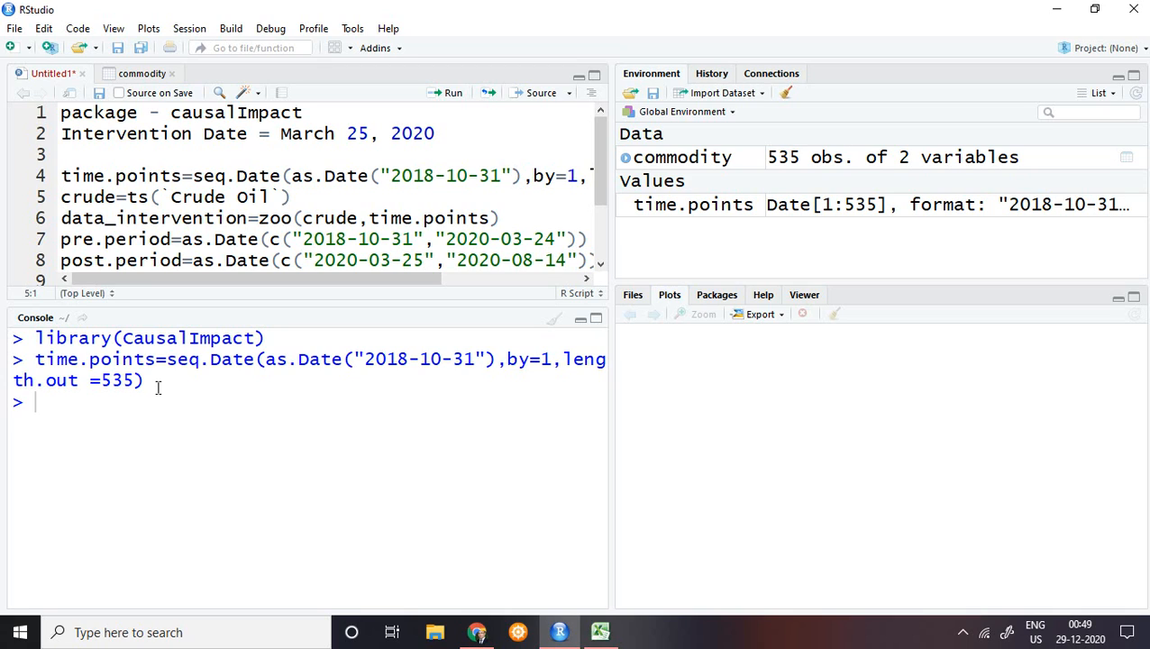
{"action": "mouse_move", "coordinate": [152, 100]}
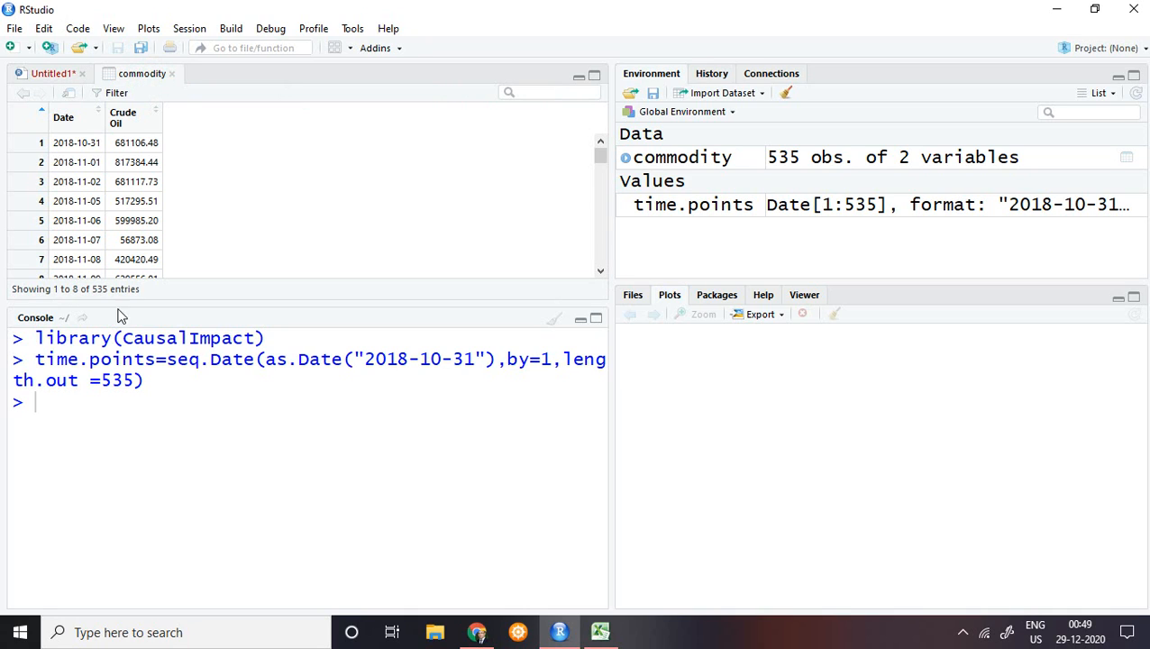
{"action": "mouse_move", "coordinate": [99, 276]}
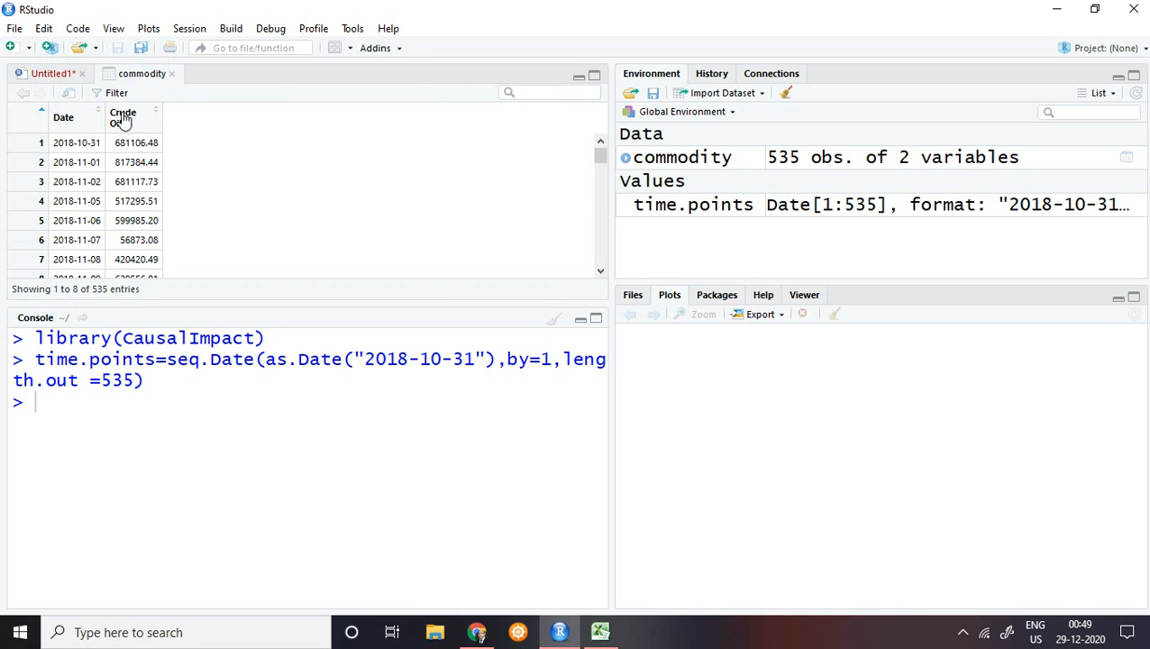
- Back in Untitled1, run line 5: crude=ts(`Crude Oil`)
{"action": "left_click", "coordinate": [49, 73]}
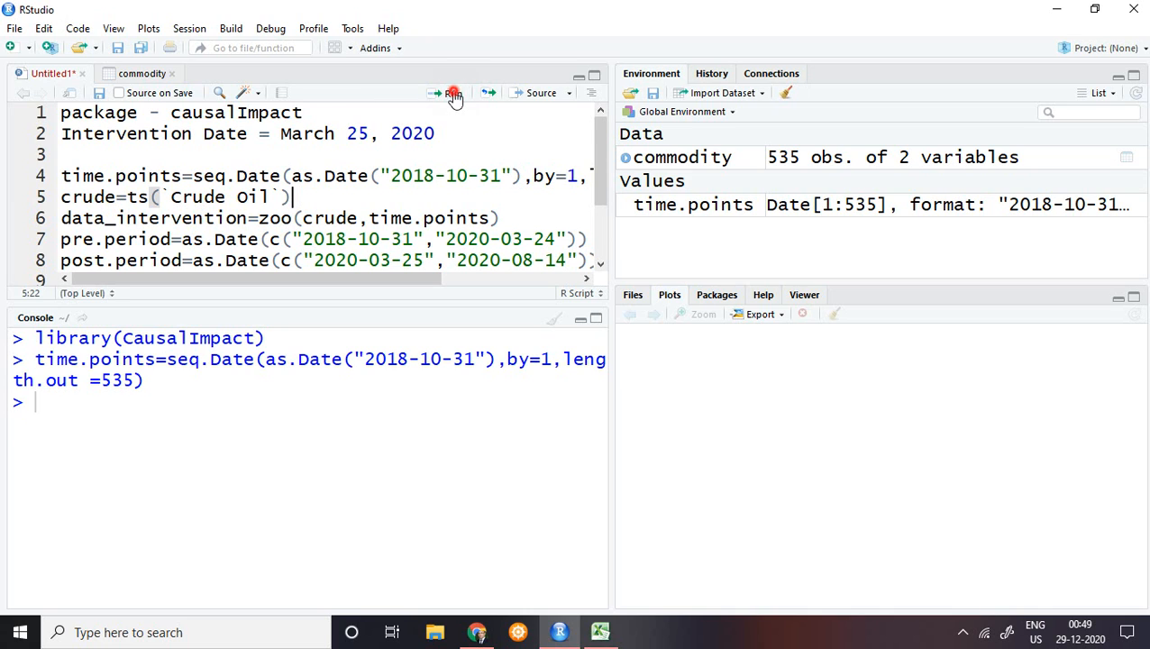
{"action": "left_click", "coordinate": [452, 92]}
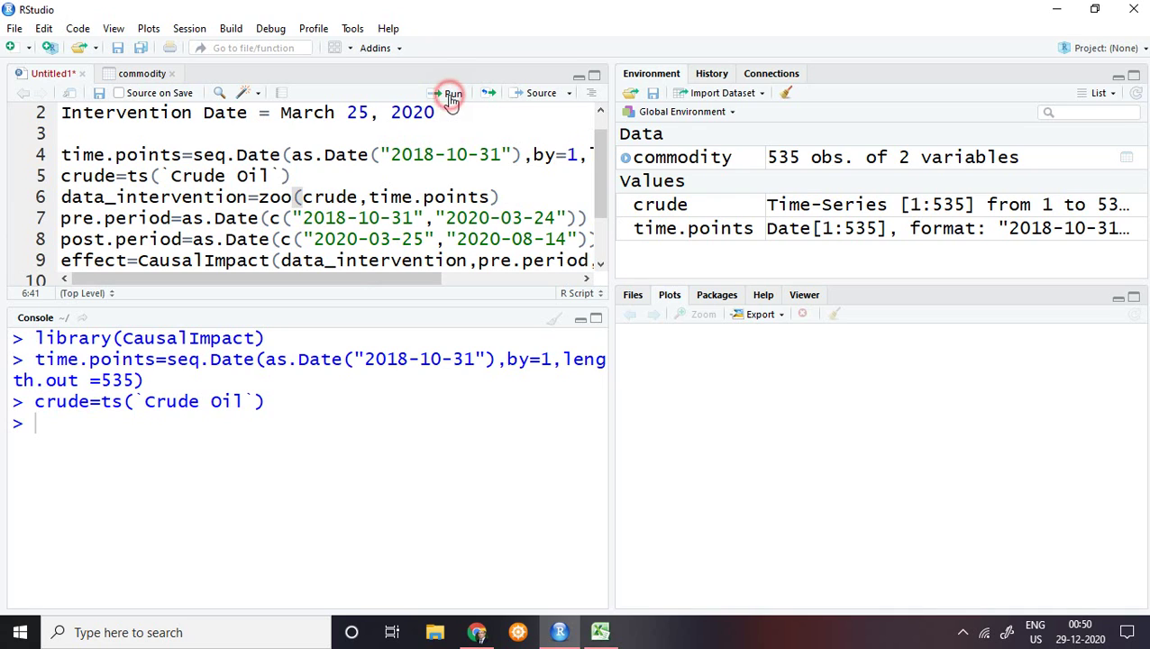
- Run line 6 to build data_intervention with zoo(crude, time.points)
{"action": "left_click", "coordinate": [450, 93]}
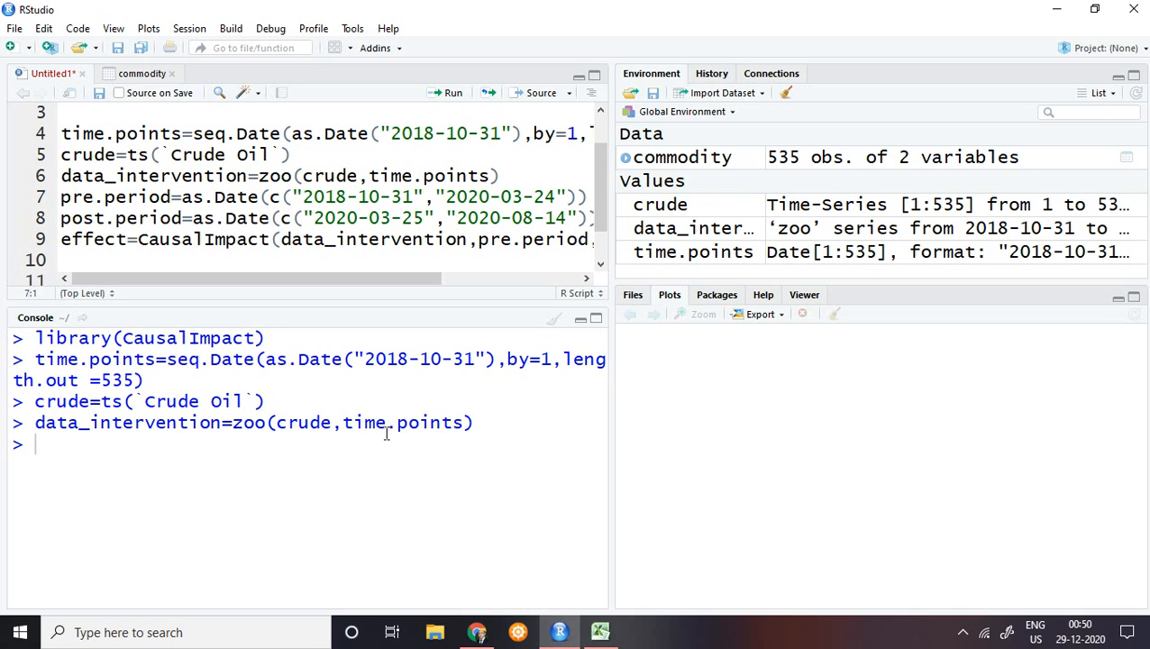
{"action": "mouse_move", "coordinate": [496, 422]}
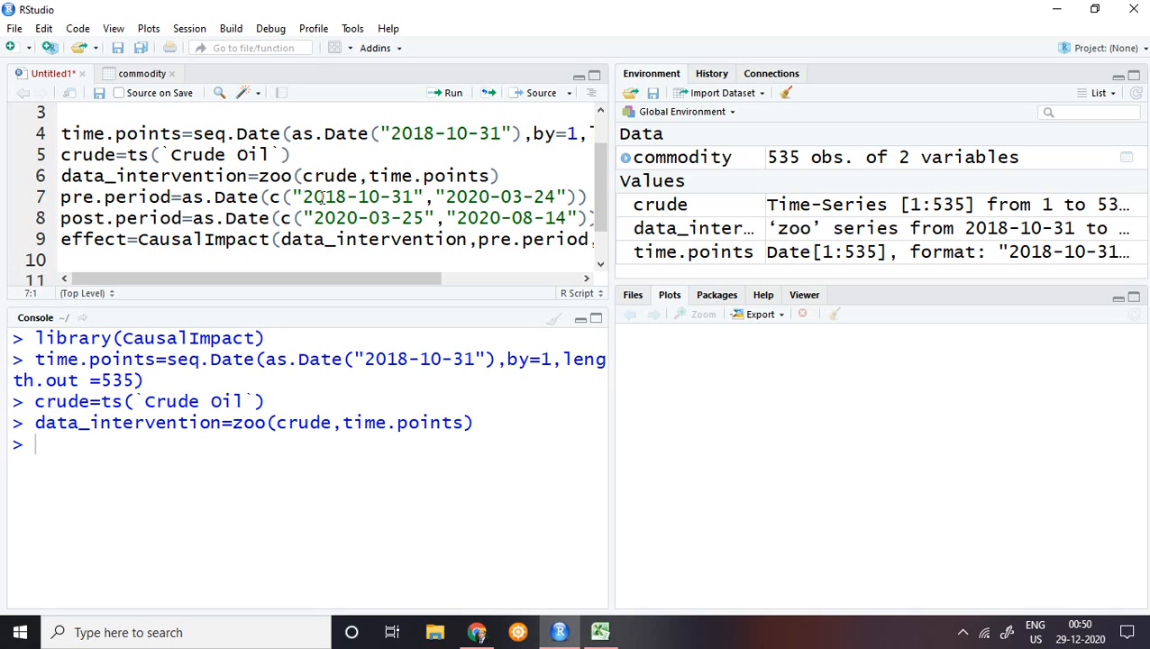
{"action": "mouse_move", "coordinate": [320, 132]}
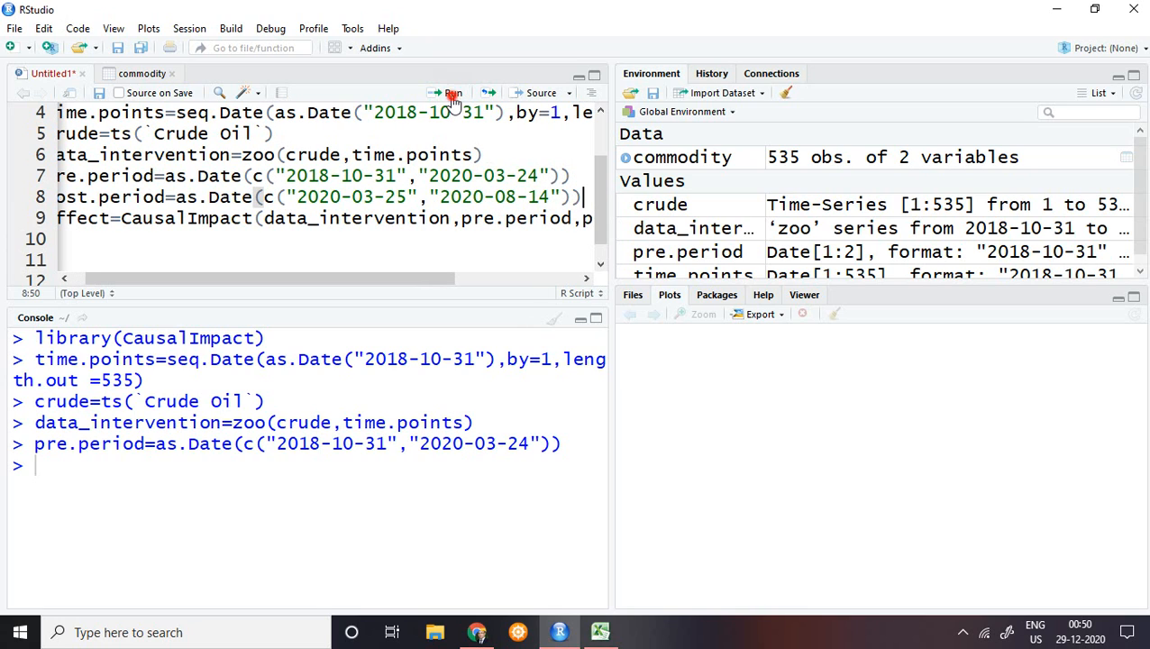
- Run the line defining post.period as 2020-03-25 to 2020-08-14
{"action": "left_click", "coordinate": [453, 92]}
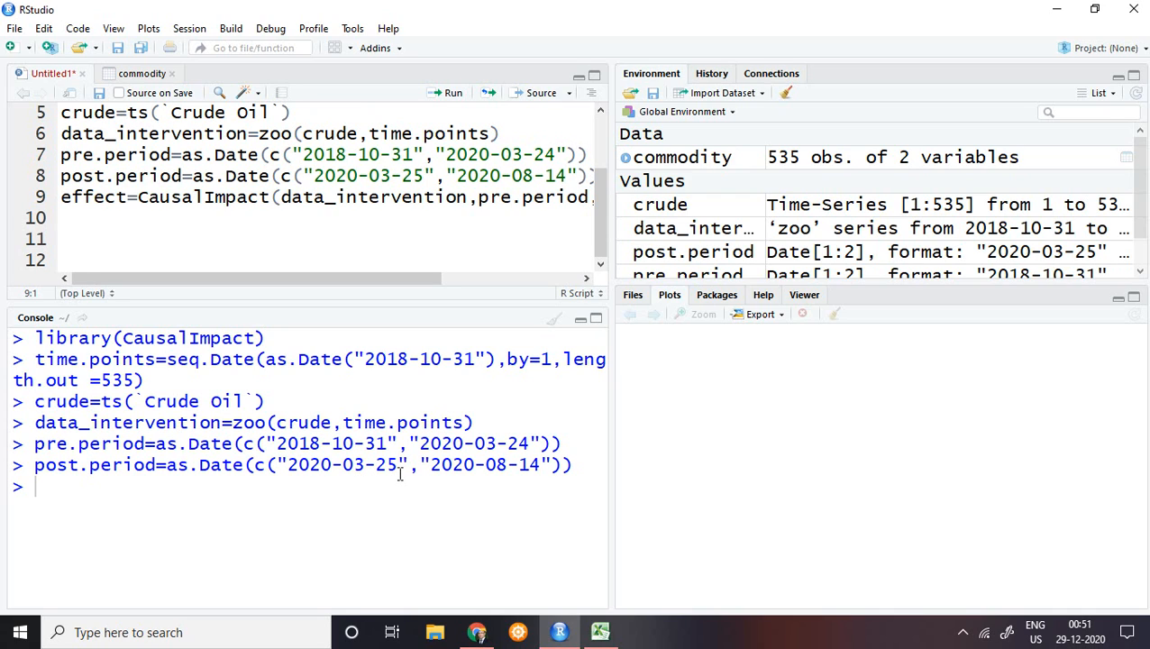
{"action": "mouse_move", "coordinate": [522, 488]}
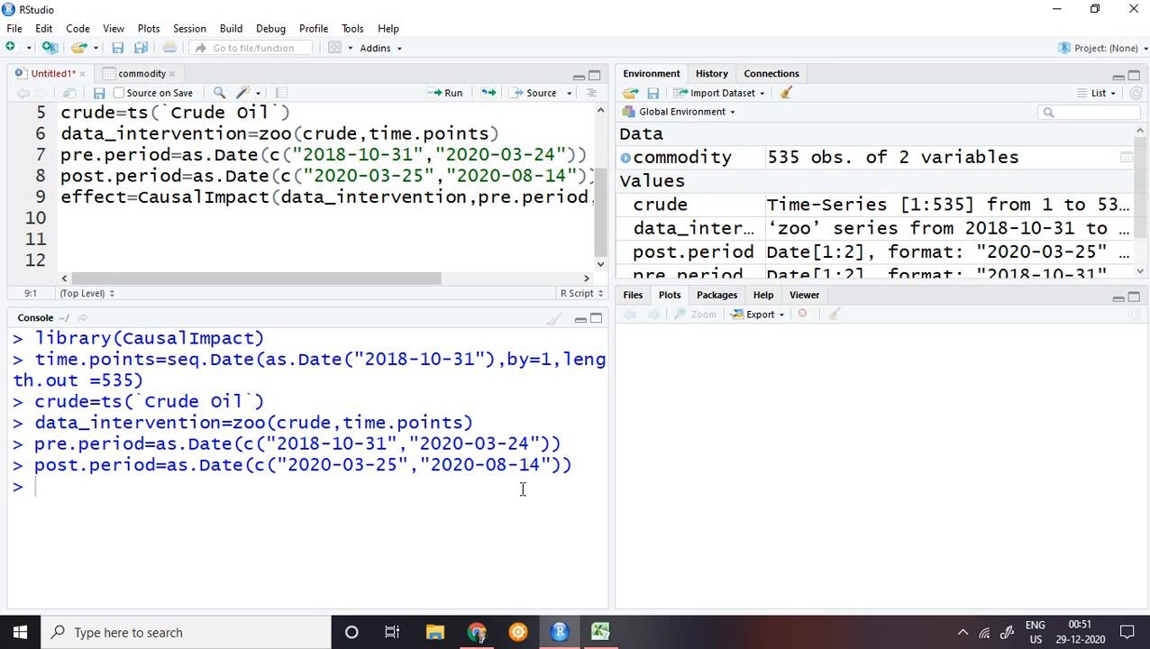
{"action": "mouse_move", "coordinate": [253, 211]}
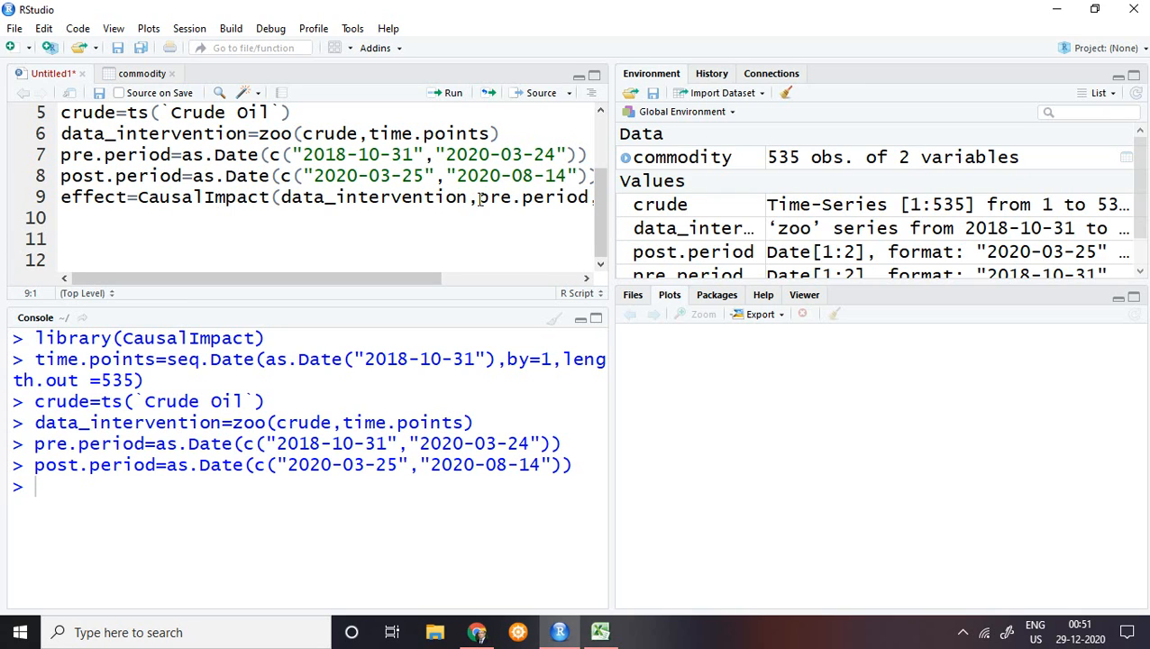
{"action": "mouse_move", "coordinate": [260, 415]}
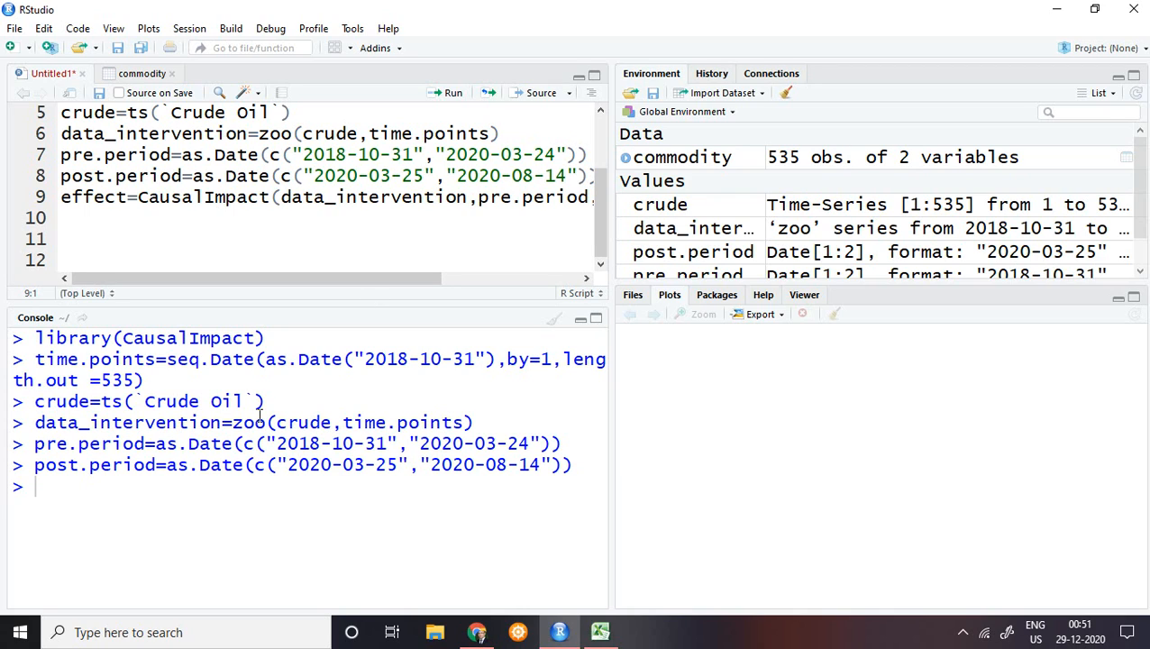
{"action": "mouse_move", "coordinate": [239, 426]}
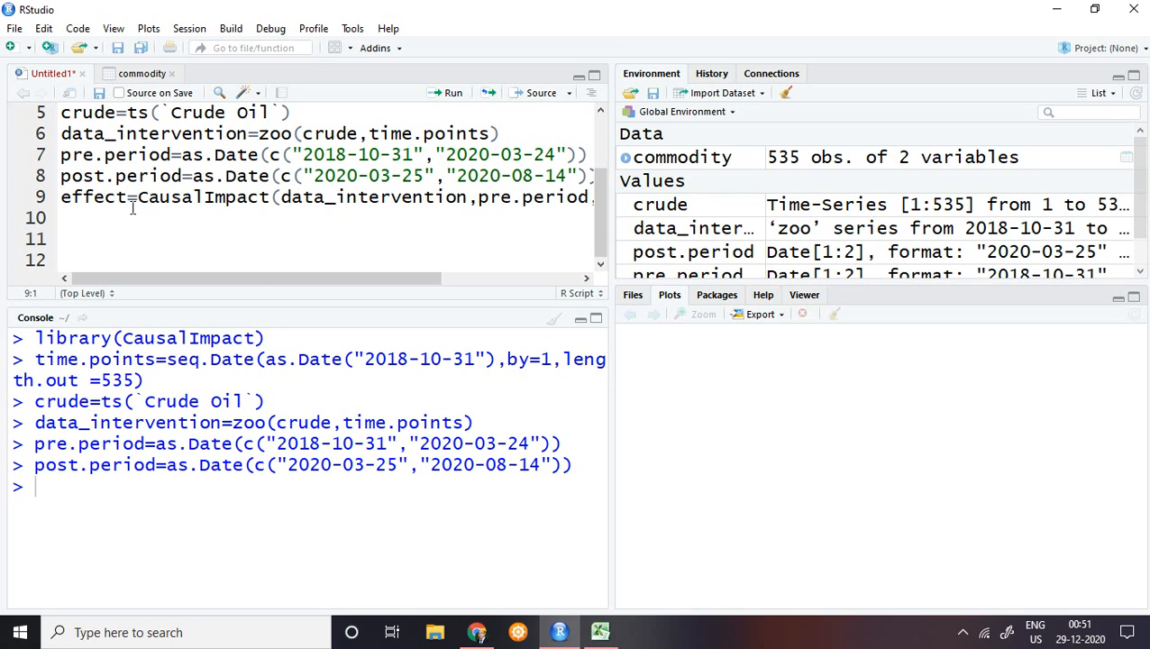
{"action": "mouse_move", "coordinate": [312, 213]}
{"action": "type", "text": "post.period"}
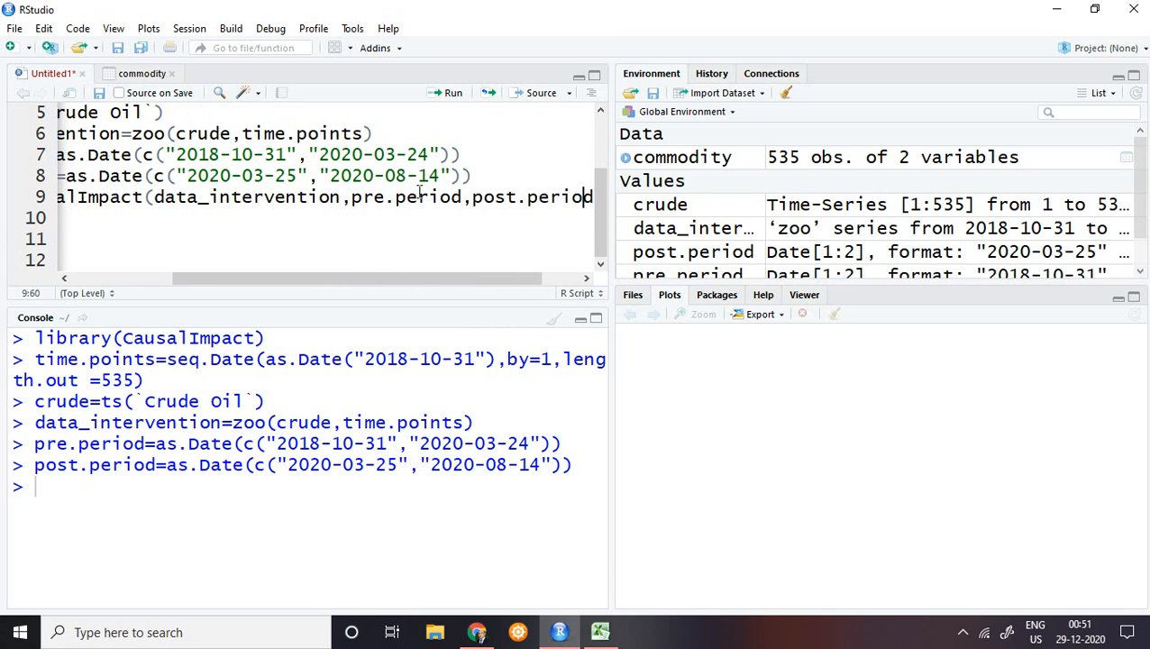
- Close the CausalImpact(data_intervention, pre.period, post.period) call and run line 9
{"action": "type", "text": ")"}
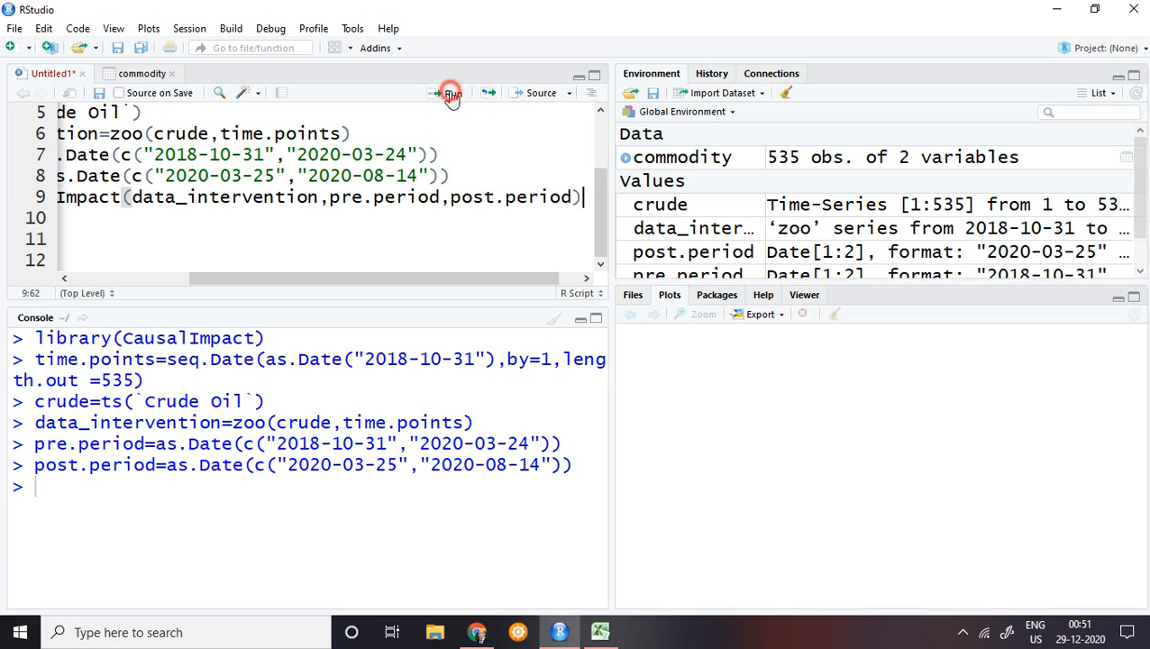
{"action": "left_click", "coordinate": [452, 93]}
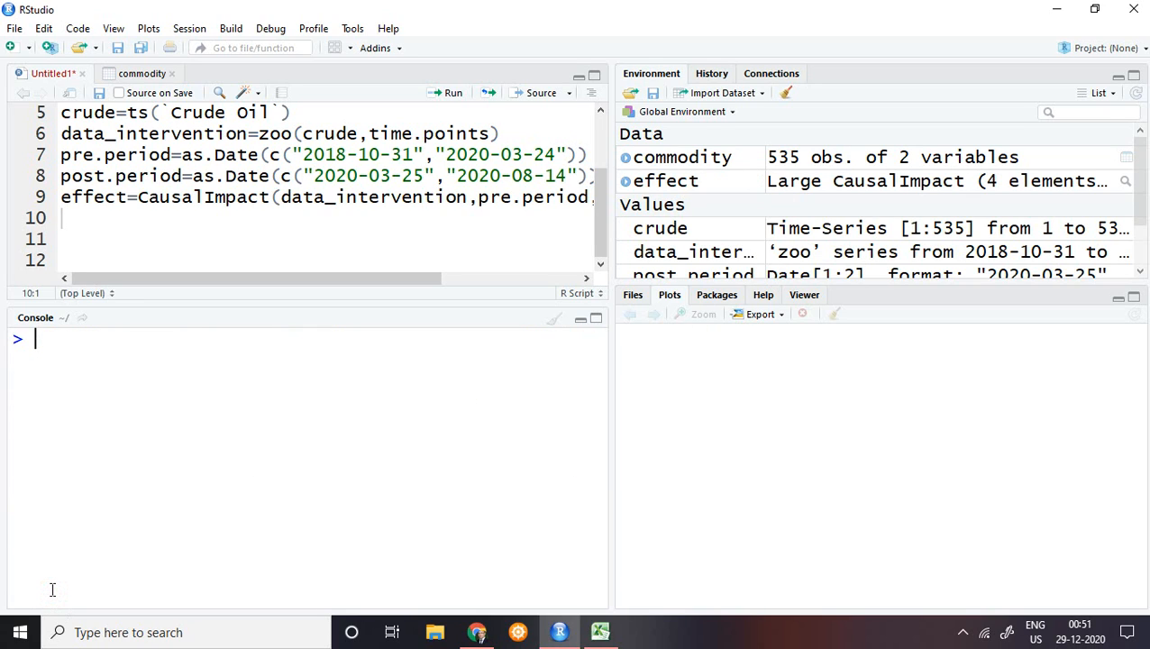
- Enter plot(effect) in the console, autocompleting the effect object
{"action": "type", "text": "po"}
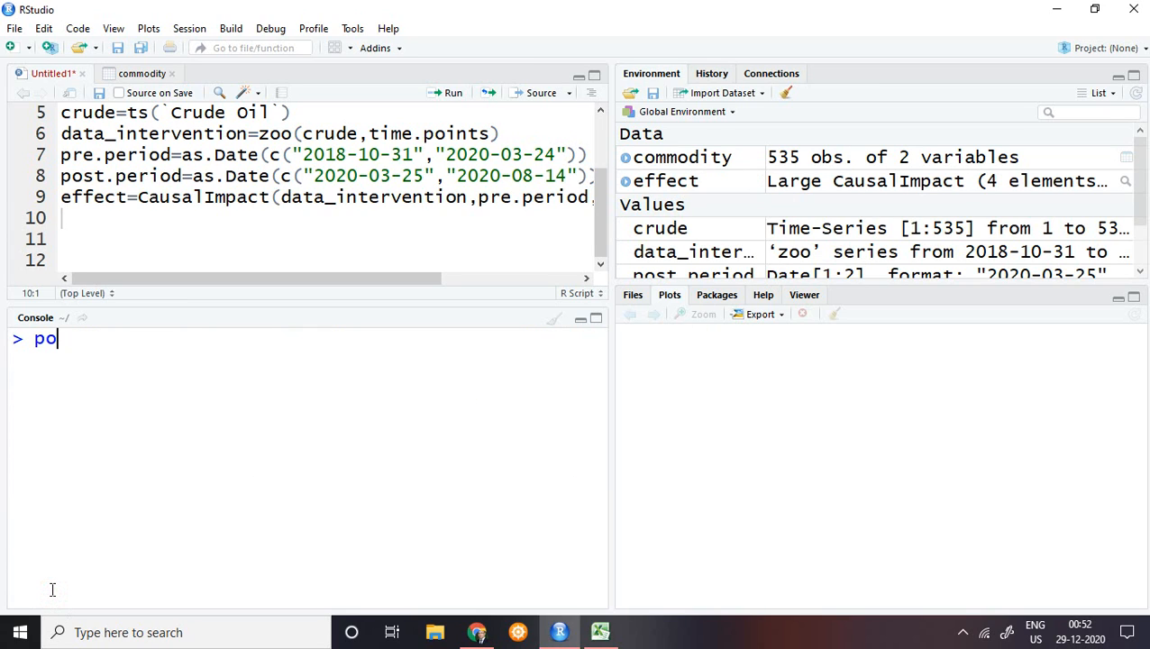
{"action": "type", "text": "lot(ef"}
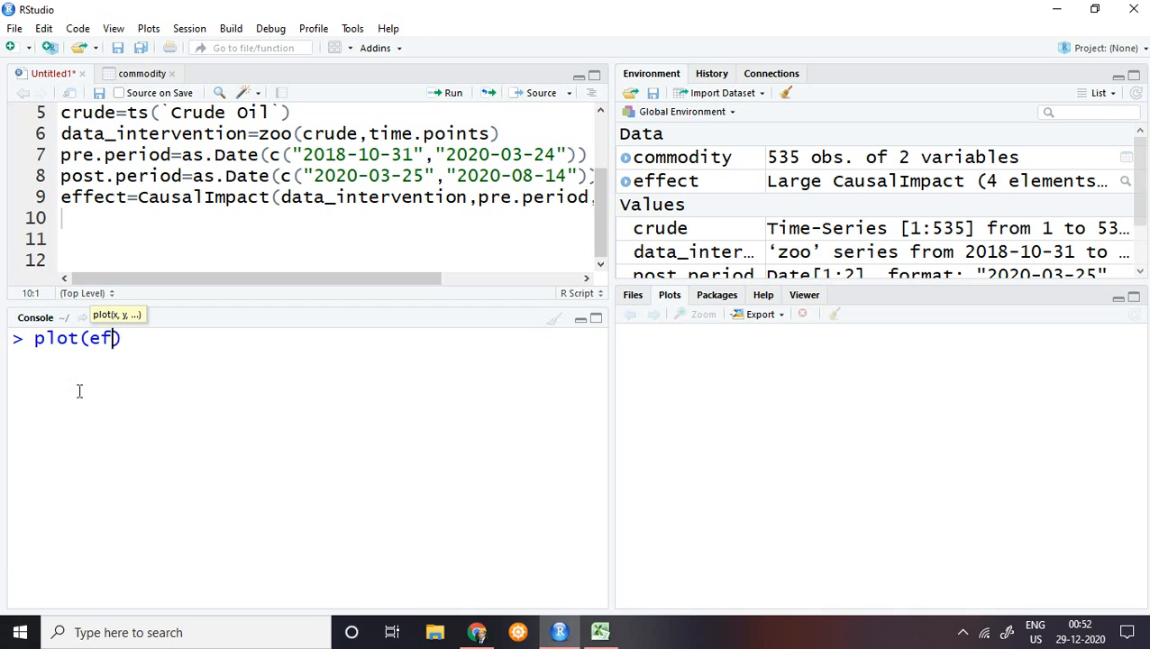
{"action": "type", "text": "fe"}
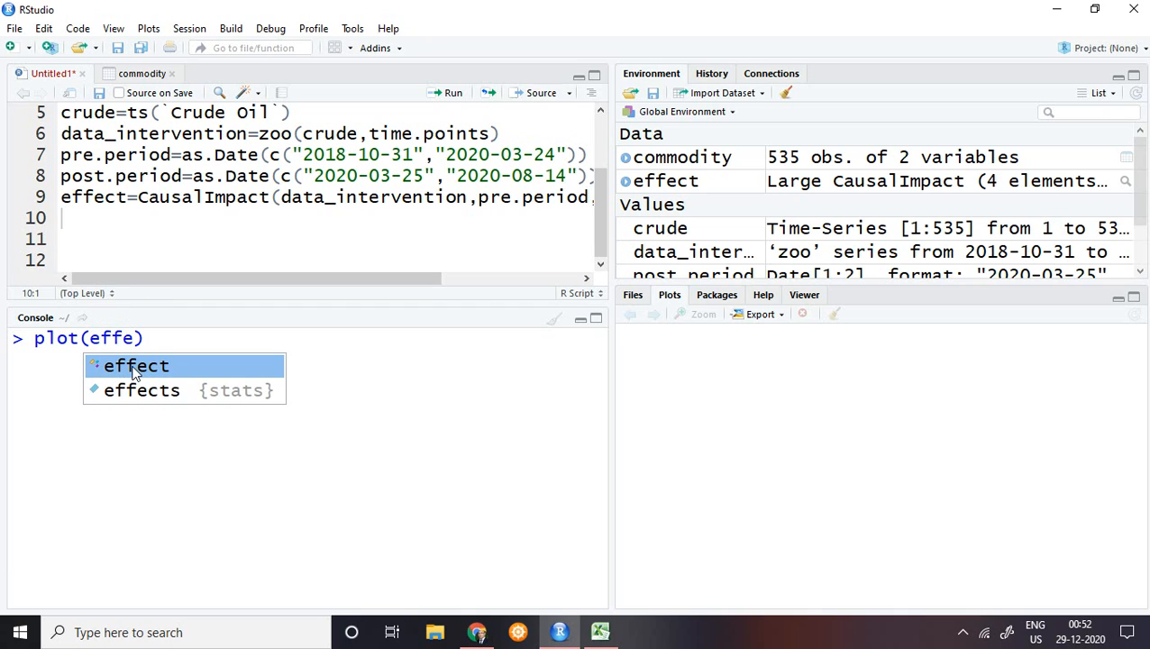
{"action": "left_click", "coordinate": [136, 365]}
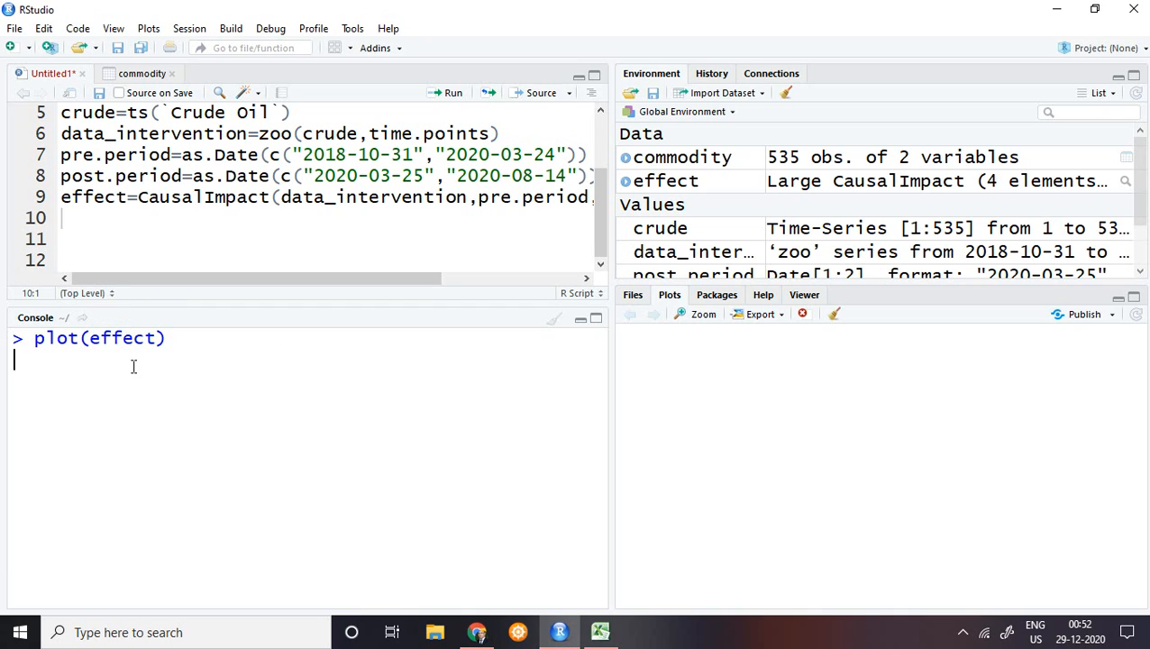
{"action": "key", "text": "Return"}
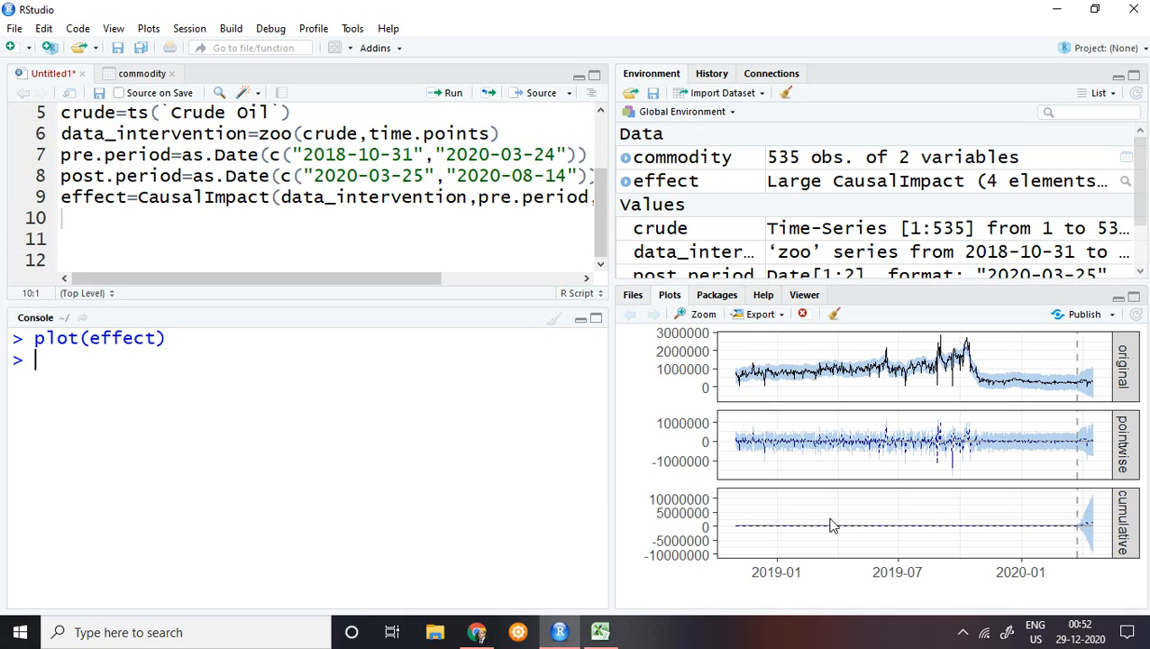
{"action": "mouse_move", "coordinate": [1062, 361]}
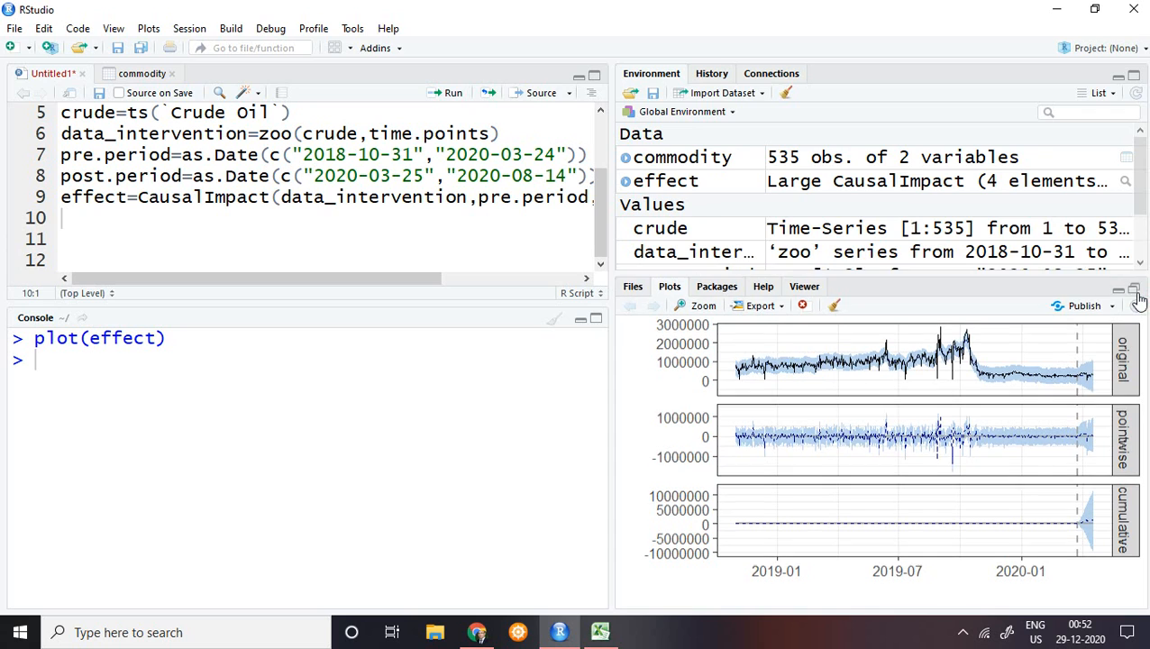
- Maximize the Plots pane to enlarge the three-panel chart
{"action": "left_click", "coordinate": [1134, 287]}
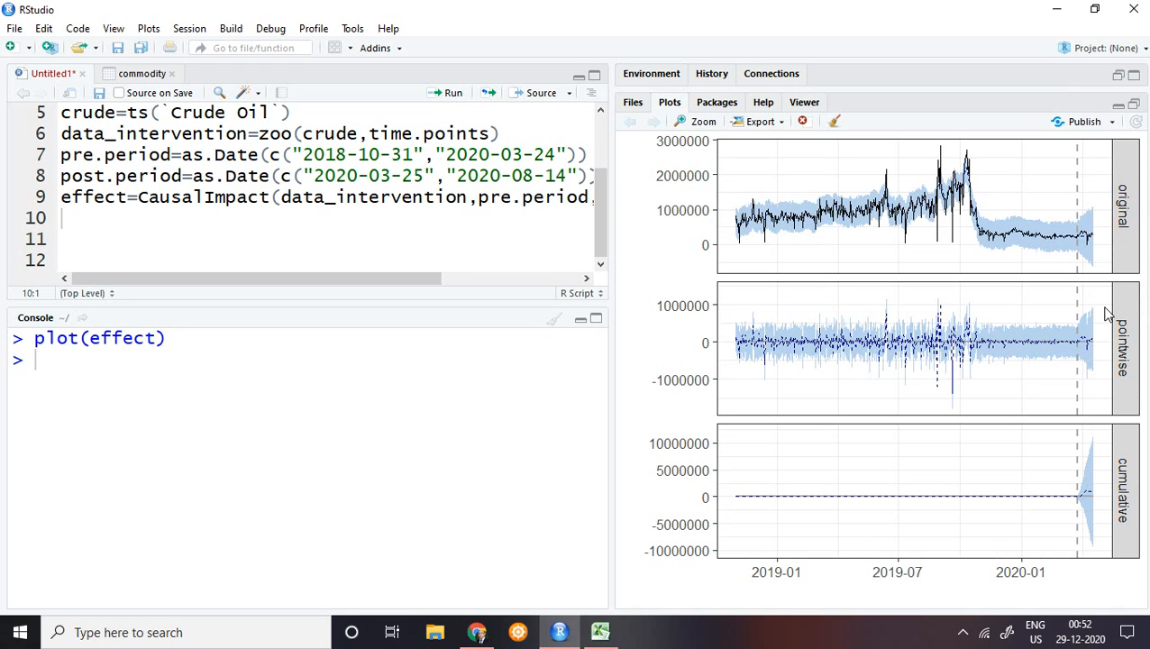
{"action": "mouse_move", "coordinate": [1117, 423]}
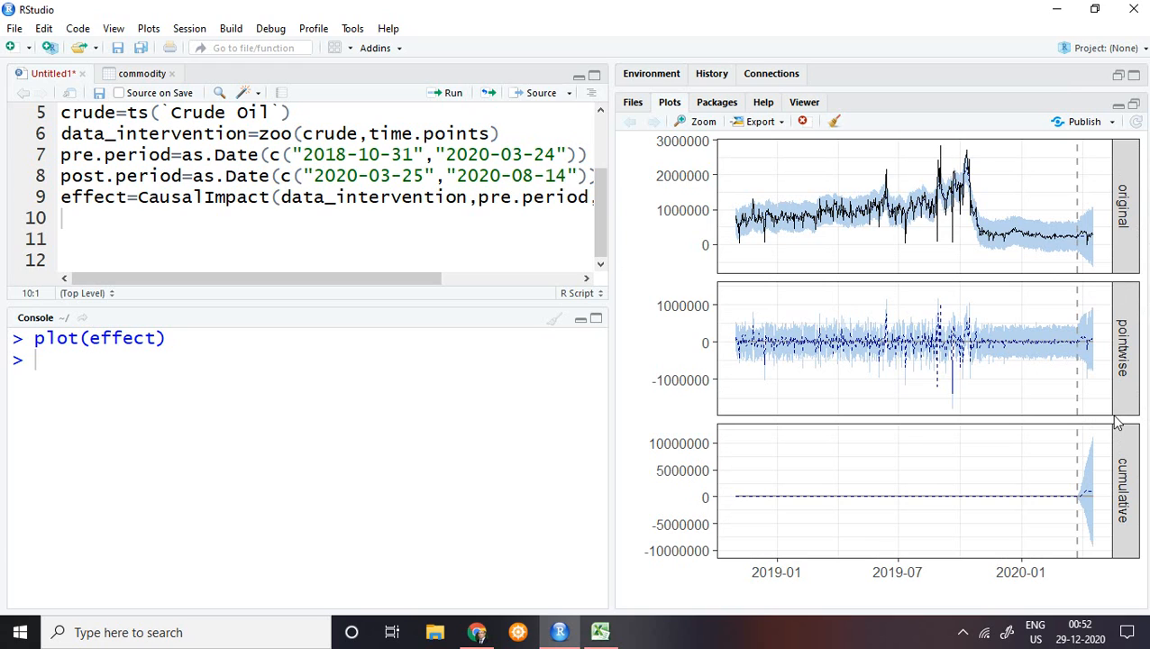
{"action": "mouse_move", "coordinate": [1105, 286]}
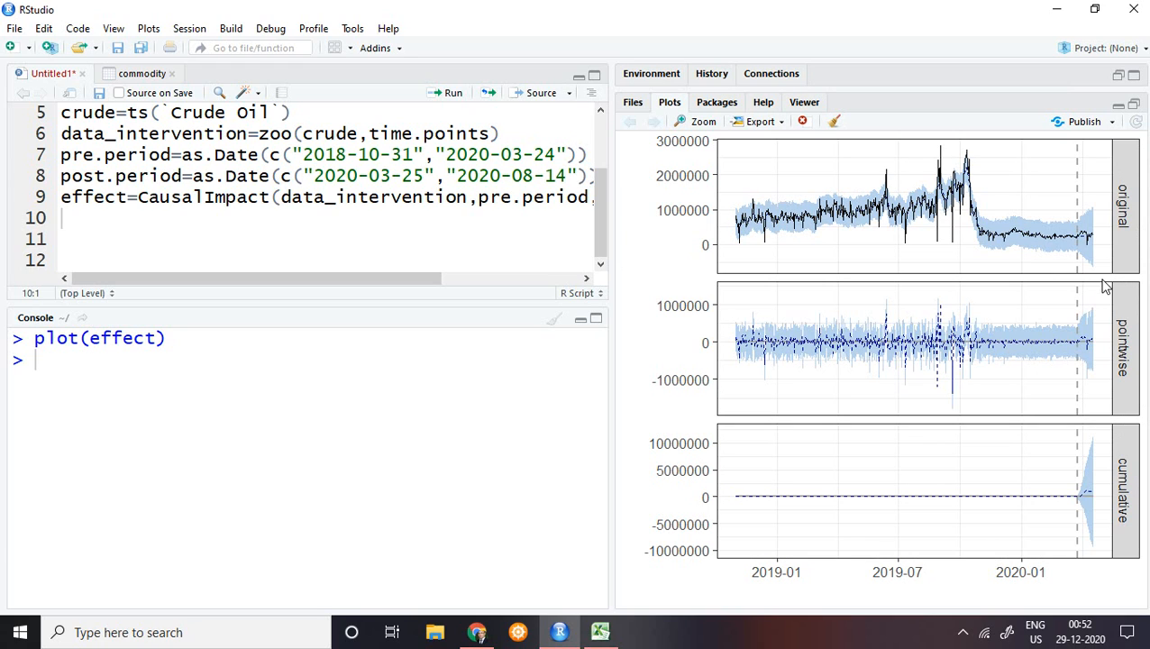
{"action": "mouse_move", "coordinate": [1118, 324]}
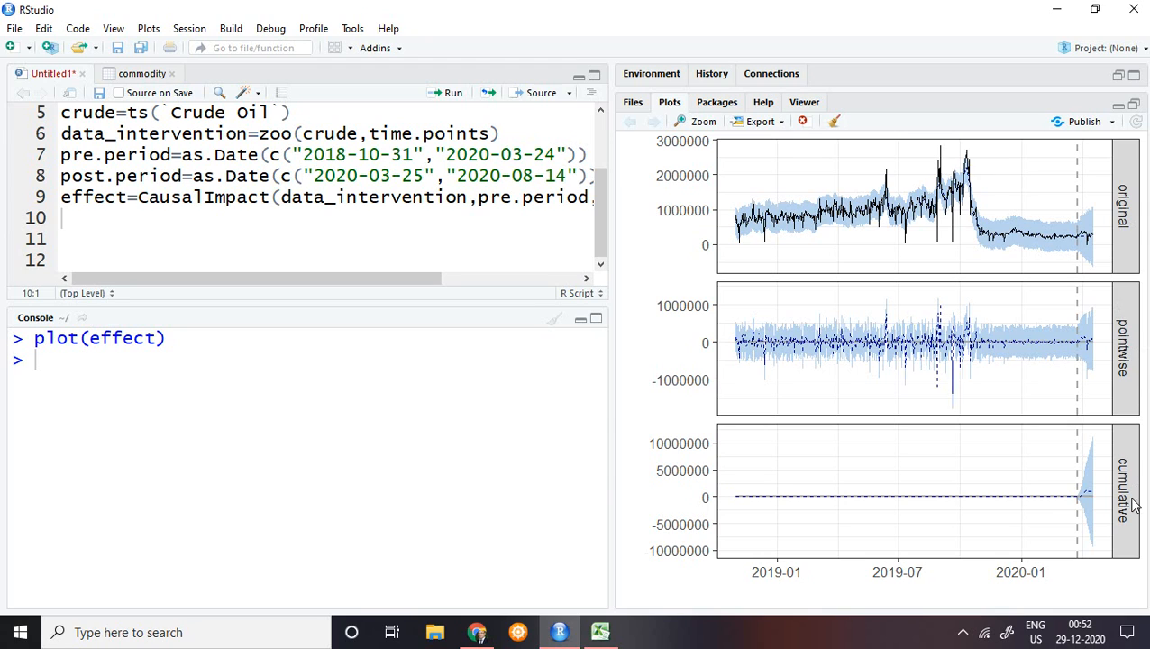
{"action": "mouse_move", "coordinate": [1096, 325]}
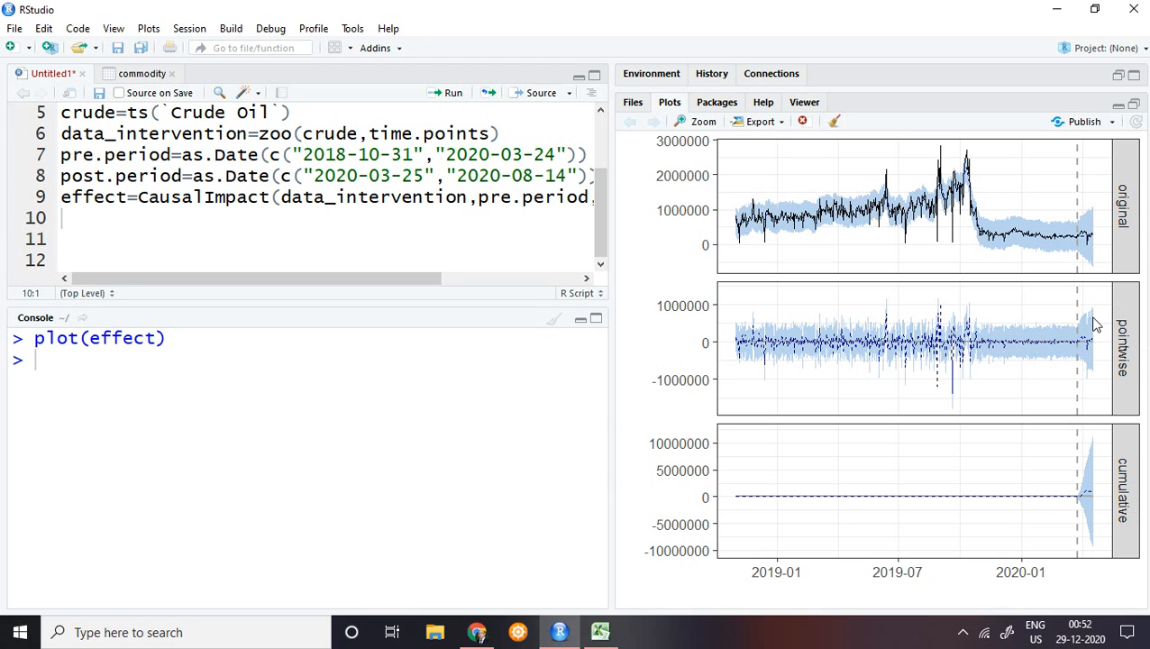
{"action": "mouse_move", "coordinate": [950, 176]}
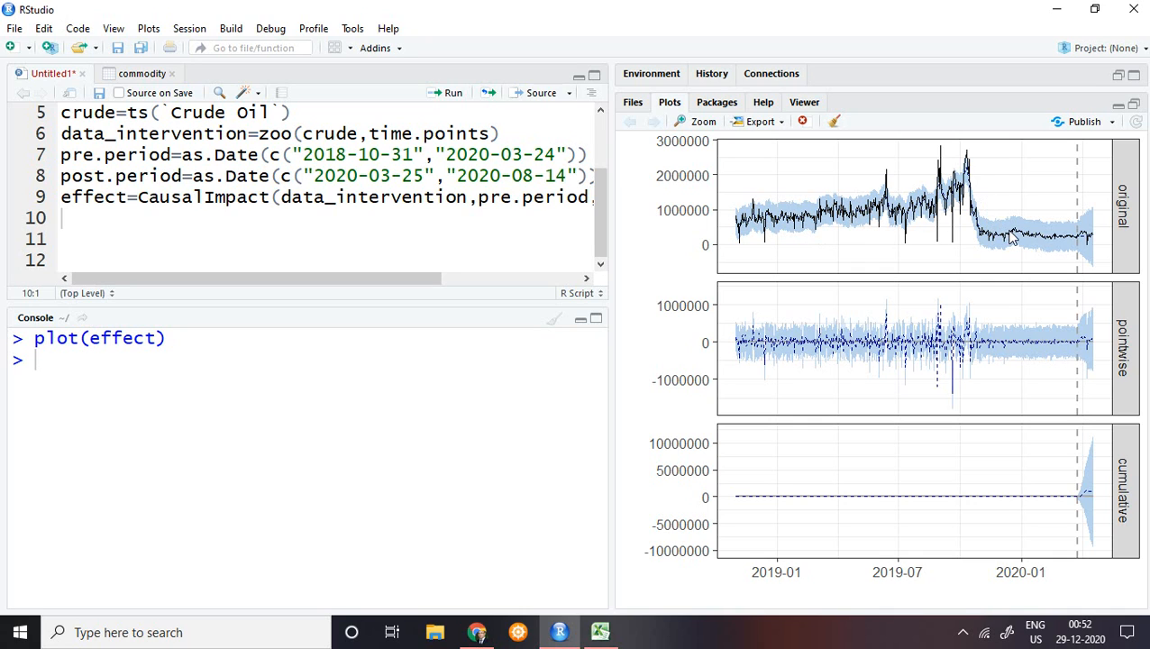
{"action": "mouse_move", "coordinate": [1086, 239]}
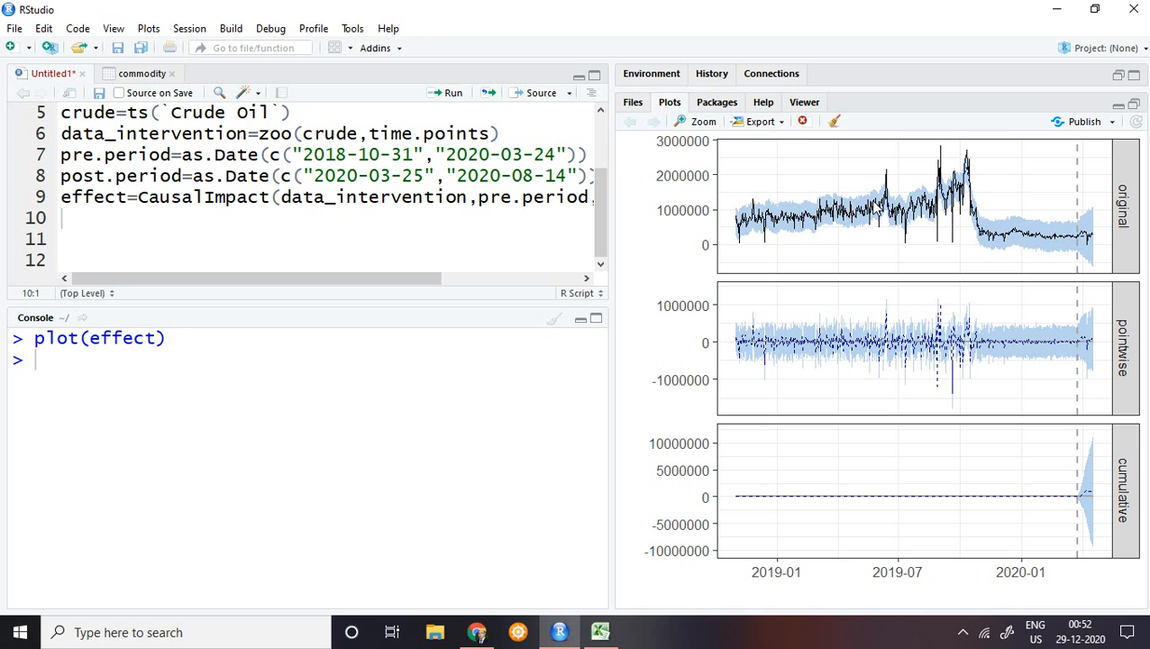
{"action": "mouse_move", "coordinate": [1086, 249]}
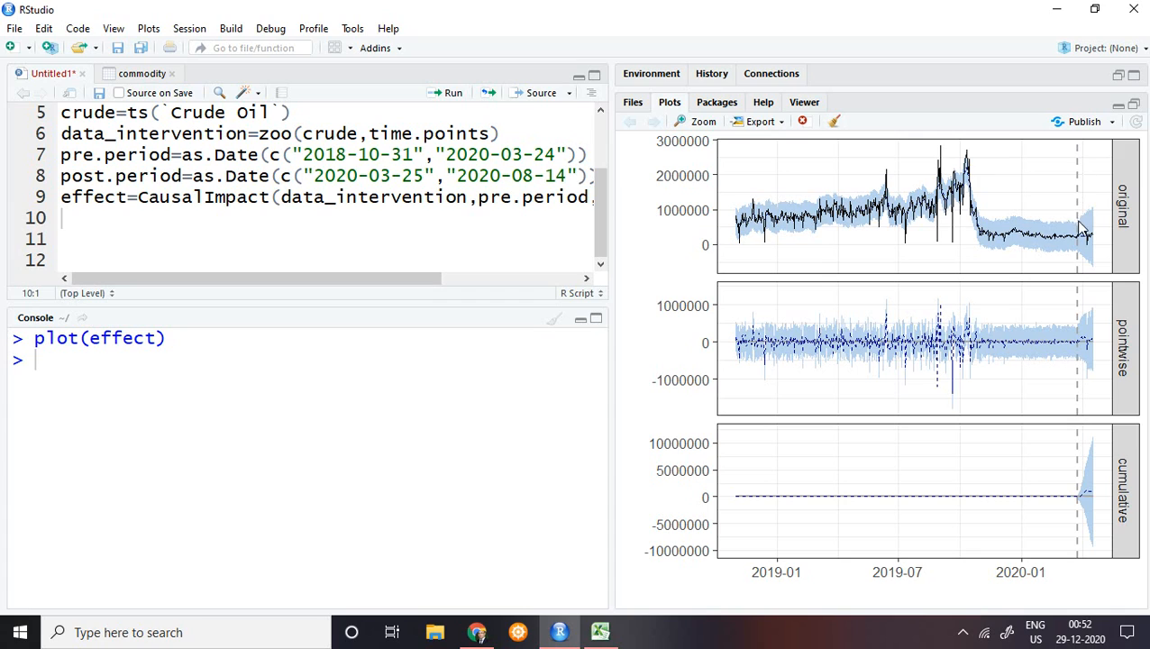
{"action": "mouse_move", "coordinate": [1081, 262]}
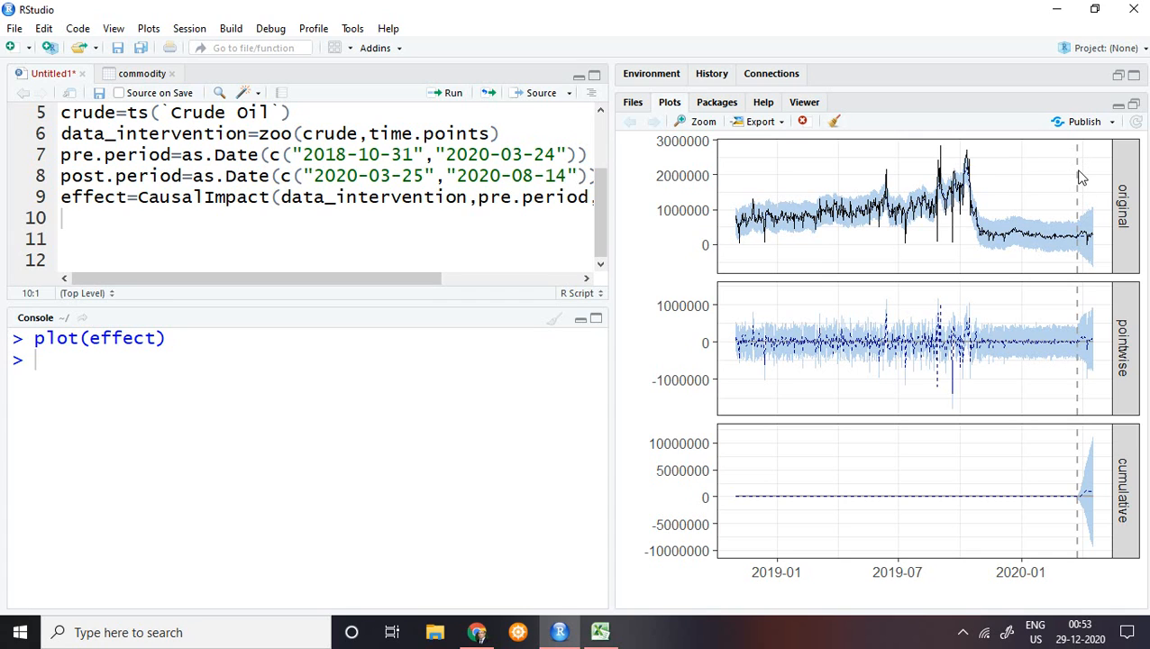
{"action": "mouse_move", "coordinate": [1080, 246]}
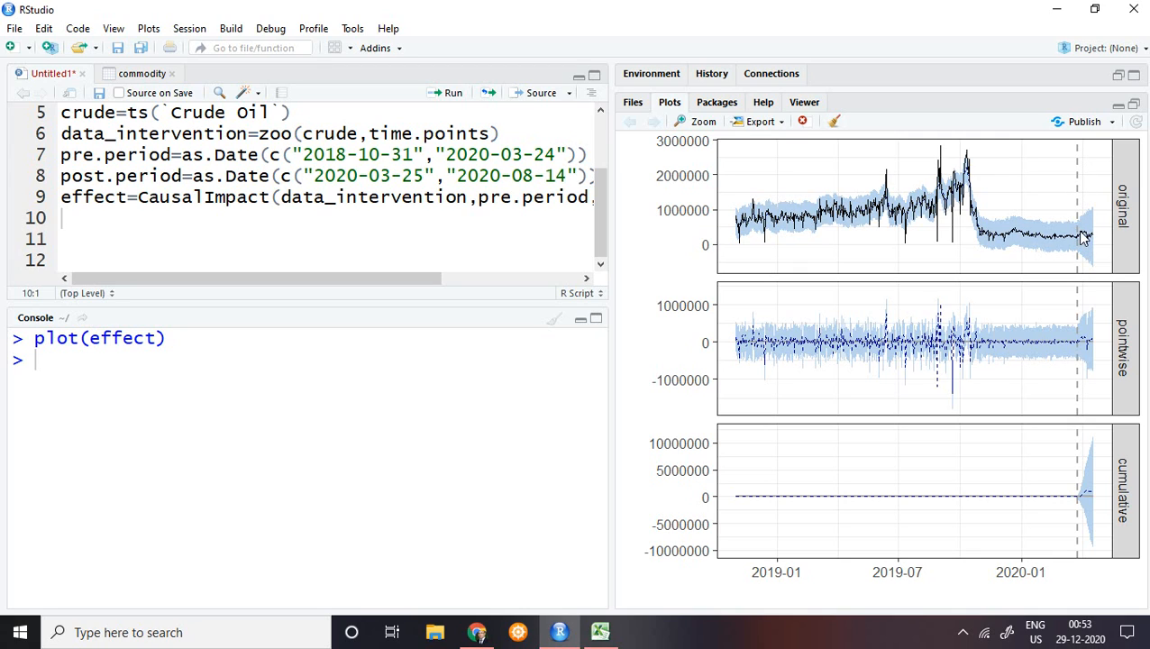
{"action": "mouse_move", "coordinate": [1092, 236]}
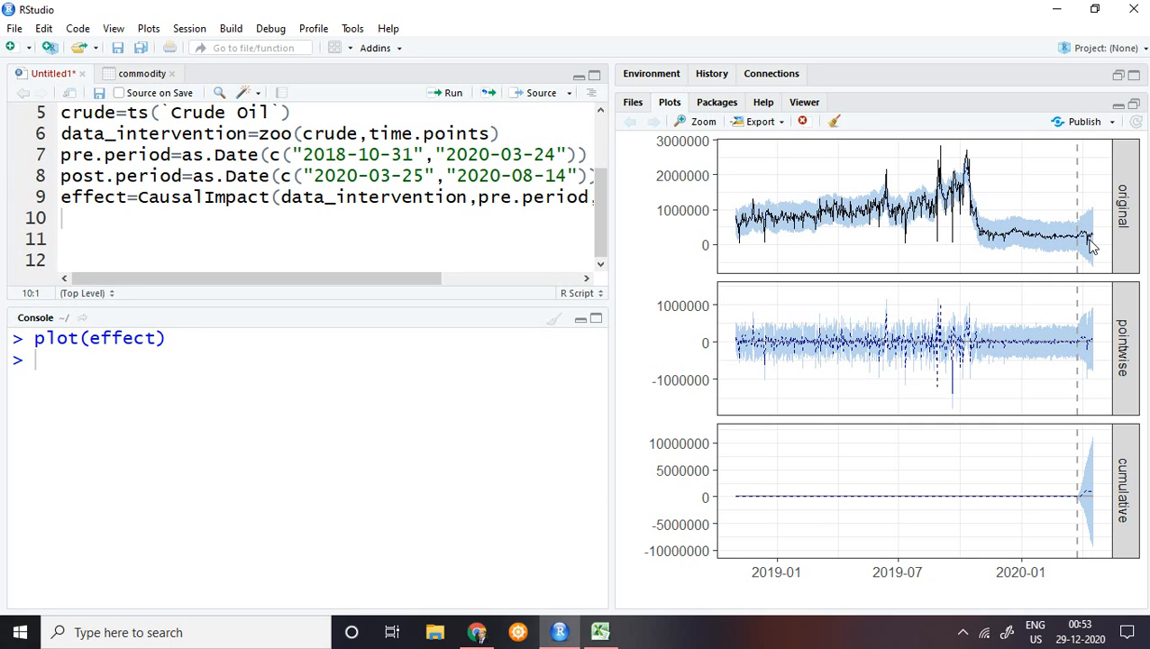
{"action": "mouse_move", "coordinate": [1072, 252]}
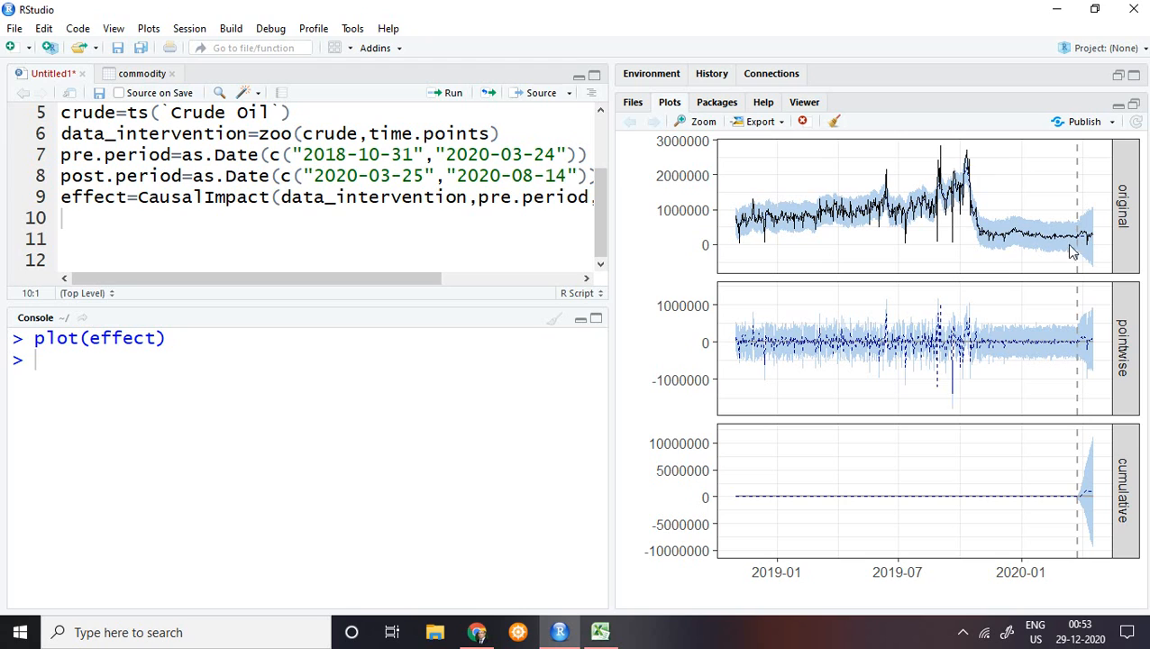
{"action": "mouse_move", "coordinate": [368, 383]}
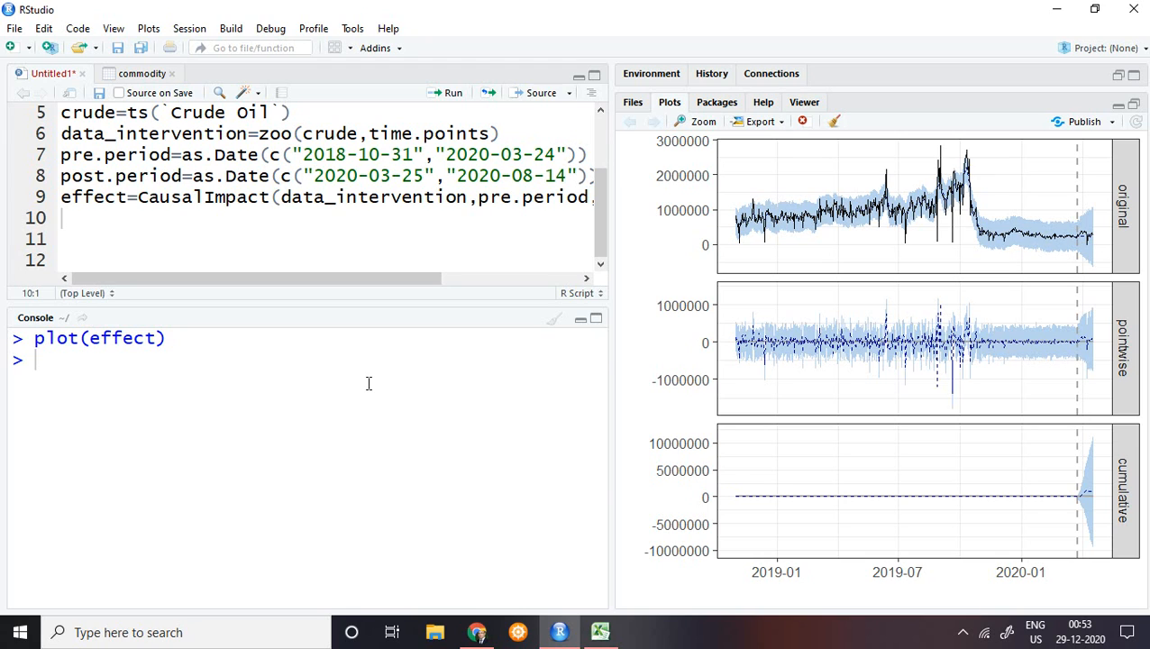
{"action": "mouse_move", "coordinate": [847, 337]}
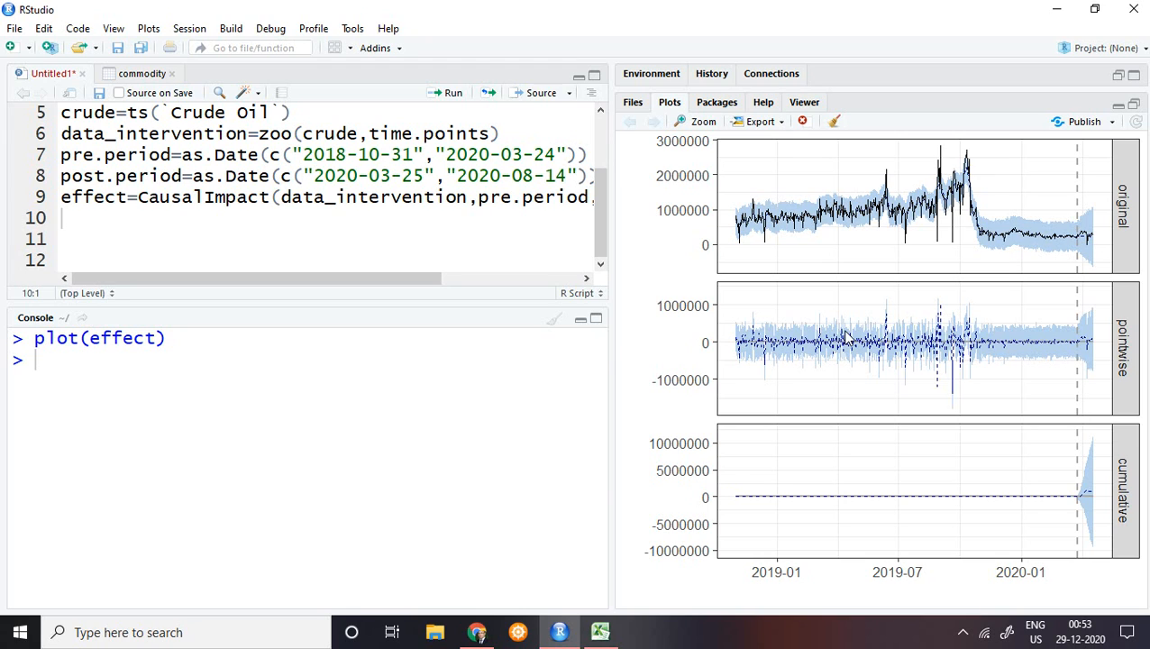
{"action": "mouse_move", "coordinate": [1106, 171]}
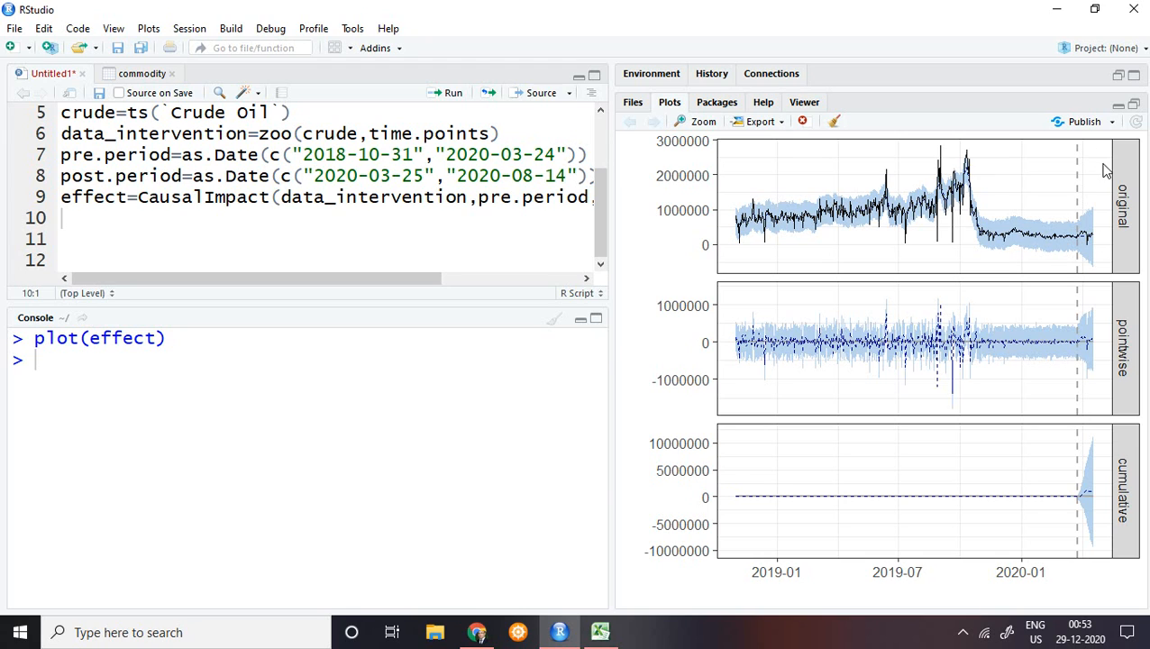
{"action": "mouse_move", "coordinate": [1088, 247]}
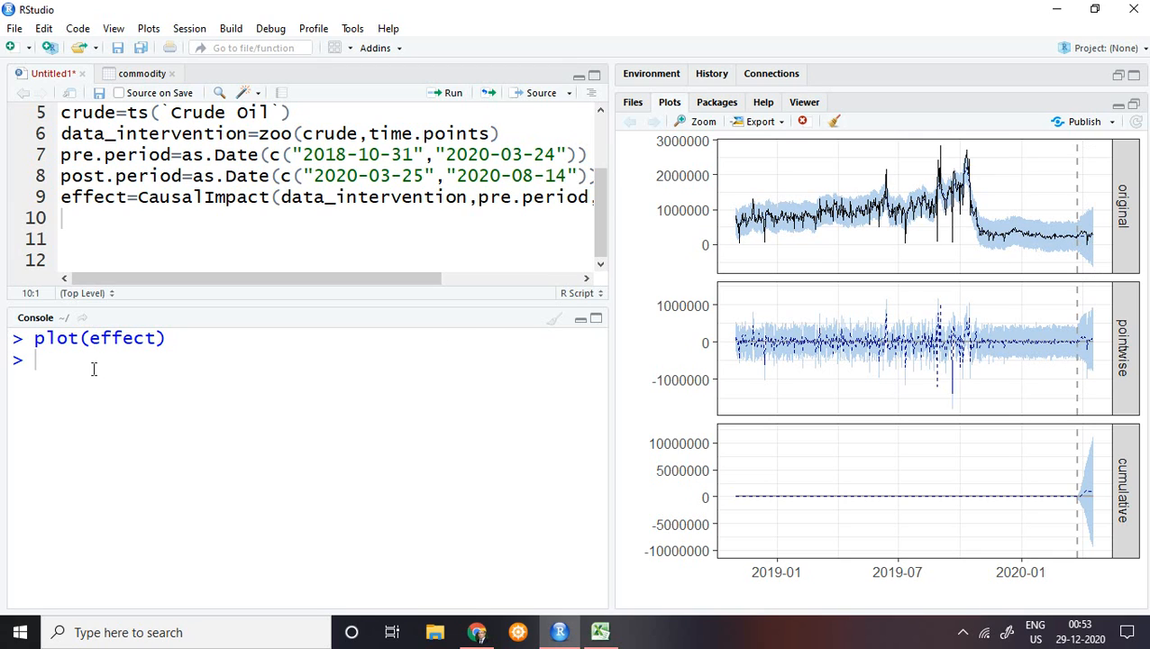
{"action": "type", "text": "s"}
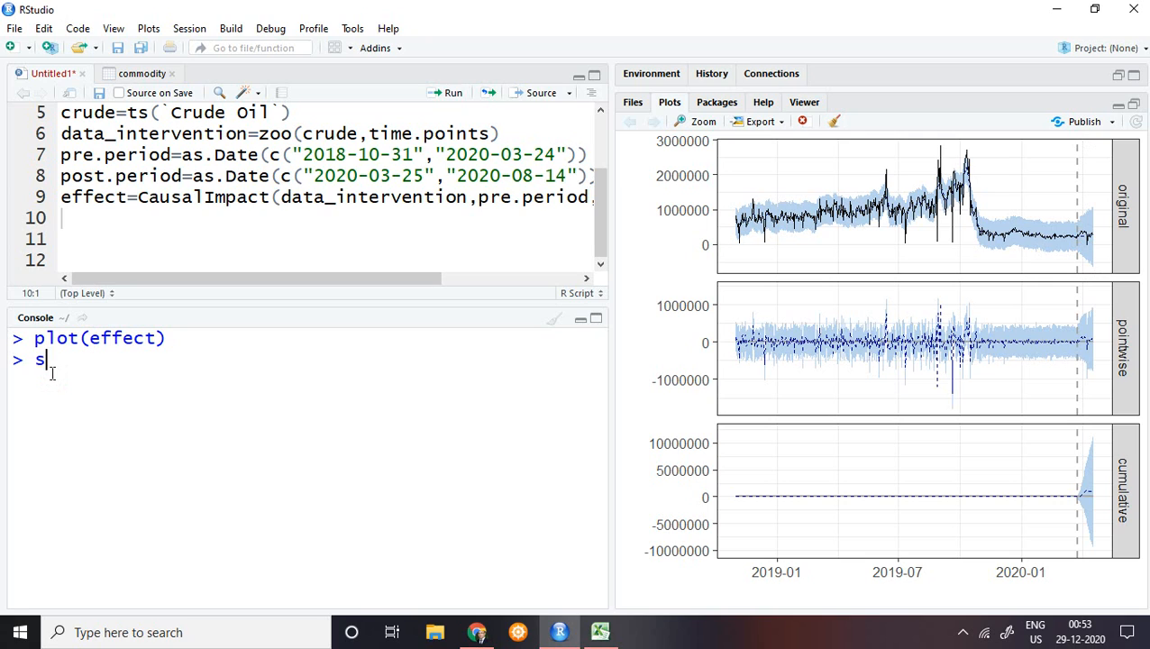
{"action": "type", "text": "ummary("}
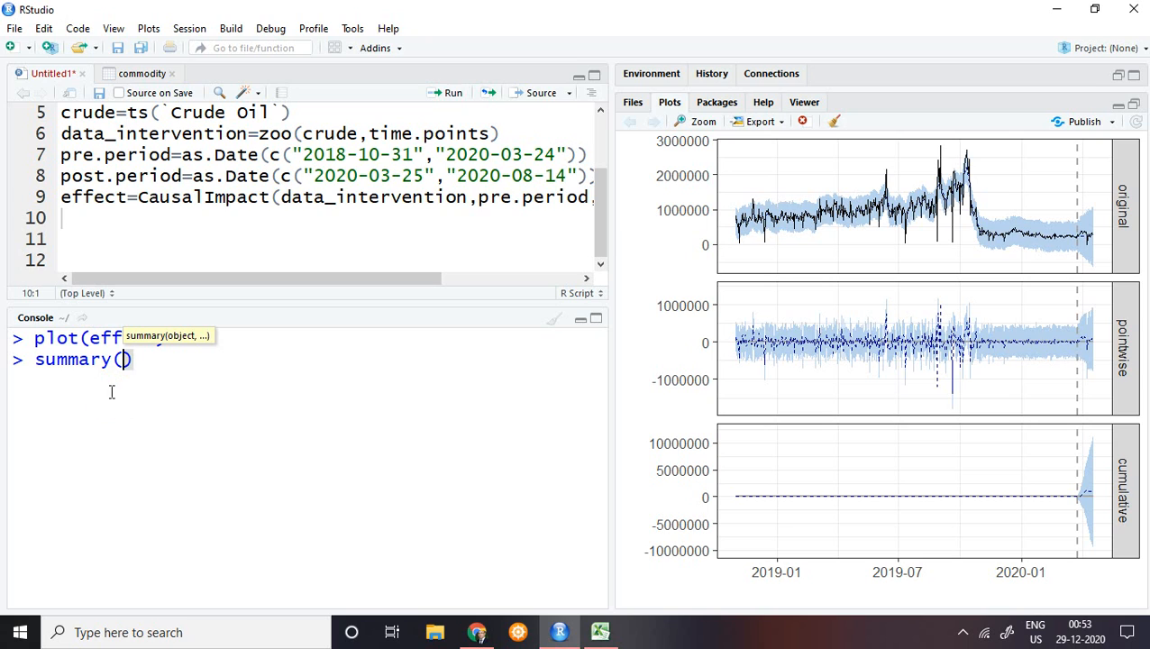
{"action": "type", "text": "ffect"}
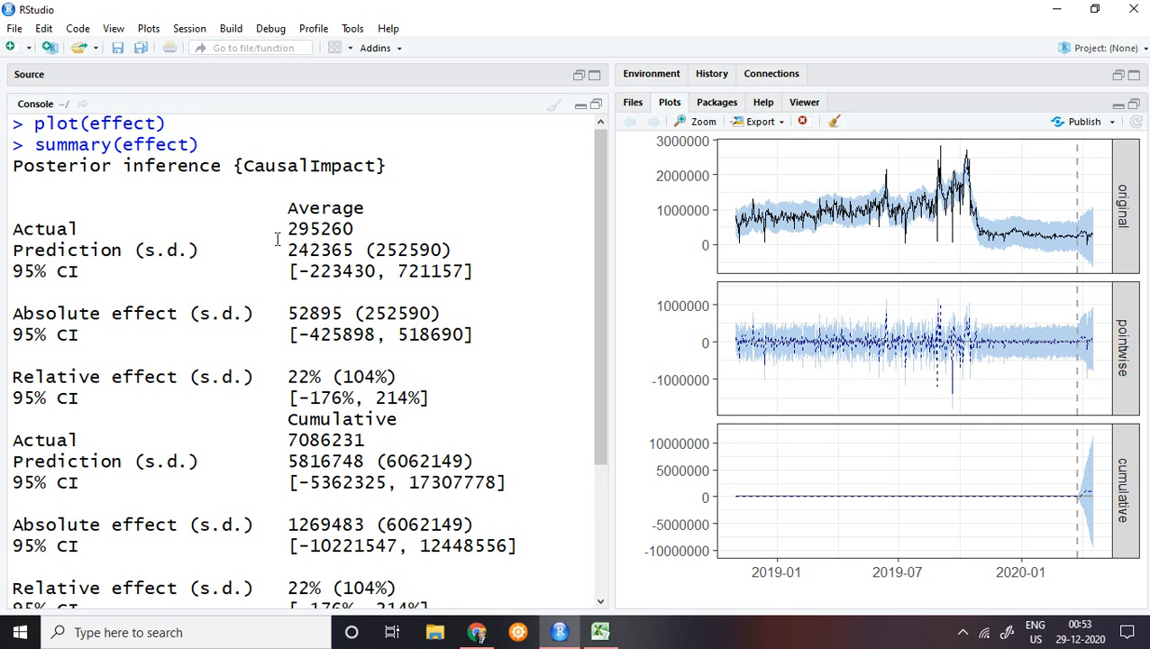
{"action": "double_click", "coordinate": [320, 228]}
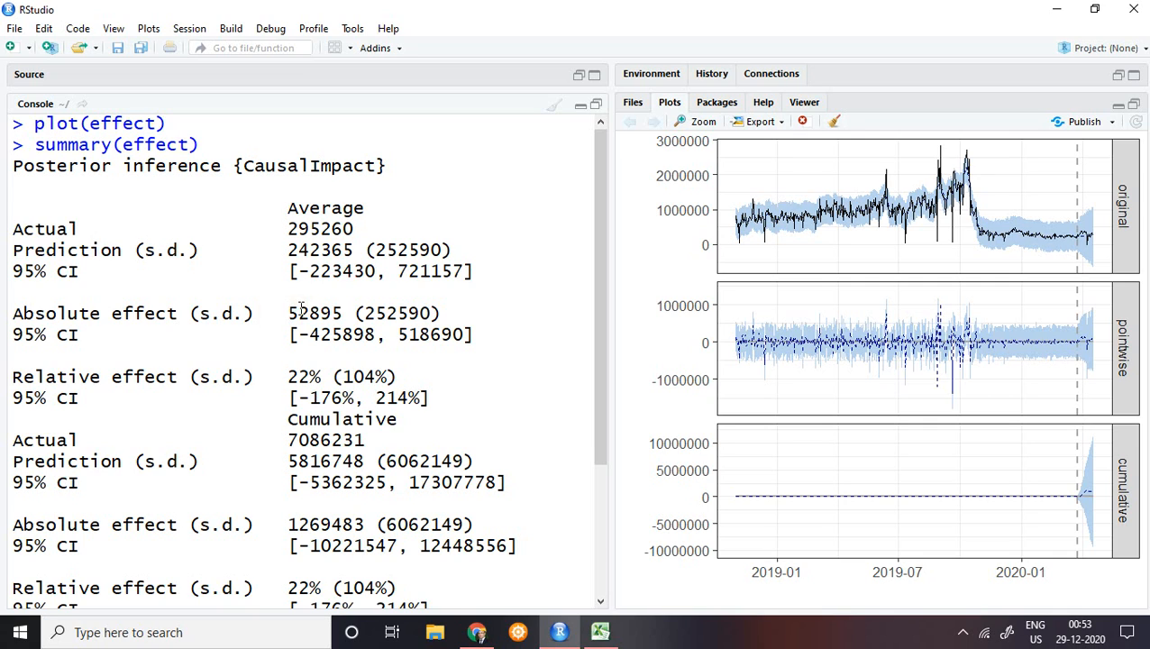
{"action": "double_click", "coordinate": [315, 313]}
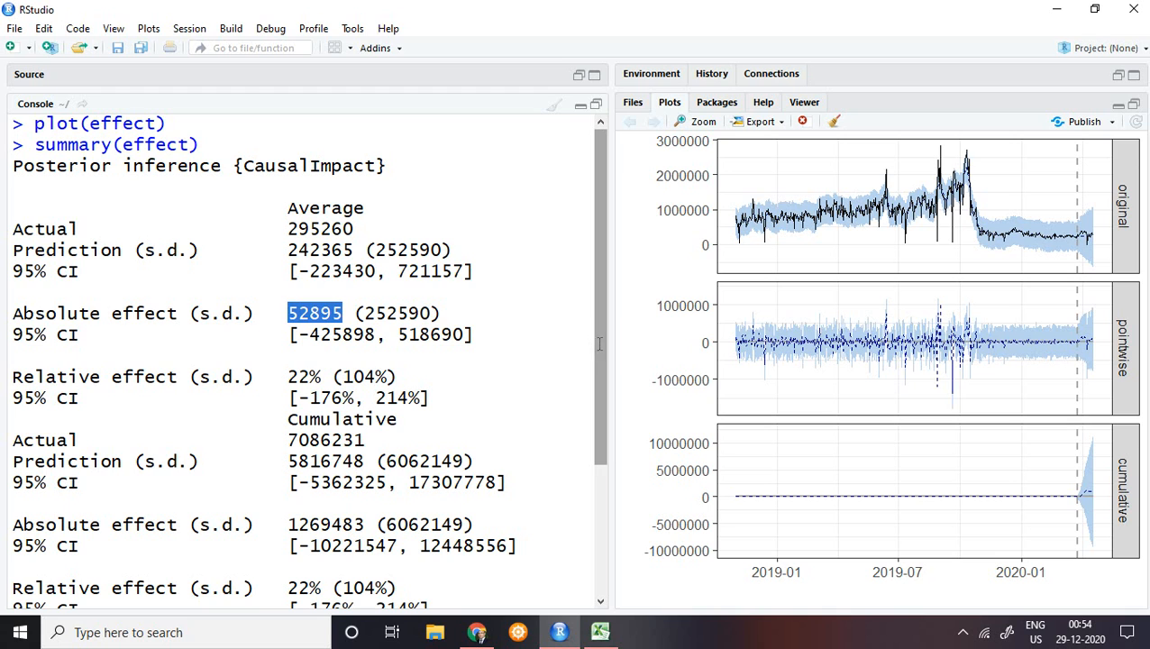
{"action": "scroll", "scroll_direction": "down", "scroll_amount": 3}
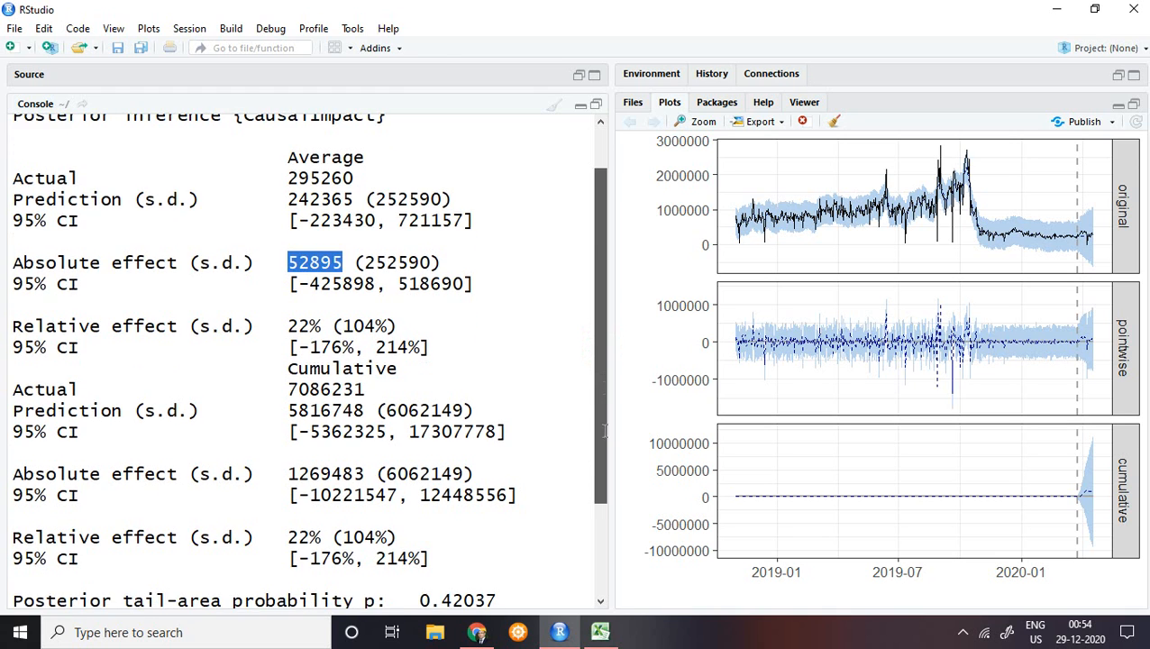
{"action": "scroll", "scroll_direction": "down", "scroll_amount": 3}
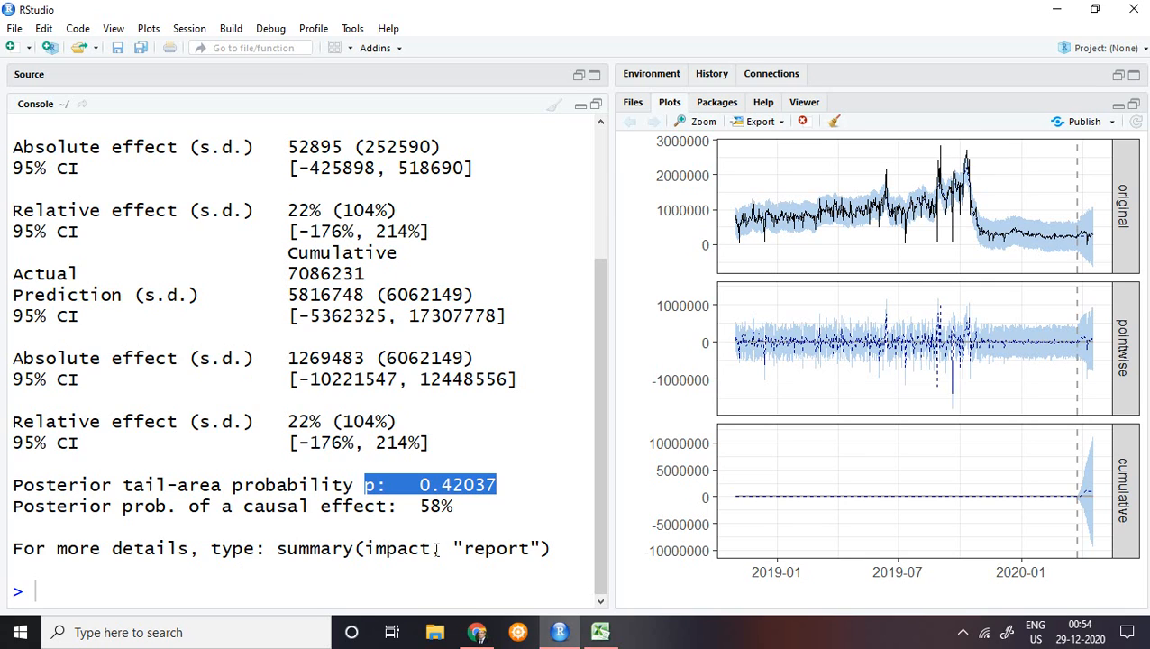
- Type summary(effect,"report") in the console, autocompleting effect
{"action": "left_click", "coordinate": [36, 590]}
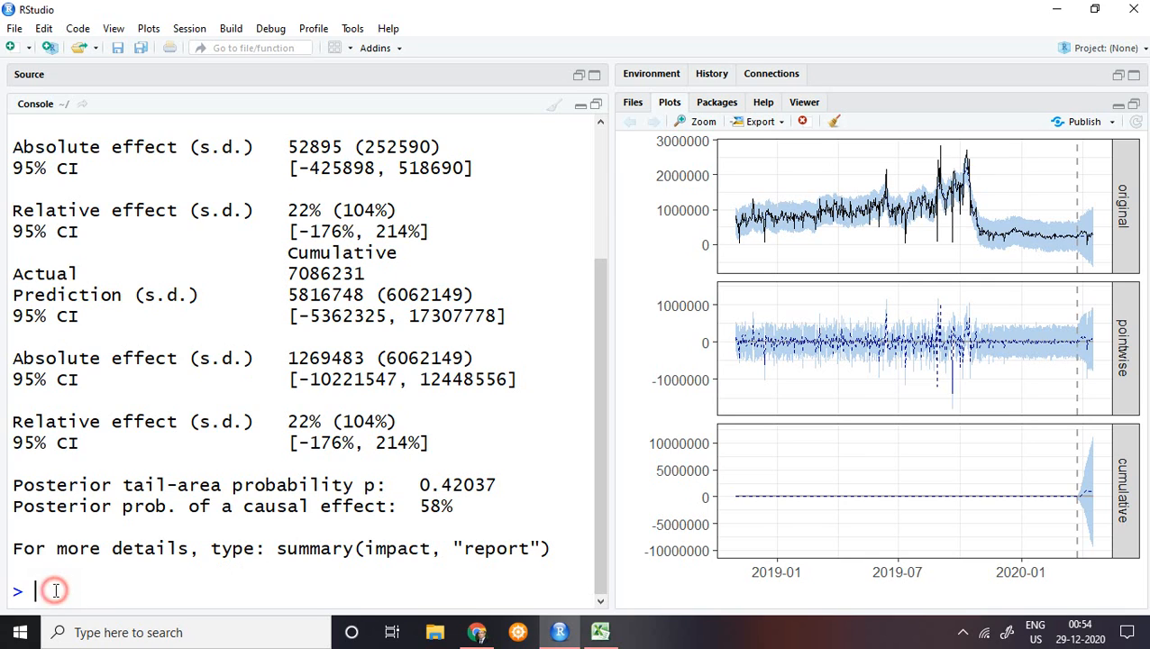
{"action": "type", "text": "sum"}
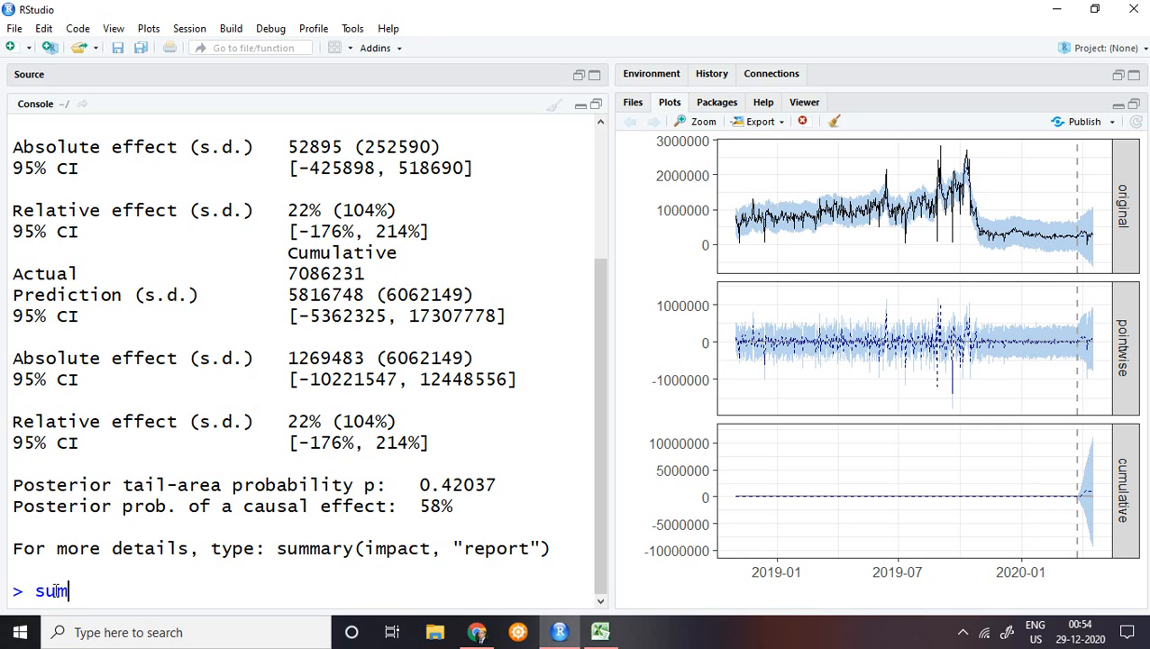
{"action": "type", "text": "mary("}
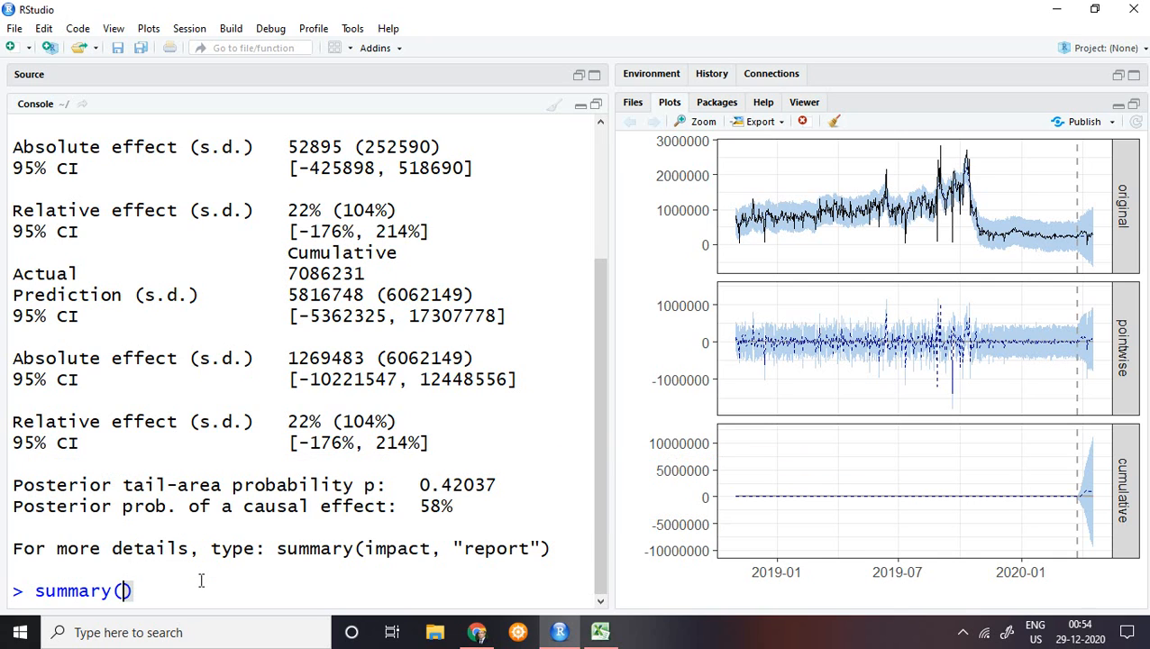
{"action": "type", "text": "eff"}
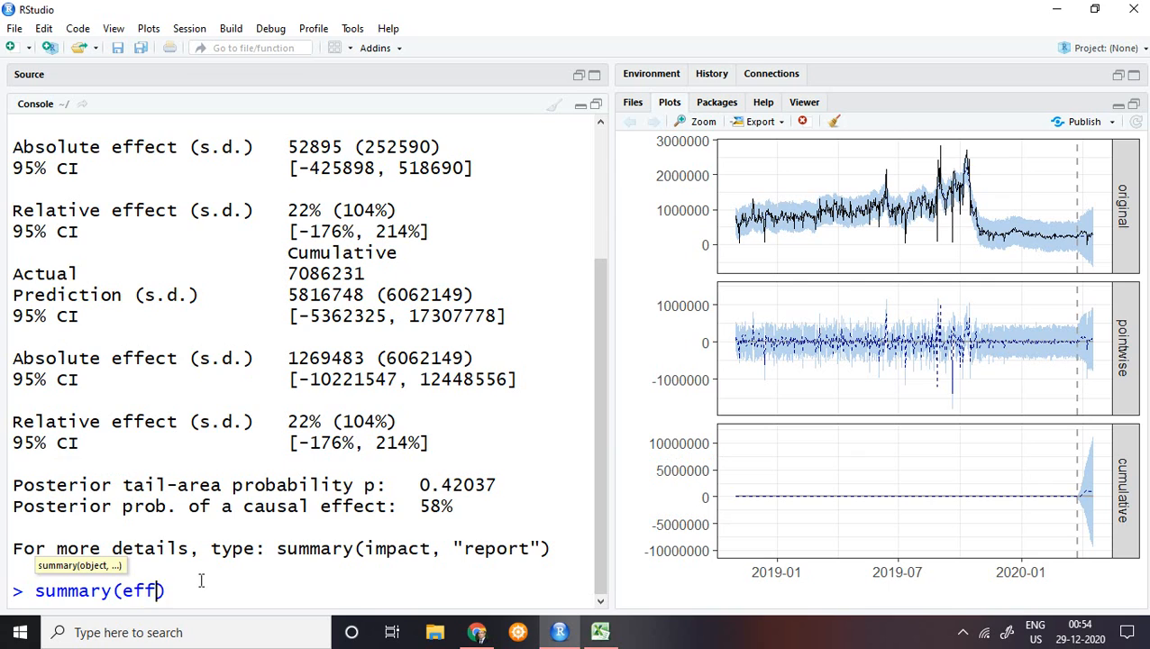
{"action": "type", "text": "e"}
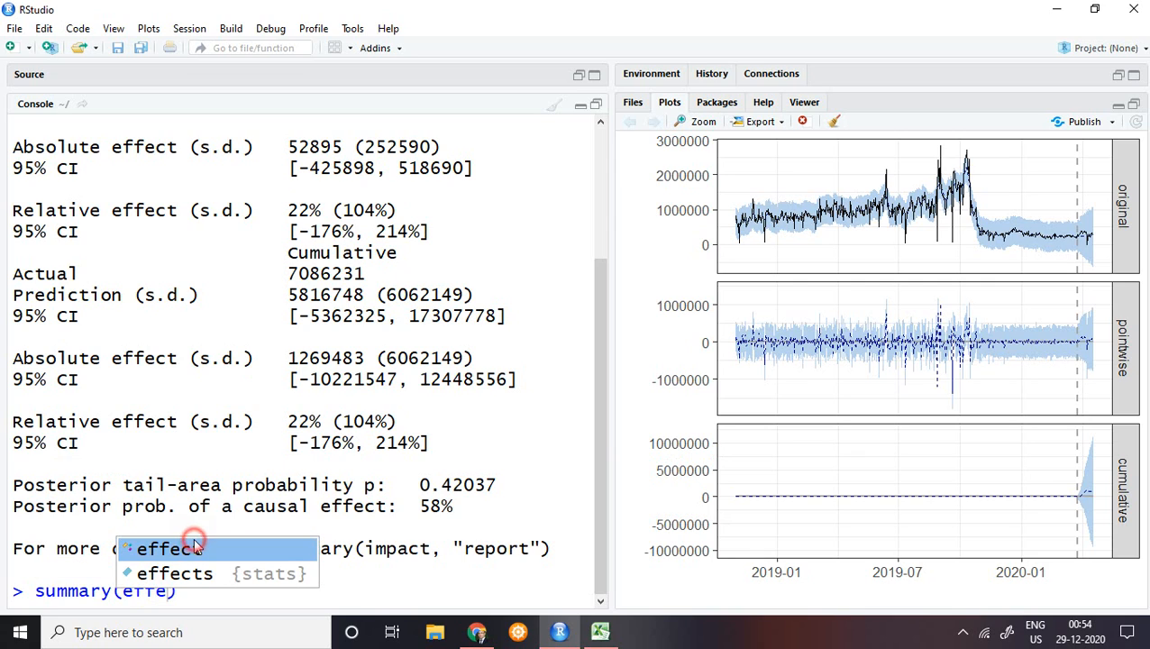
{"action": "left_click", "coordinate": [169, 548]}
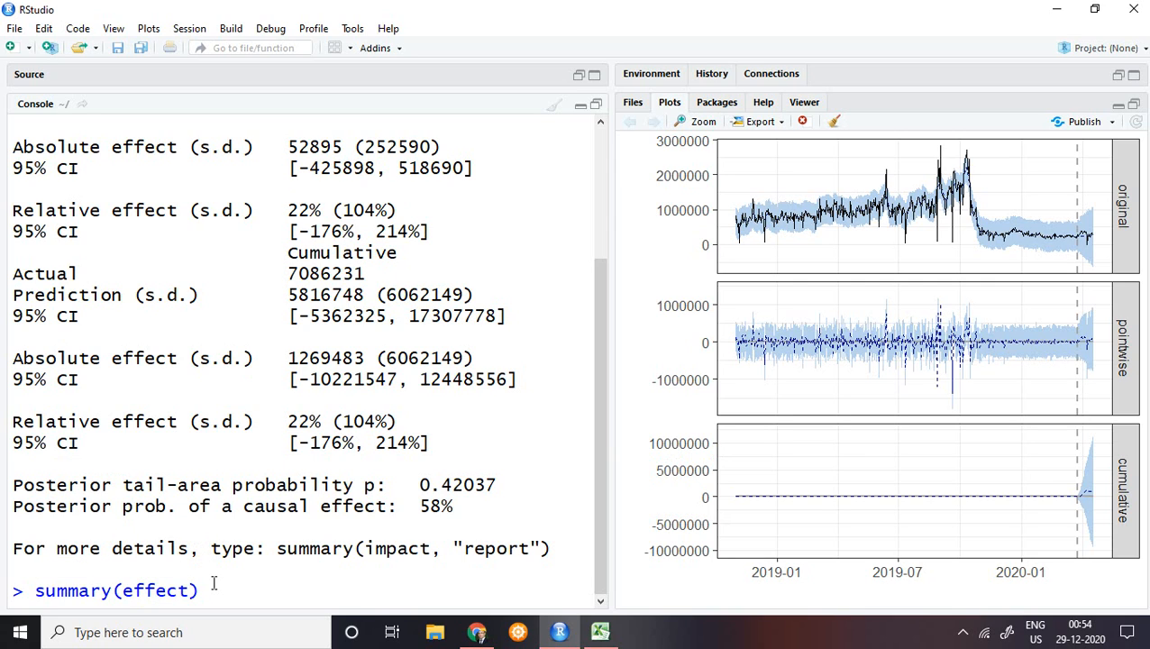
{"action": "type", "text": ",\"\""}
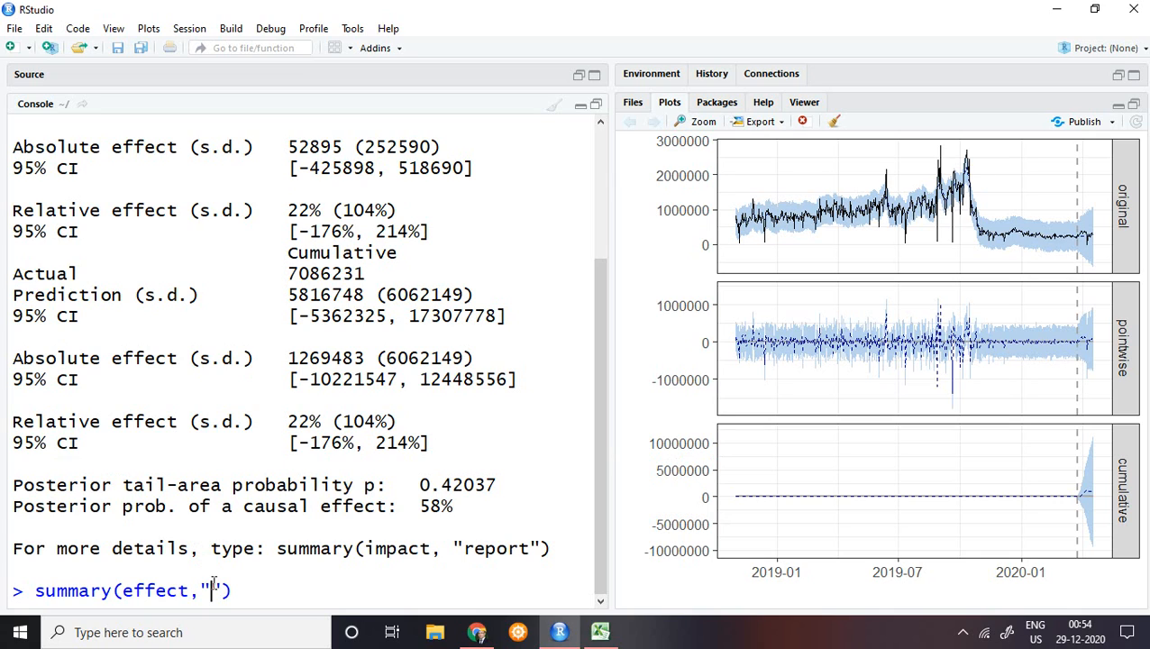
{"action": "type", "text": "repo"}
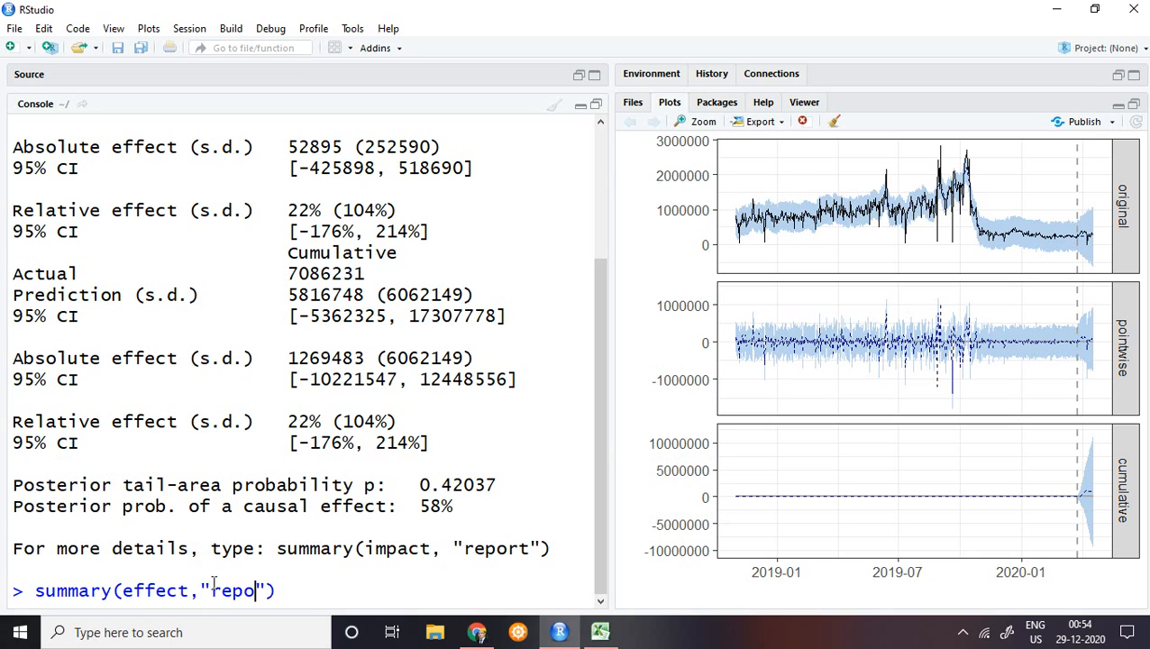
{"action": "type", "text": "rt"}
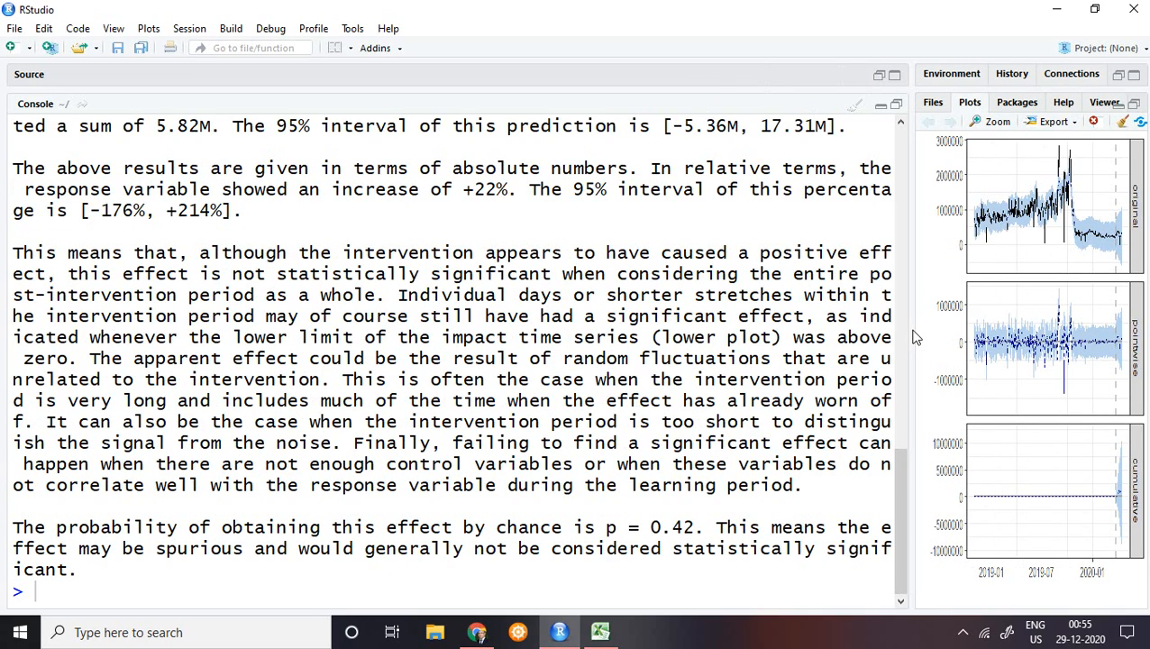
{"action": "mouse_move", "coordinate": [907, 496]}
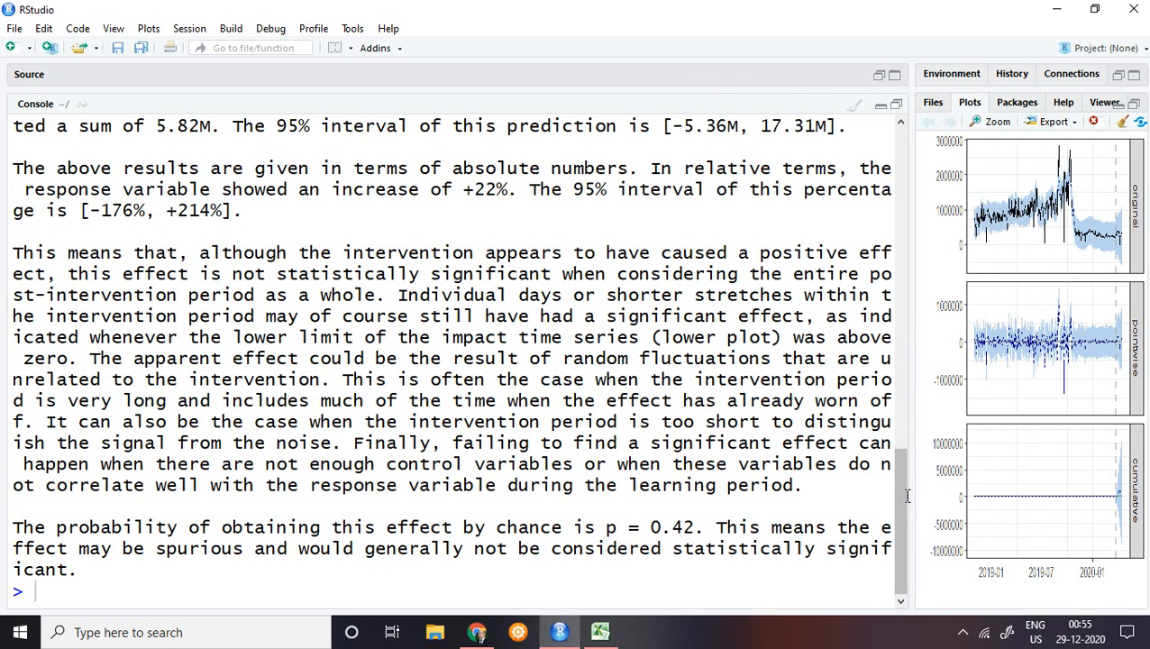
{"action": "scroll", "scroll_direction": "up", "scroll_amount": 3}
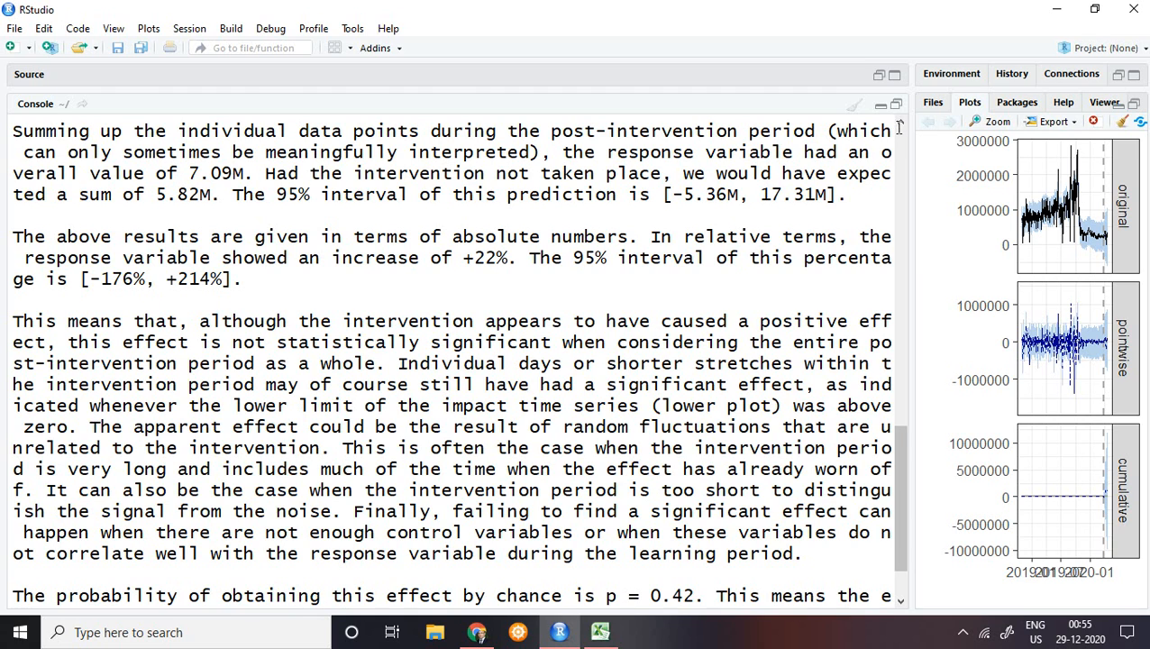
{"action": "scroll", "scroll_direction": "up", "scroll_amount": 3}
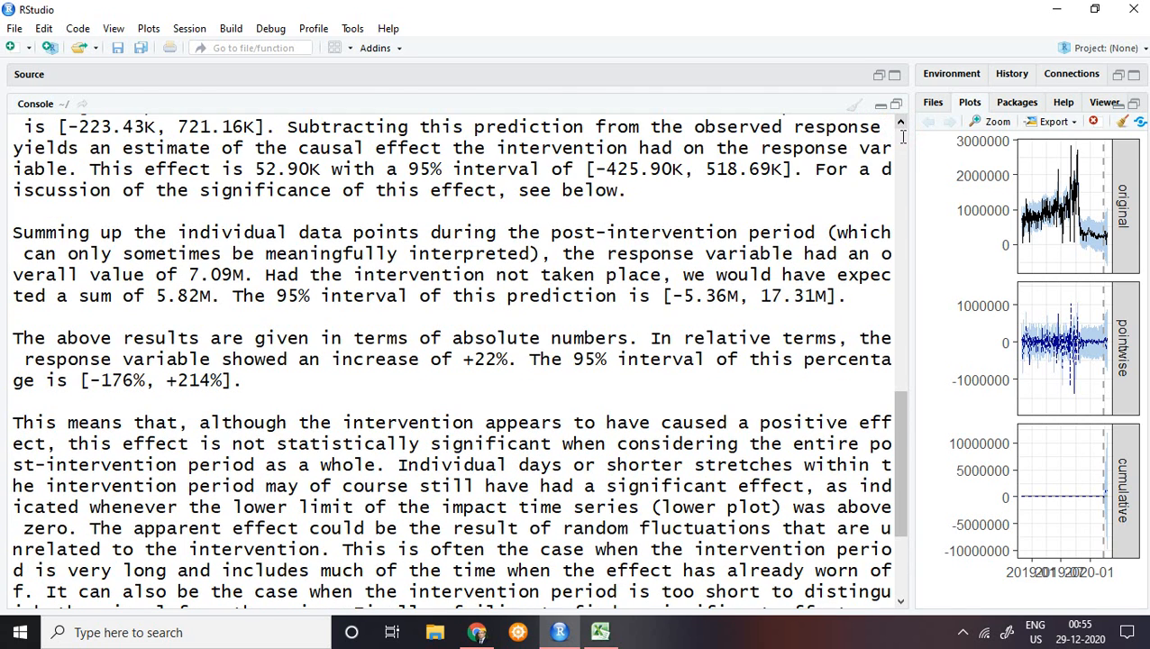
{"action": "scroll", "scroll_direction": "up", "scroll_amount": 3}
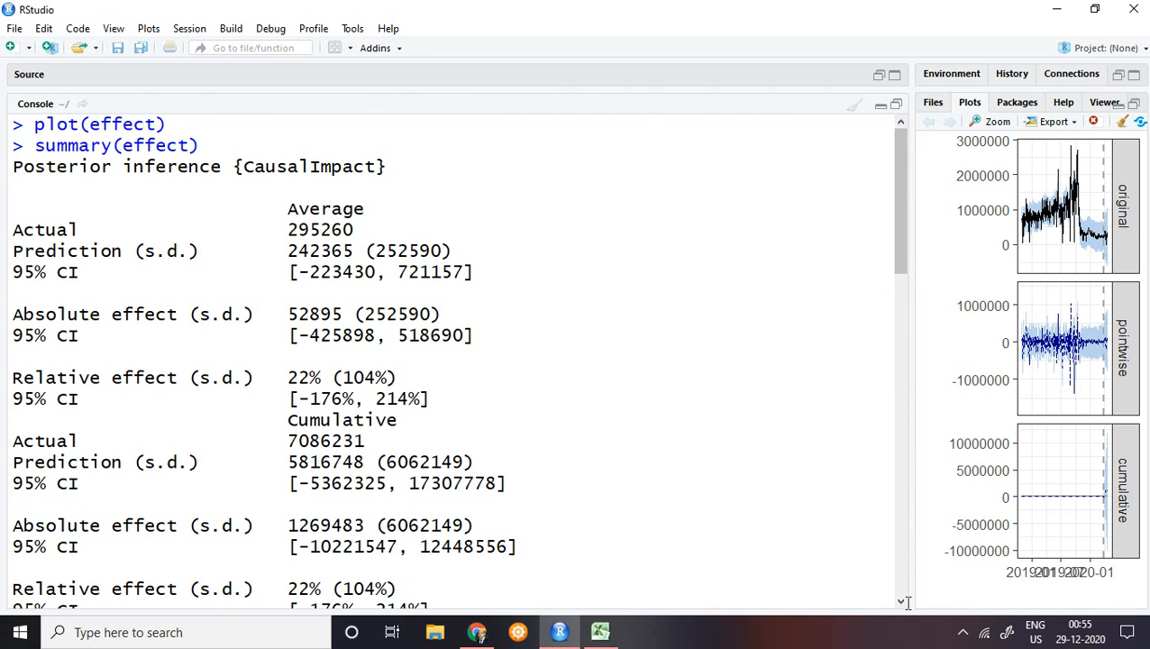
{"action": "scroll", "scroll_direction": "down", "scroll_amount": 3}
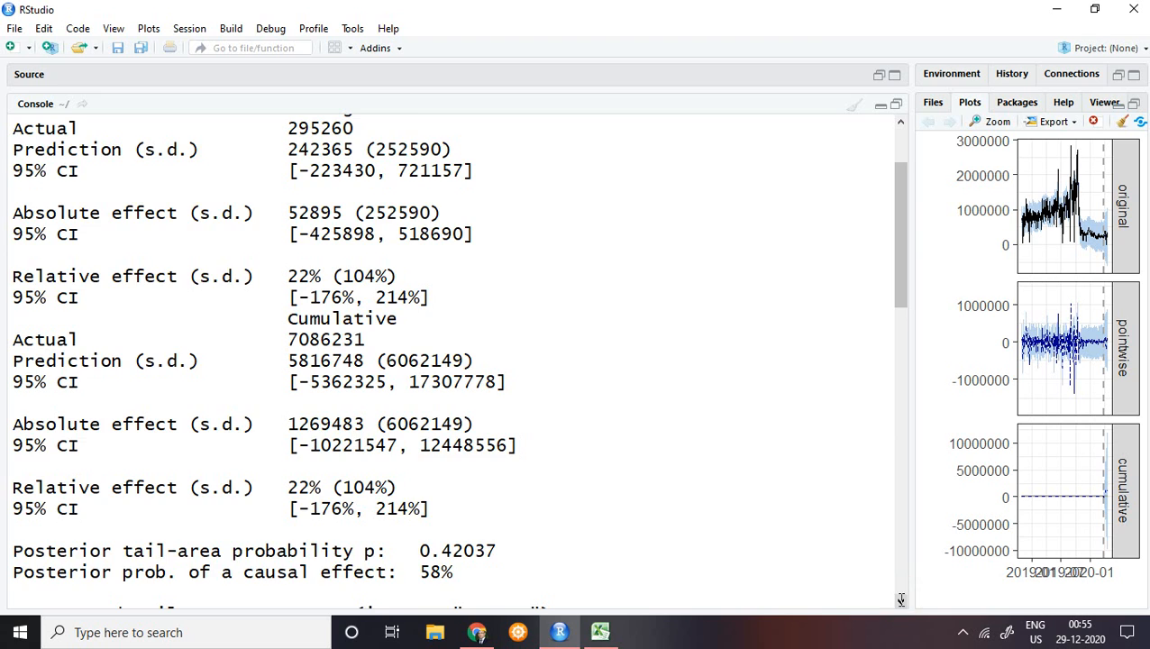
{"action": "scroll", "scroll_direction": "down", "scroll_amount": 3}
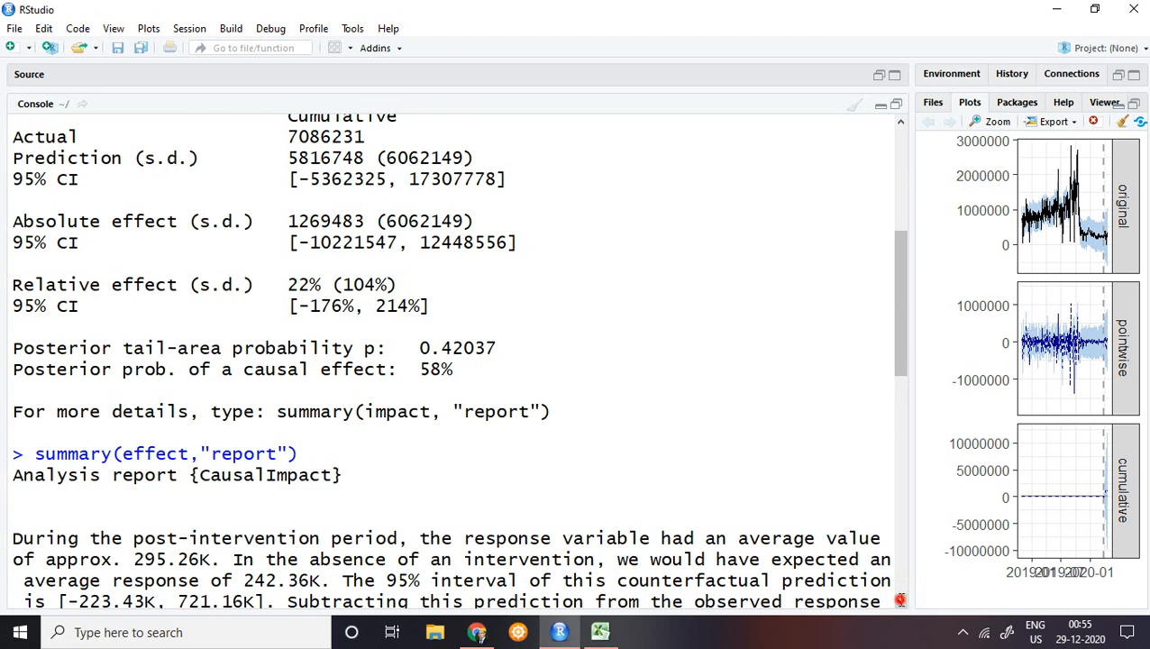
{"action": "scroll", "scroll_direction": "down", "scroll_amount": 3}
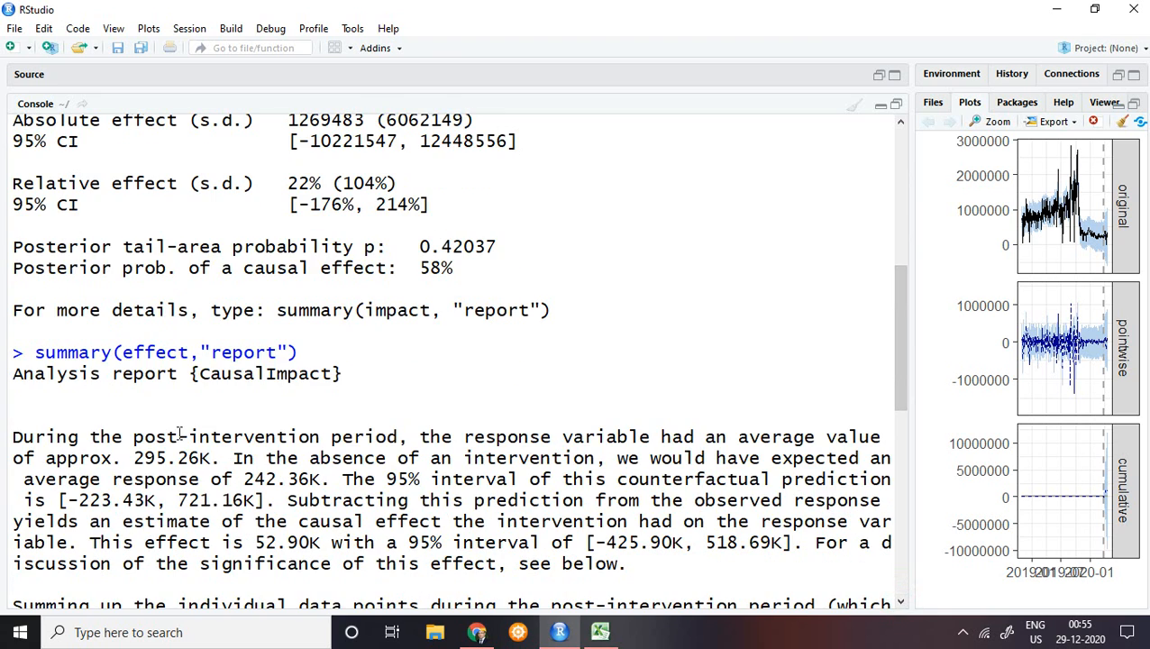
{"action": "mouse_move", "coordinate": [637, 471]}
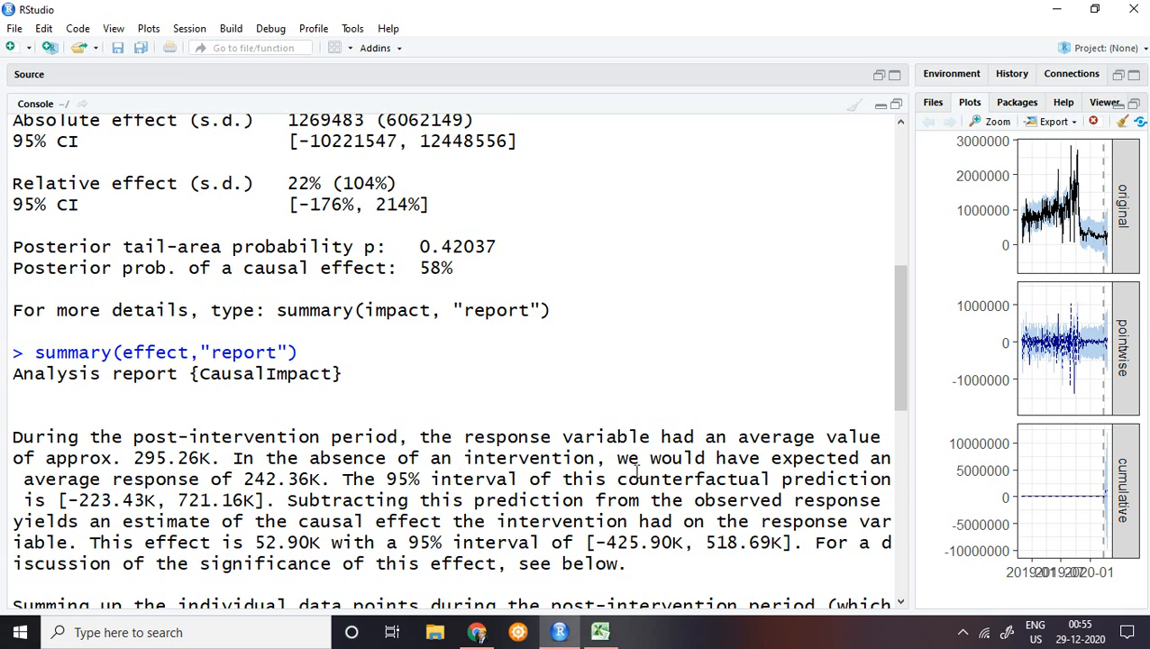
{"action": "mouse_move", "coordinate": [283, 491]}
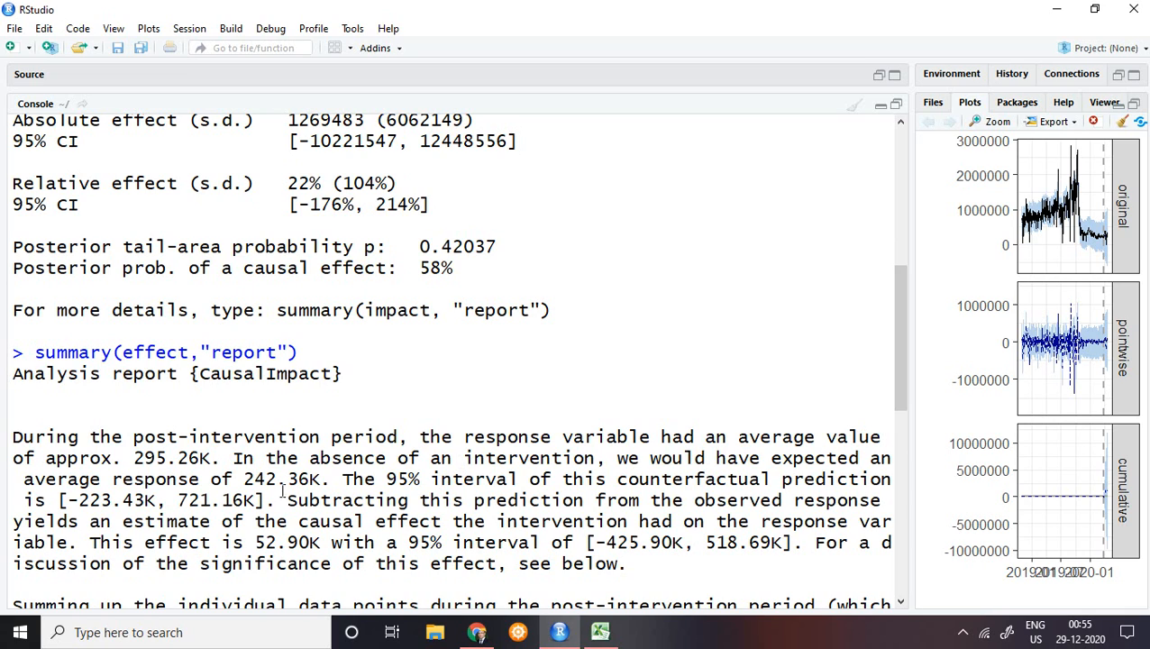
{"action": "mouse_move", "coordinate": [810, 391]}
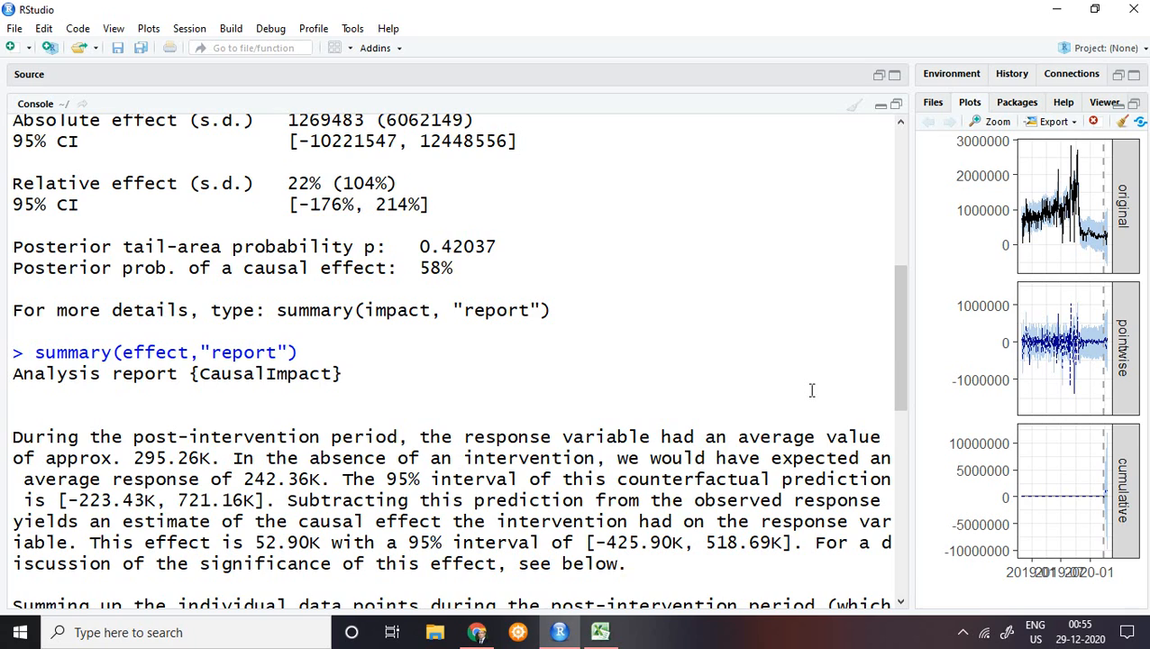
{"action": "mouse_move", "coordinate": [898, 349]}
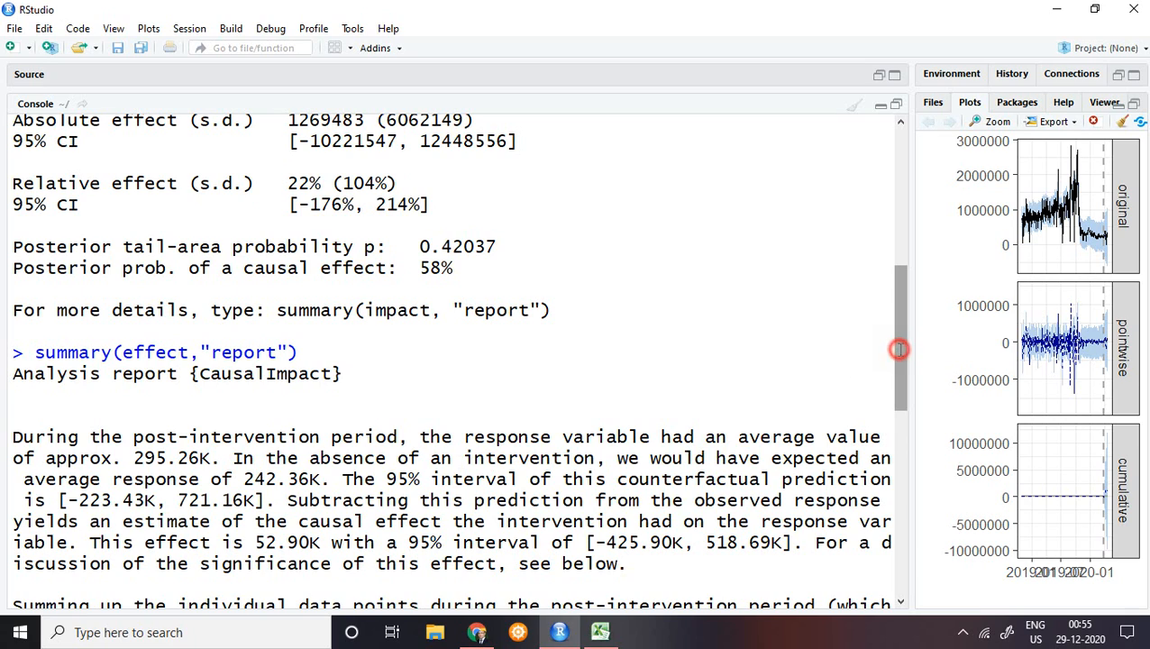
{"action": "scroll", "scroll_direction": "down", "scroll_amount": 3}
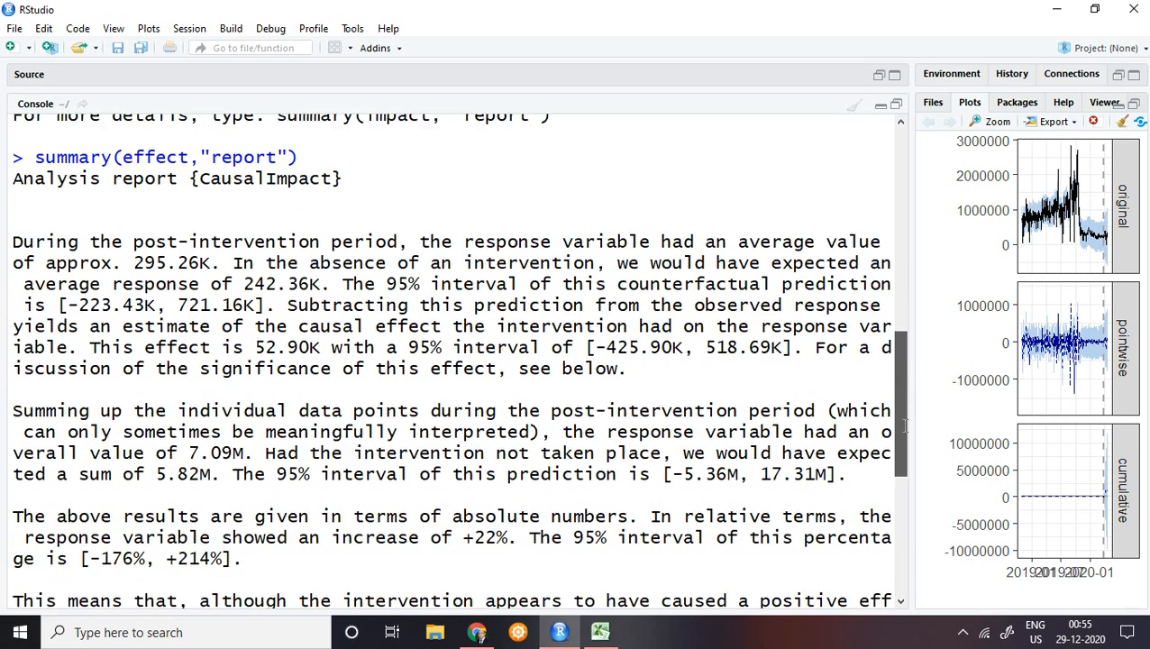
{"action": "scroll", "scroll_direction": "down", "scroll_amount": 3}
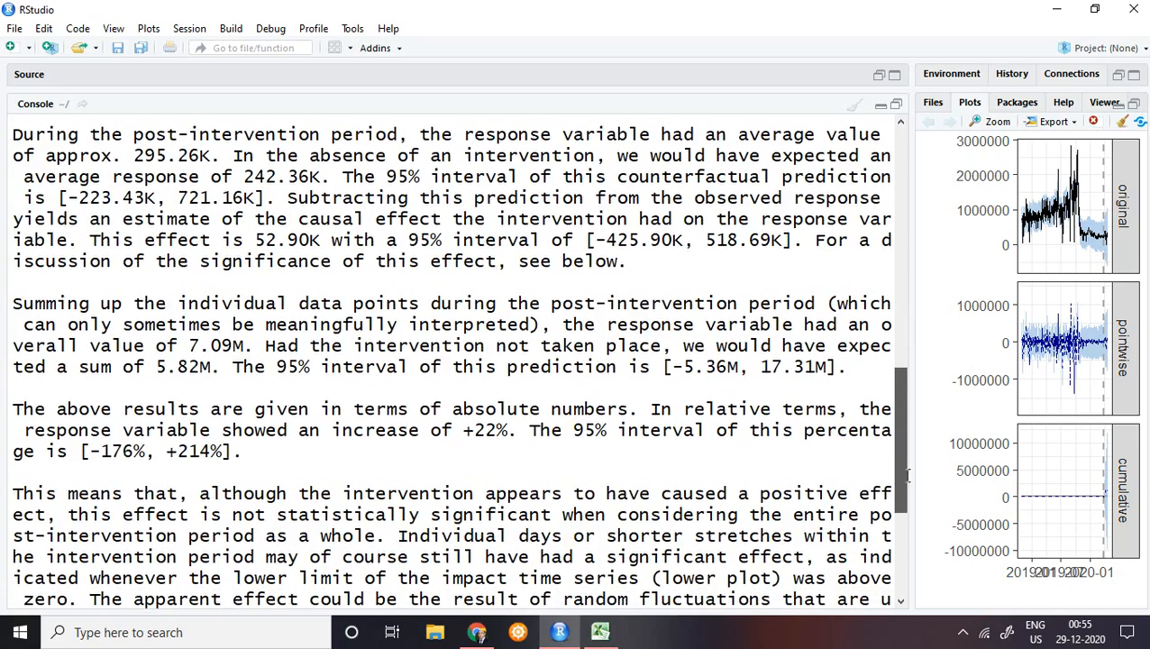
{"action": "scroll", "scroll_direction": "down", "scroll_amount": 3}
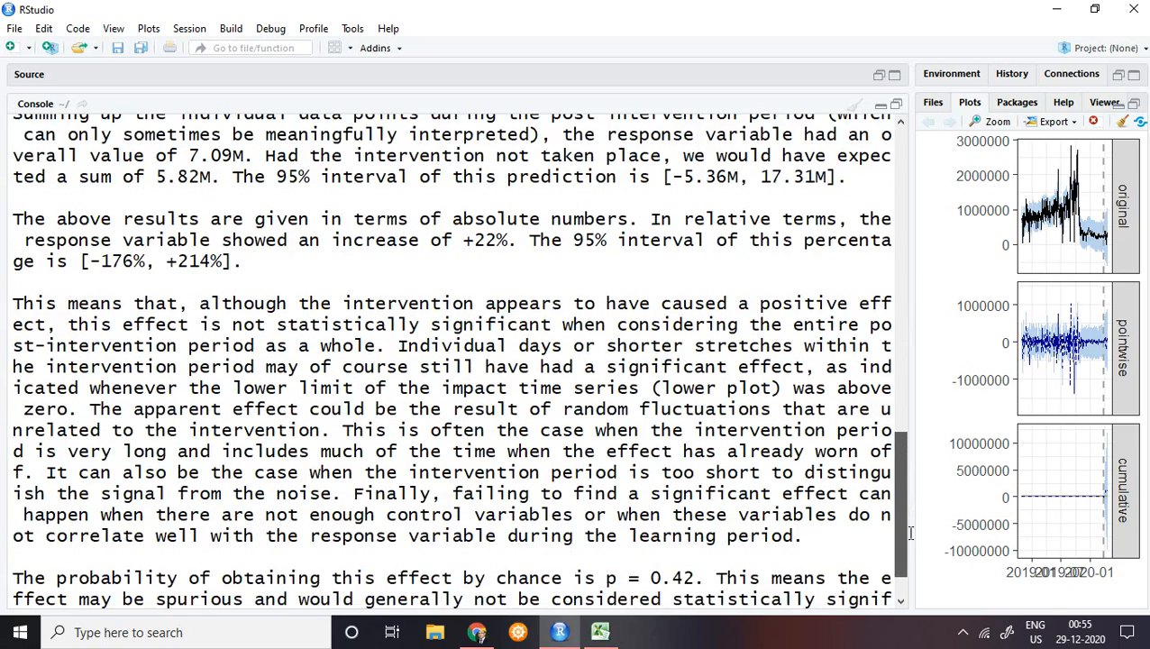
{"action": "scroll", "scroll_direction": "down", "scroll_amount": 3}
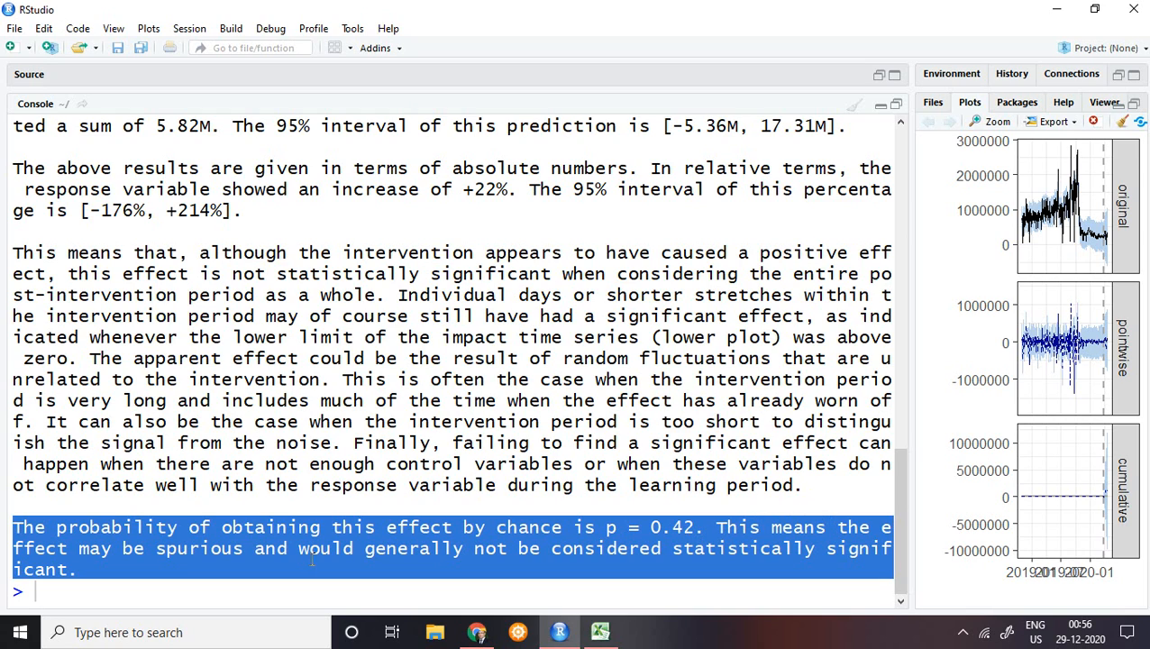
{"action": "mouse_move", "coordinate": [342, 573]}
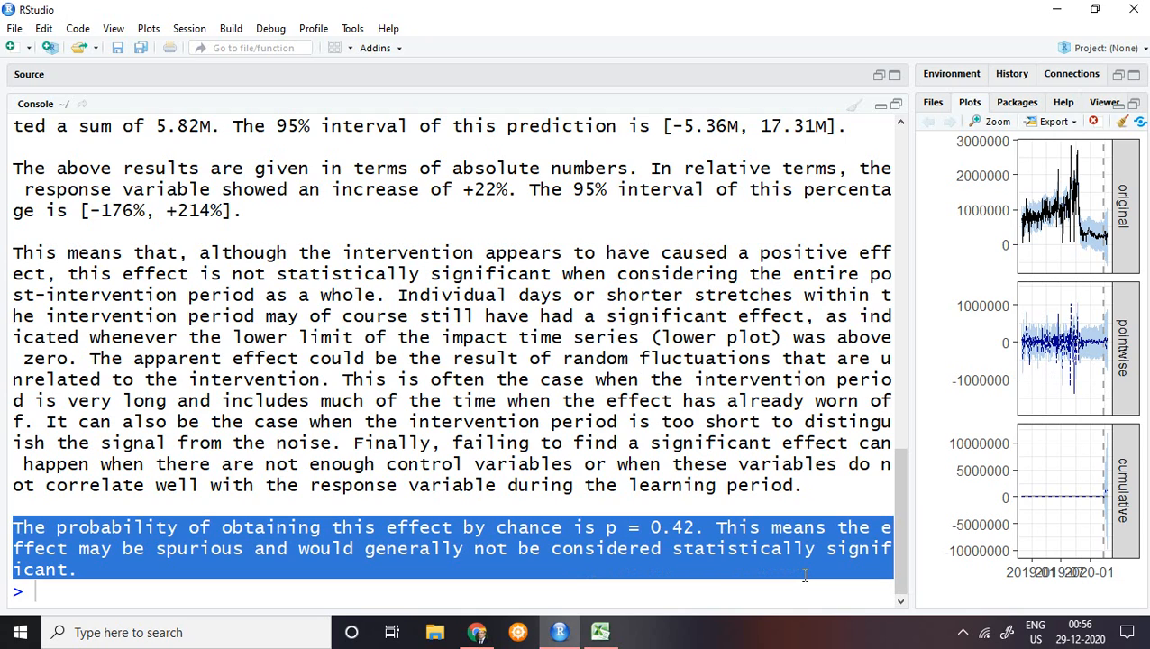
{"action": "mouse_move", "coordinate": [116, 274]}
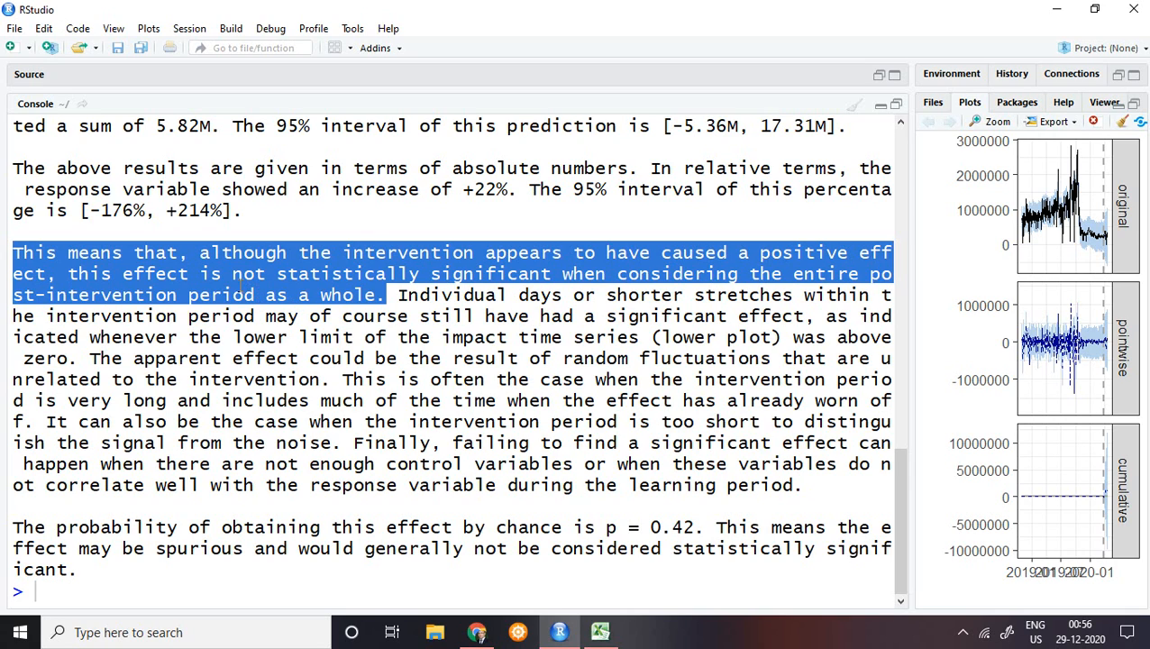
{"action": "mouse_move", "coordinate": [510, 294]}
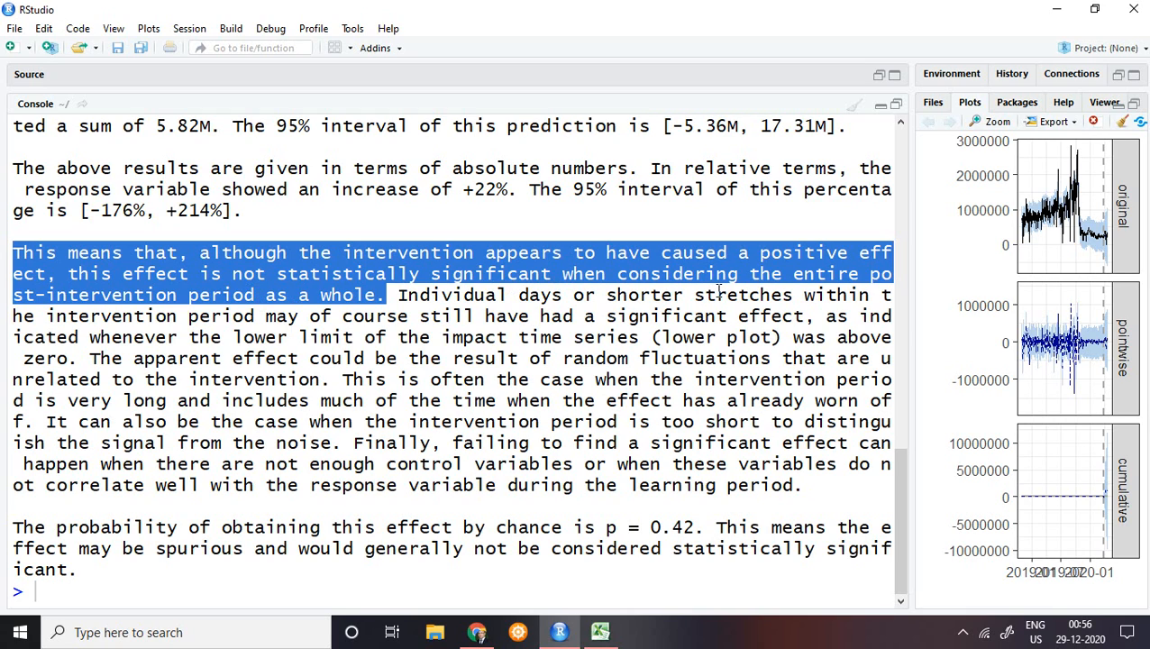
{"action": "mouse_move", "coordinate": [345, 313]}
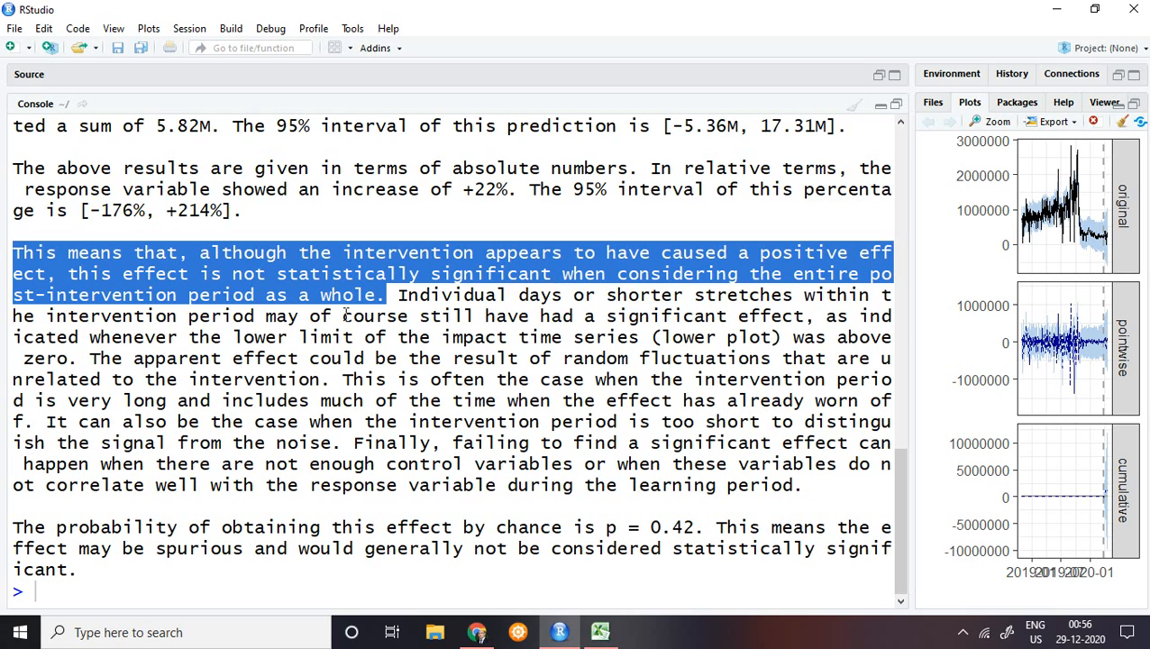